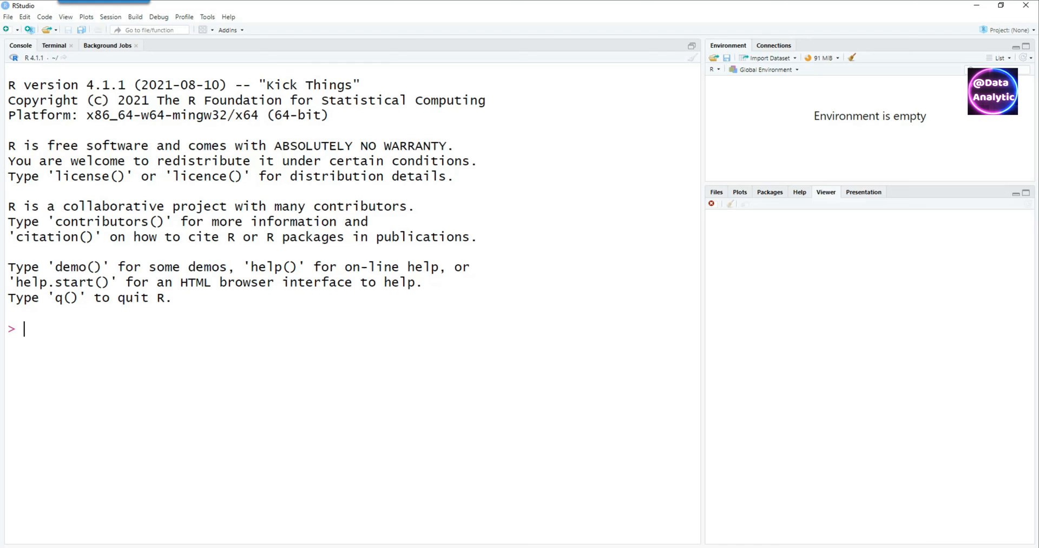
mouse_move(207, 20)
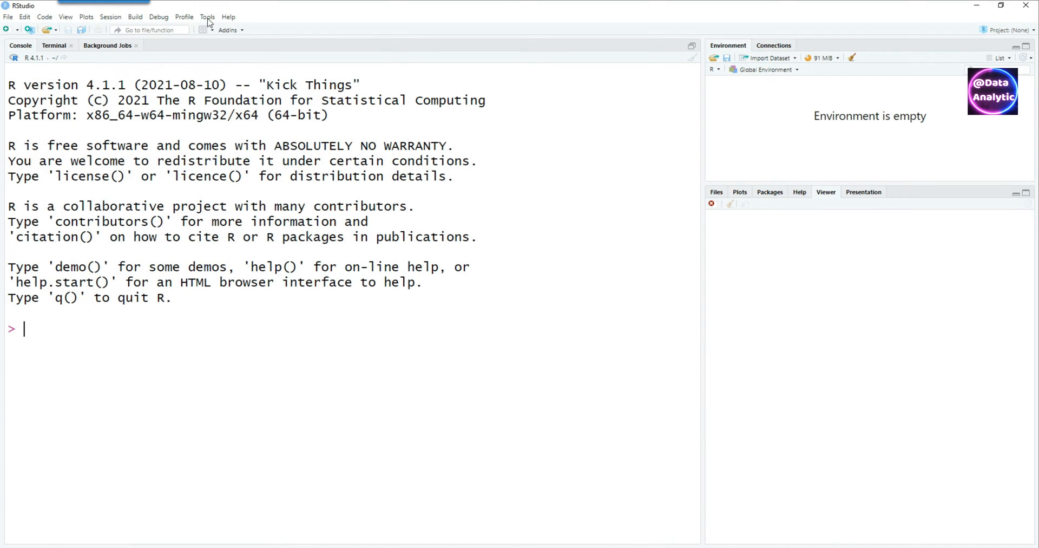
Install the officedown package from CRAN through the Install Packages dialog
left_click(207, 17)
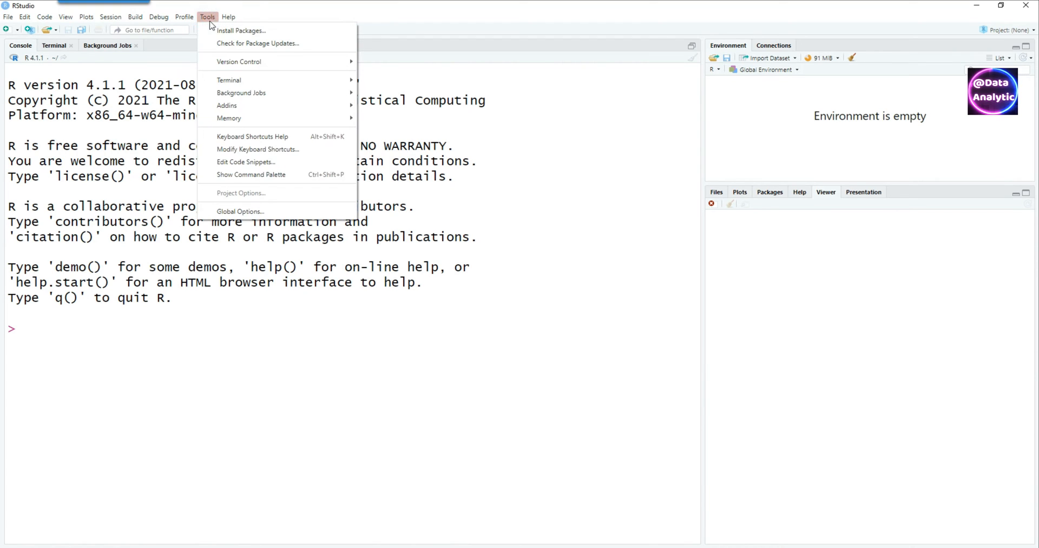
left_click(241, 30)
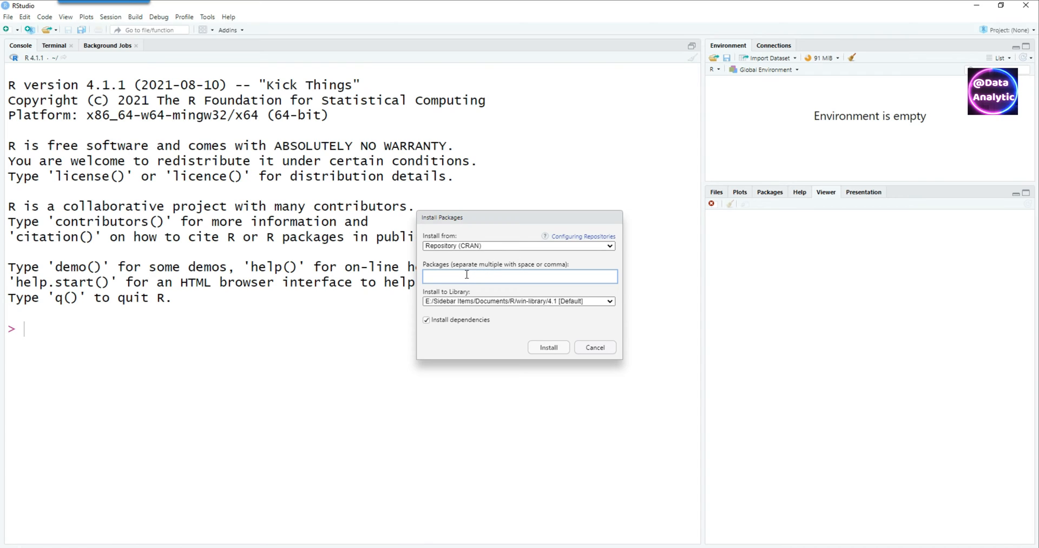
type("off")
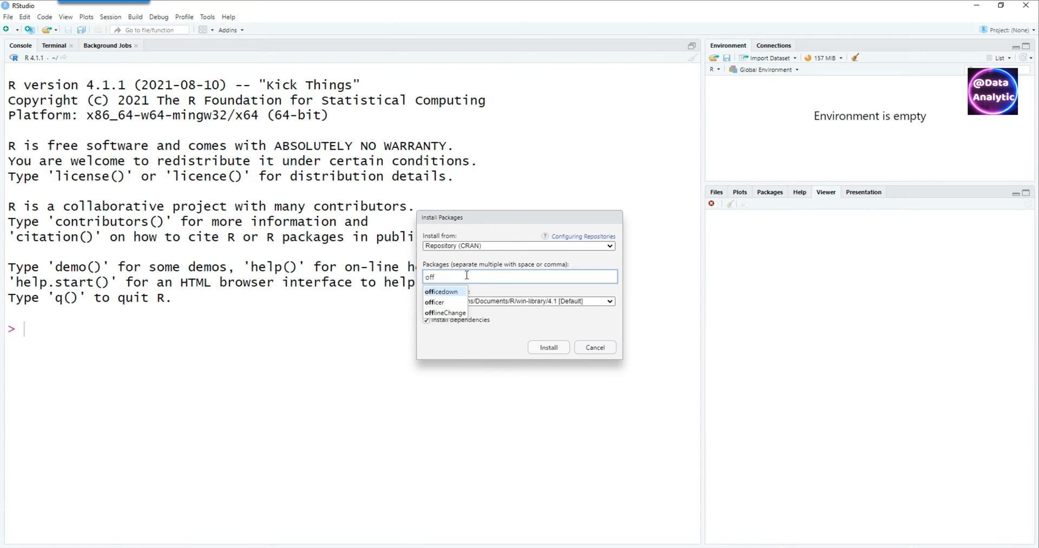
left_click(441, 291)
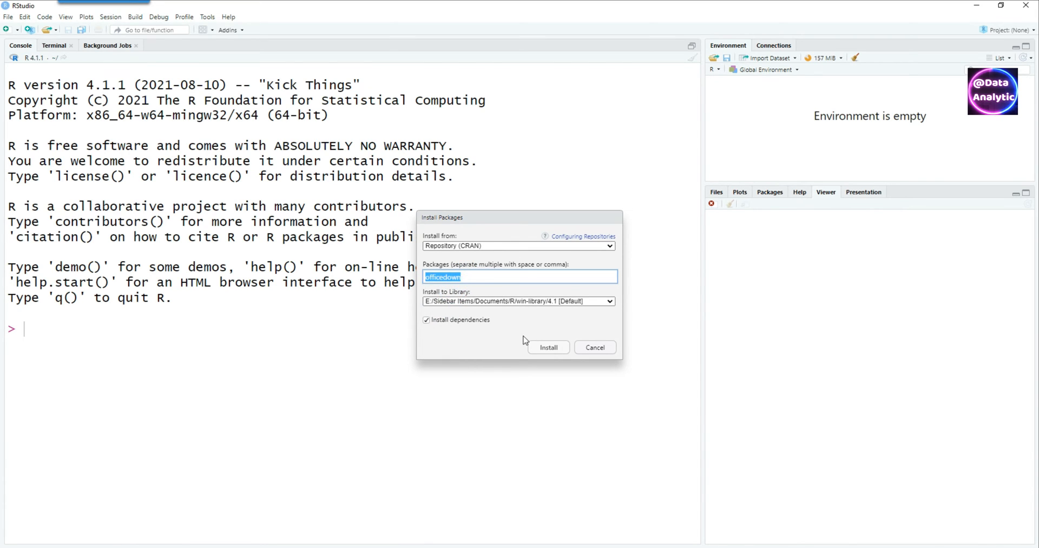
left_click(548, 347)
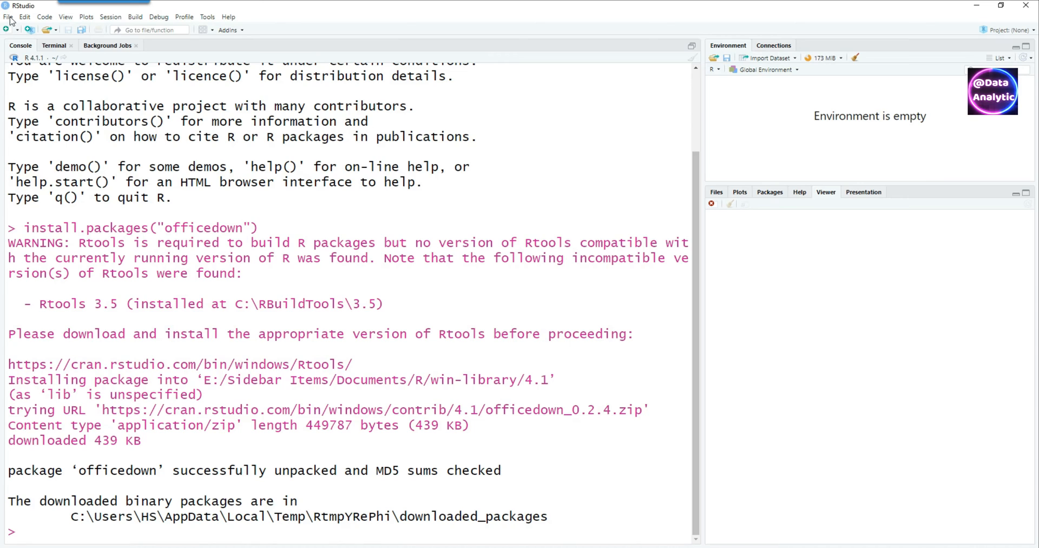
Create a new R Markdown file from officedown's Advanced Word document template
left_click(7, 17)
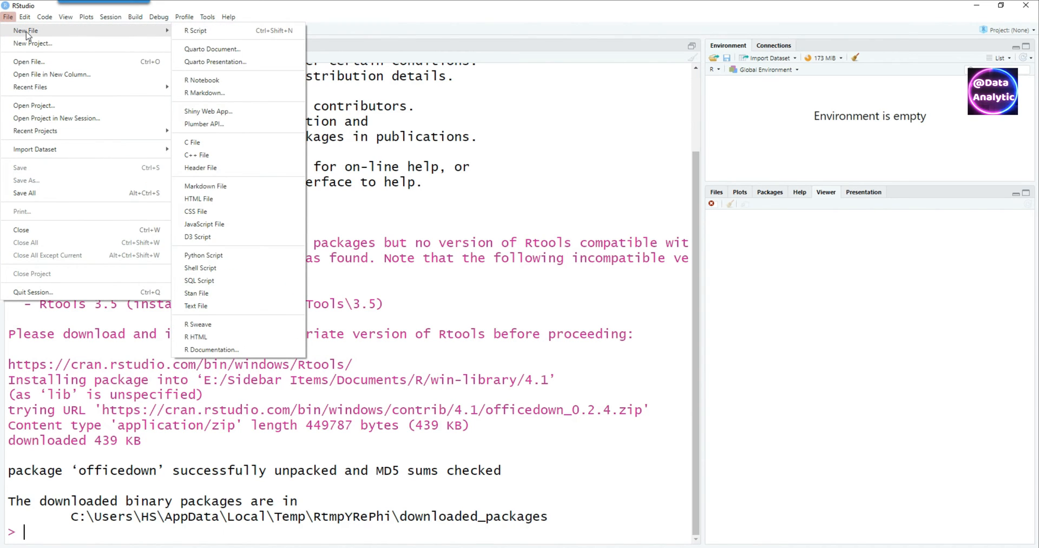
mouse_move(205, 92)
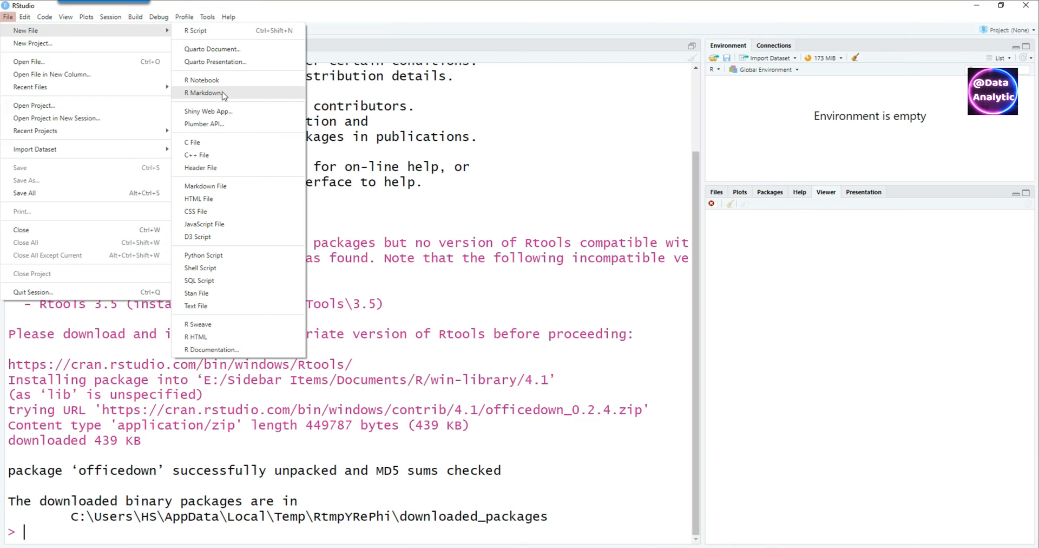
left_click(206, 92)
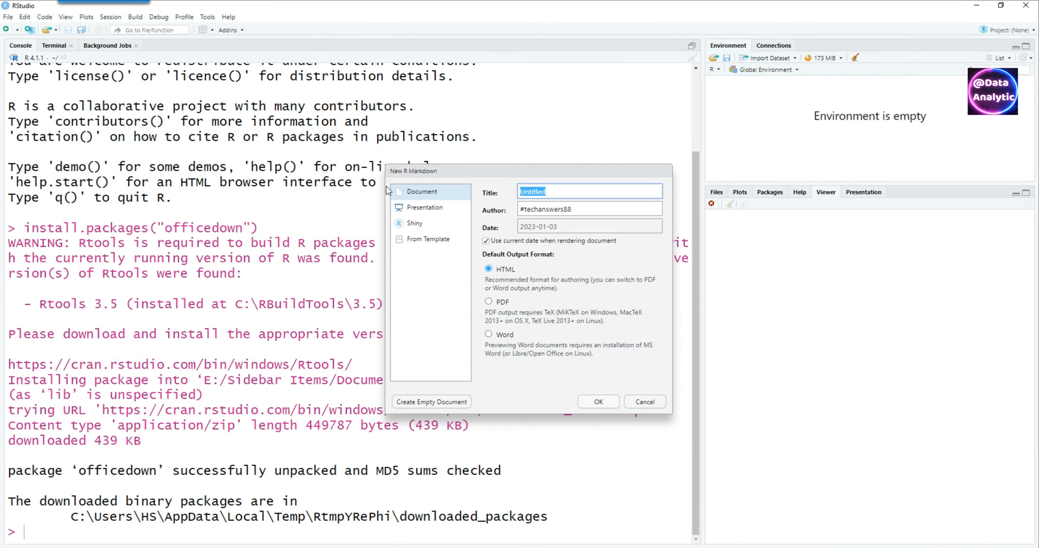
left_click(429, 239)
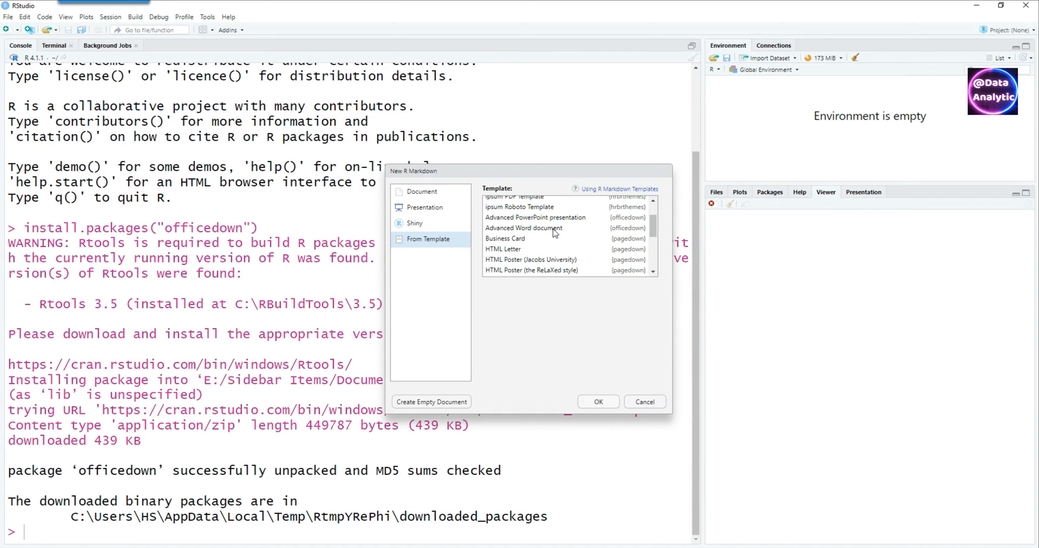
left_click(524, 227)
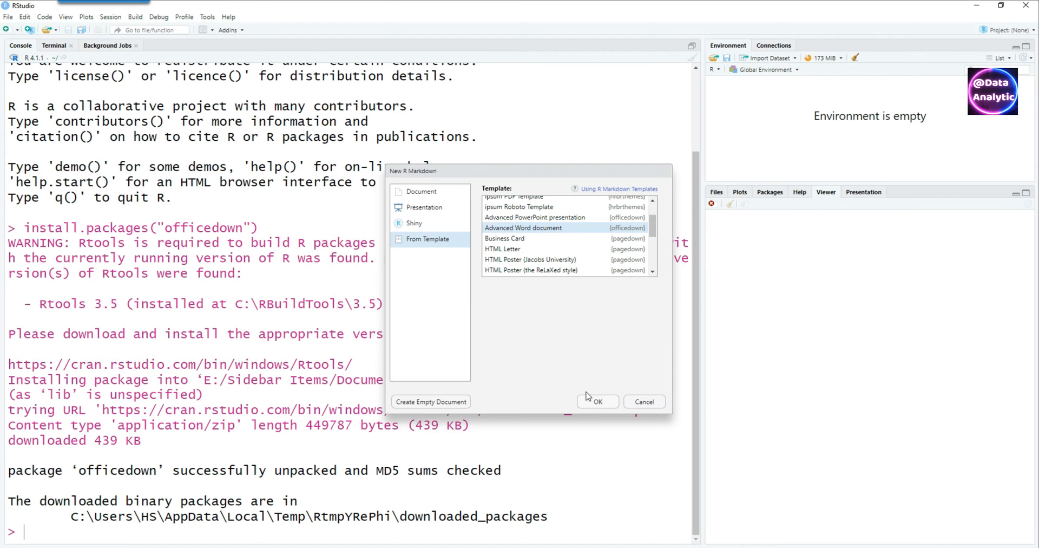
left_click(597, 401)
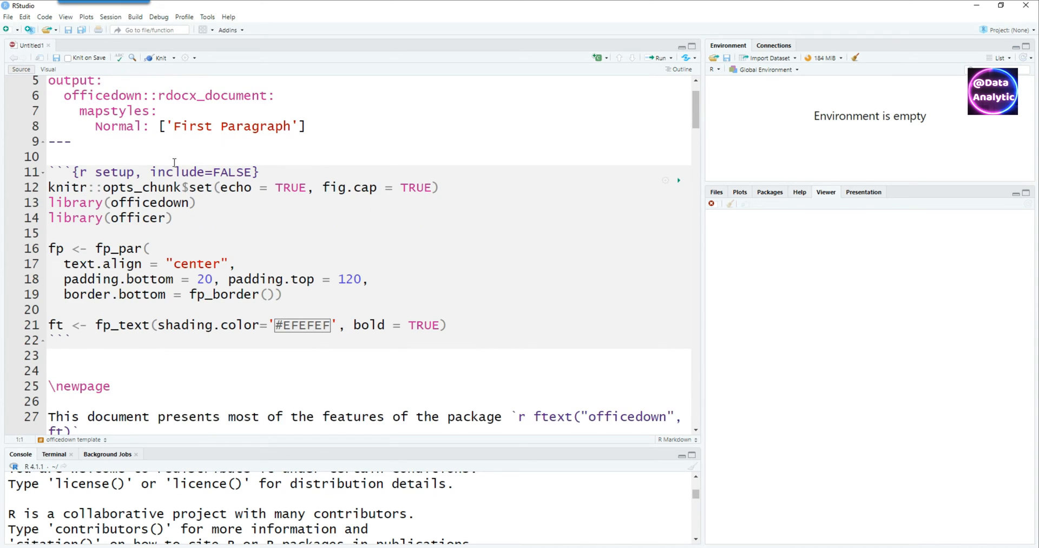
Save the untitled template document as 'officeword' in D:\tmp
scroll("down", 3)
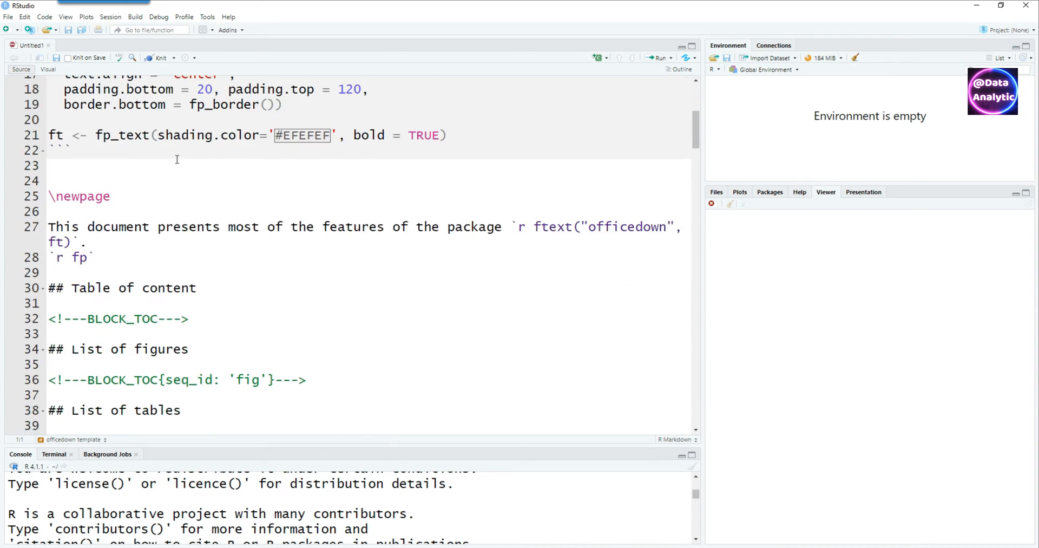
left_click(68, 29)
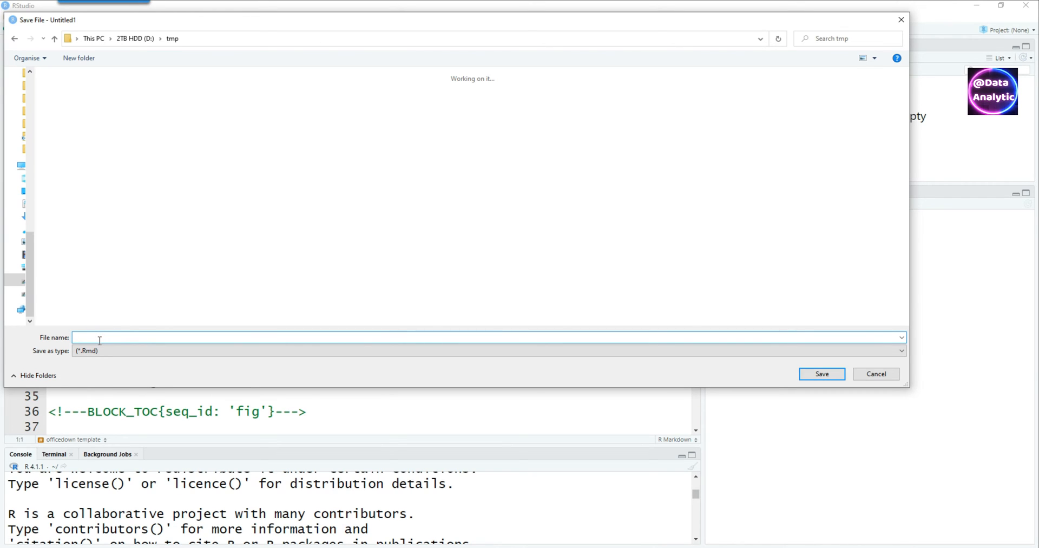
type("officewo")
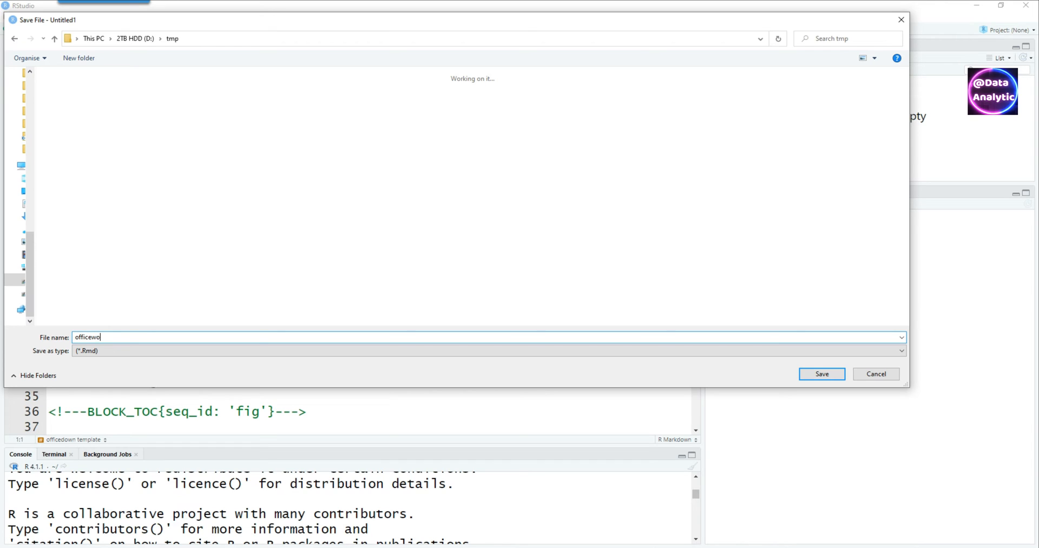
type("rd")
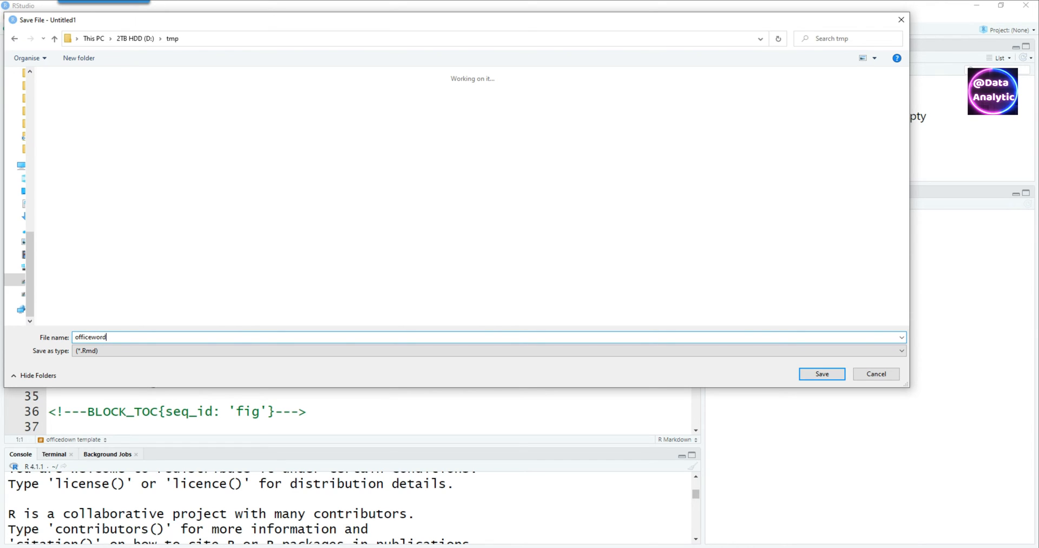
left_click(821, 373)
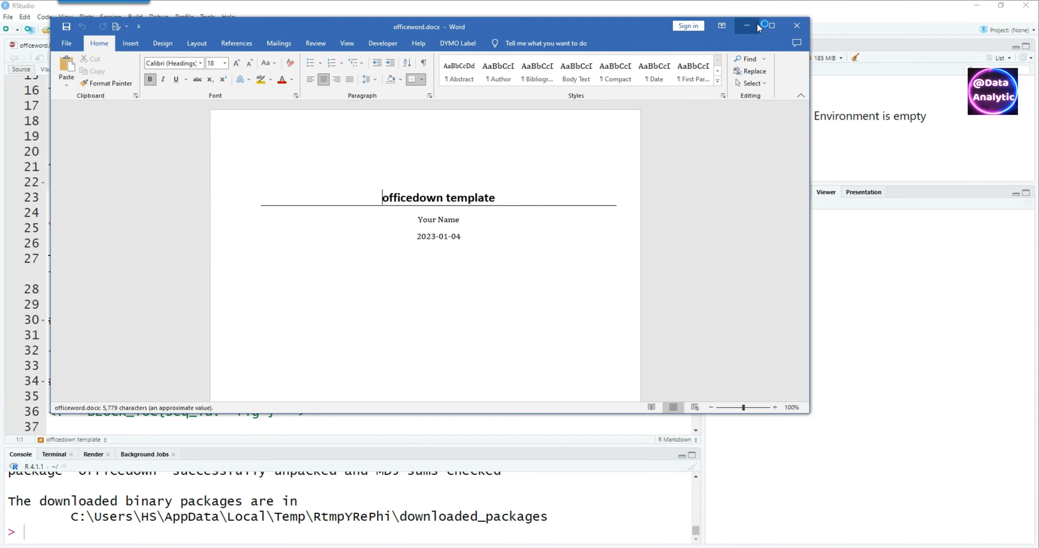
Maximize Word and scroll through the two-column sections, bar chart and iris table
left_click(771, 26)
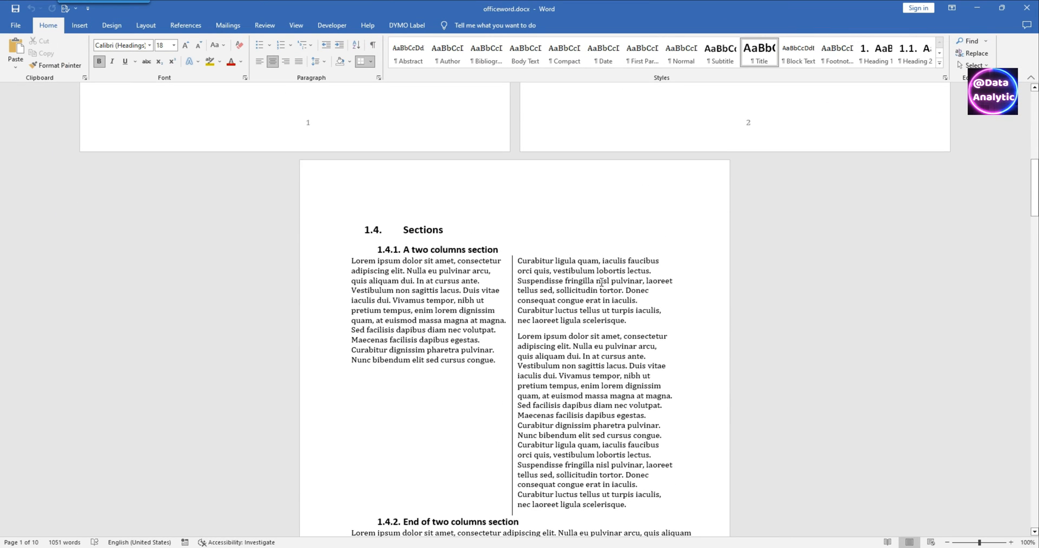
scroll("down", 3)
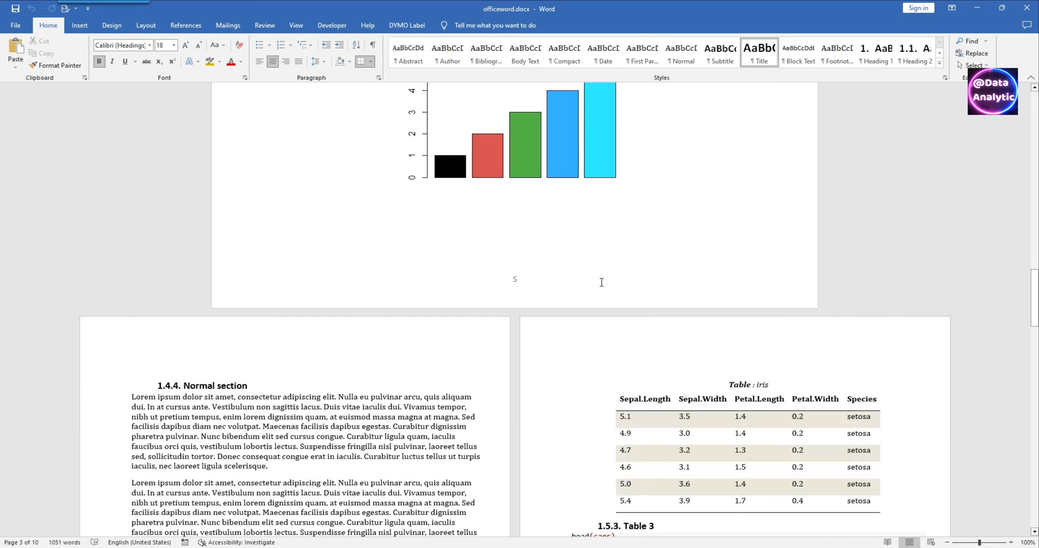
scroll("down", 3)
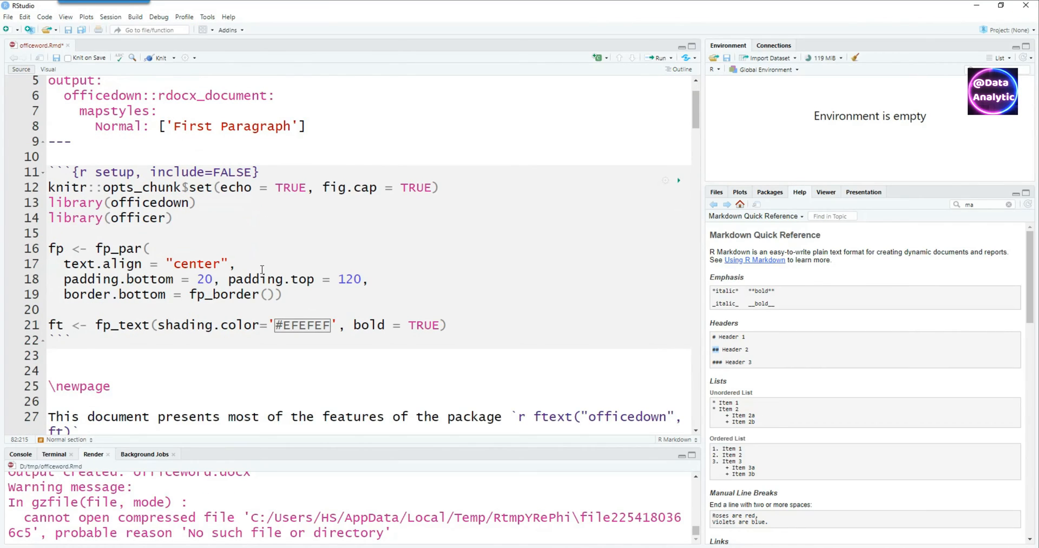
Scroll down to the template's example content below the setup chunk
scroll("down", 3)
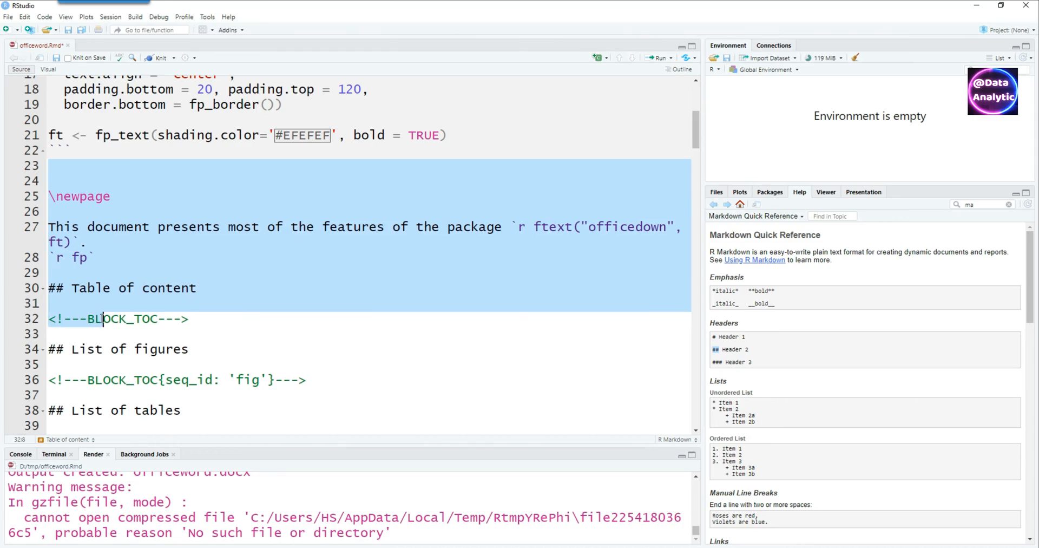
scroll("down", 3)
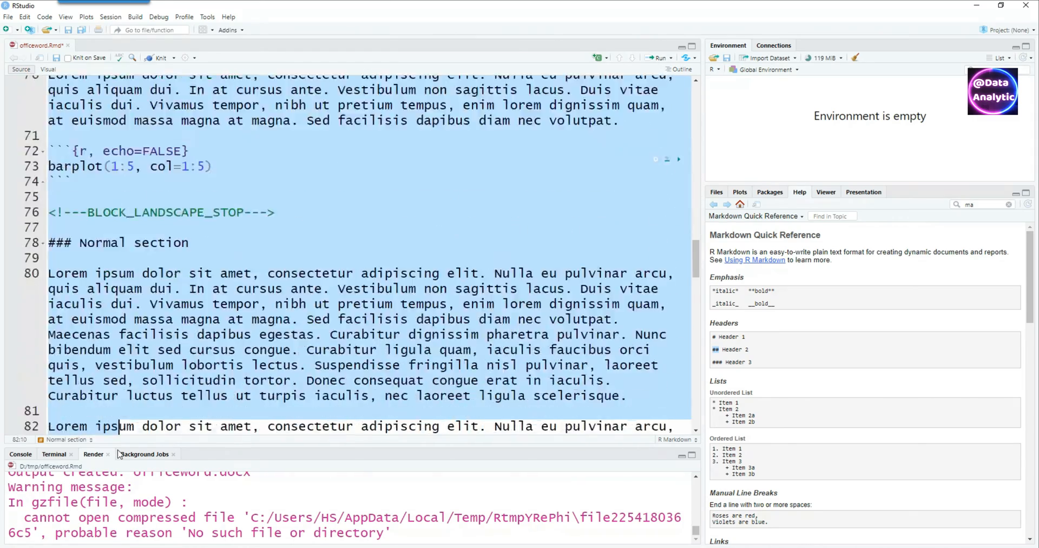
scroll("down", 3)
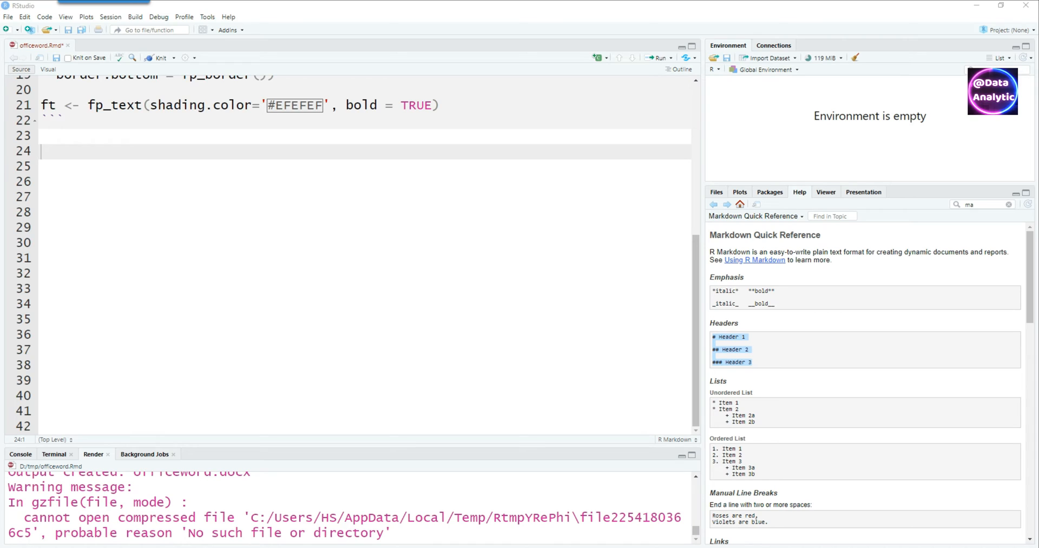
Write the '# Introduction' heading with its intro paragraph and a '## Methodology' heading
type("# Introduction")
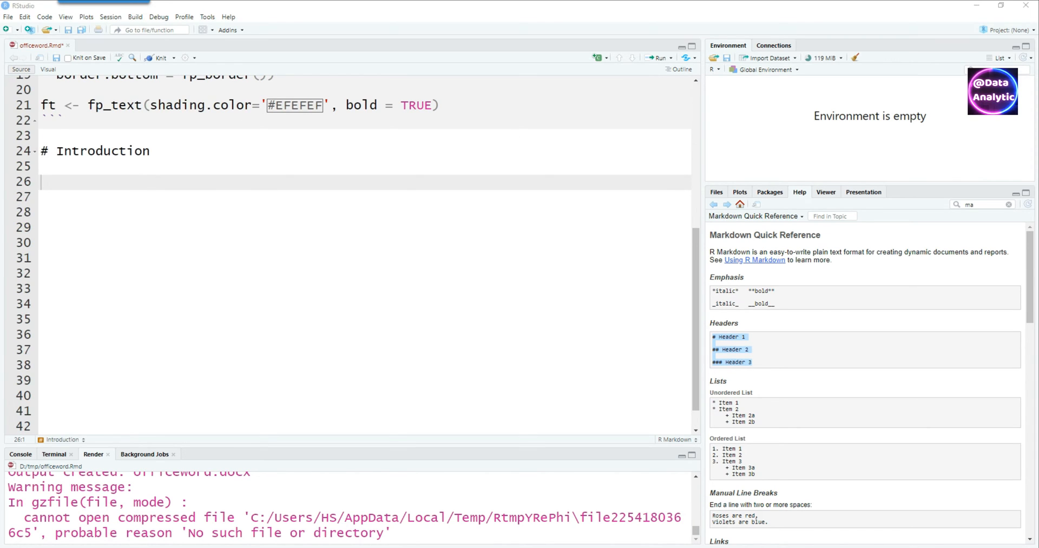
type("This is the introduction of Word Markdown creation in R. We will have multiple demos to cover various practical usecases.")
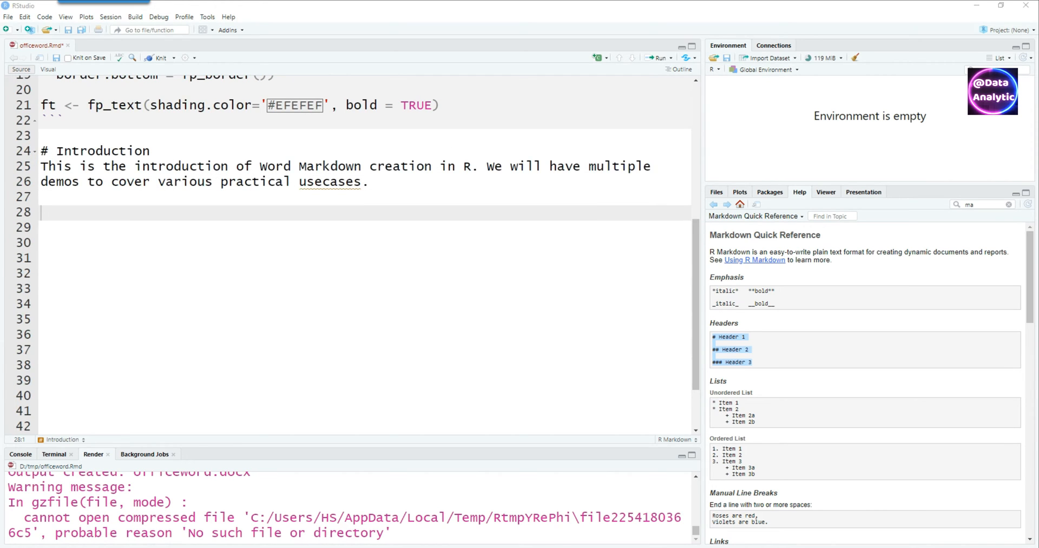
type("## Methodology")
left_click(365, 289)
type("Very basic chart")
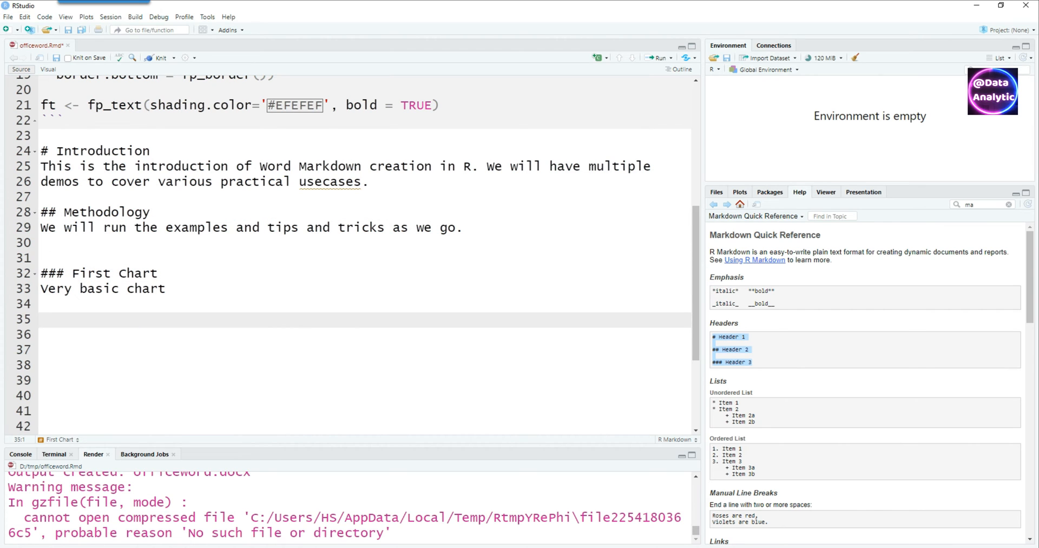
Insert an R chunk containing a comment about writing R code and library(ggplot2)
left_click(596, 58)
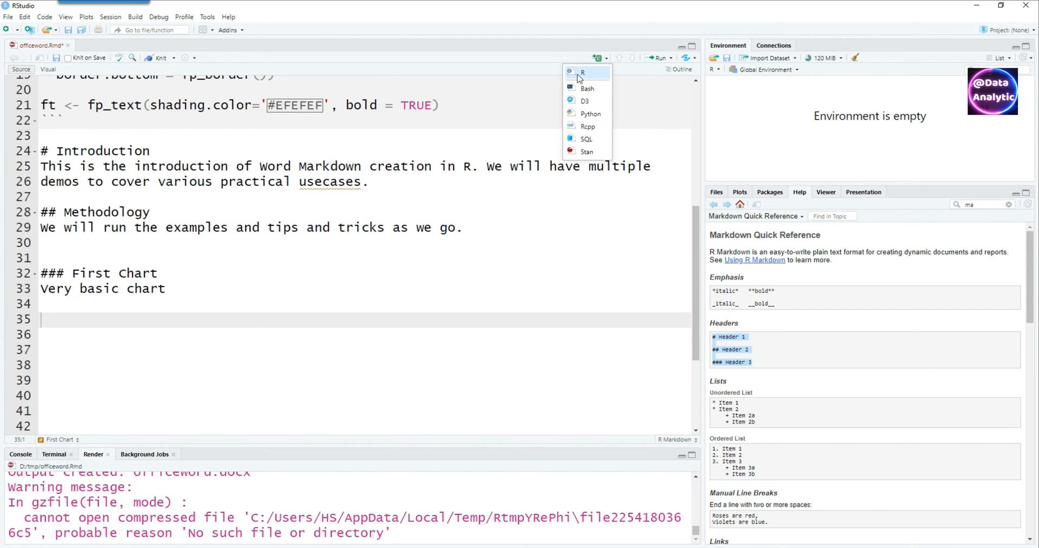
left_click(583, 72)
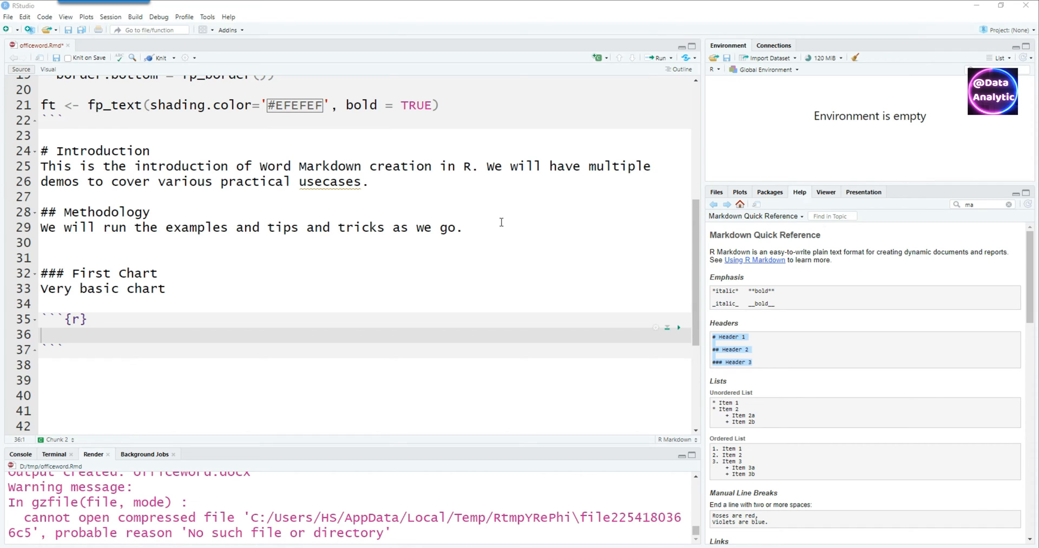
type("# We will be able to write our r code in the chunks")
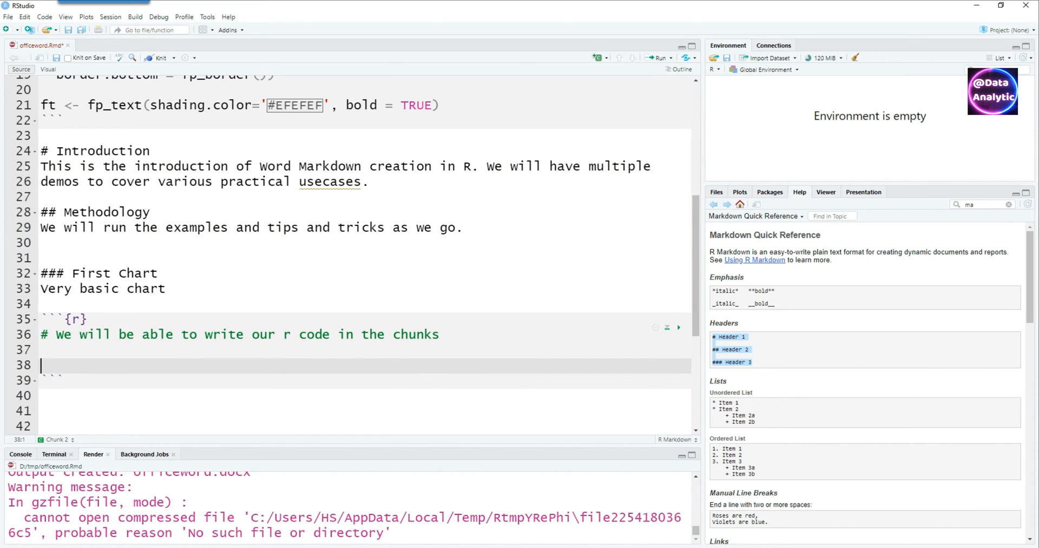
type("library(ggplot2)")
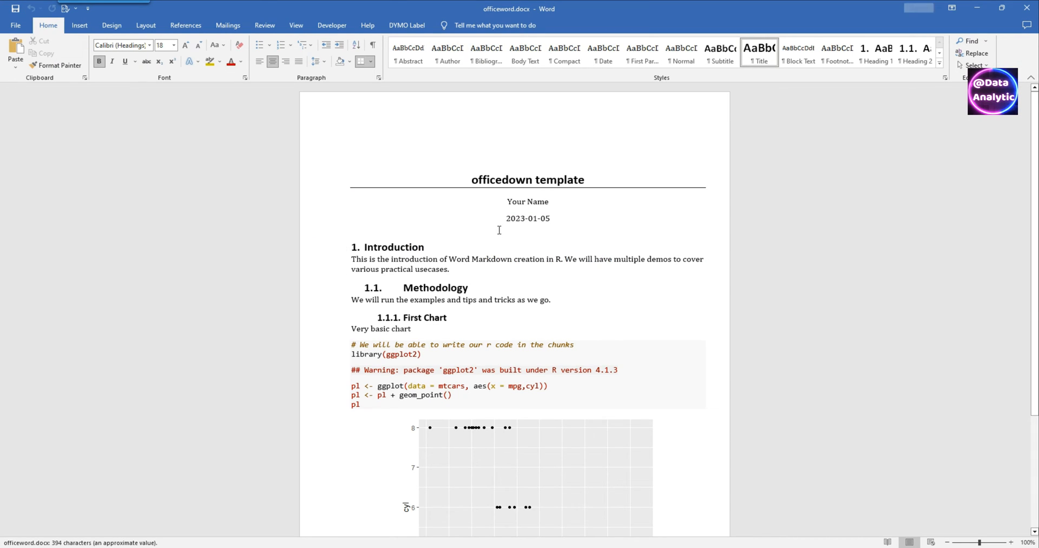
Scroll through the Word document's headings and code down to the mpg scatter plot
scroll("down", 3)
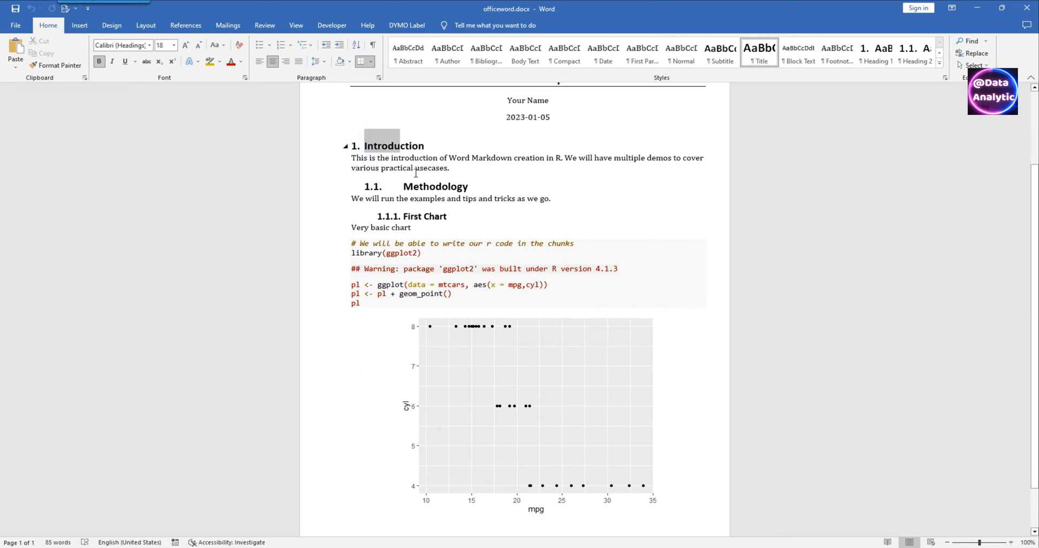
double_click(425, 216)
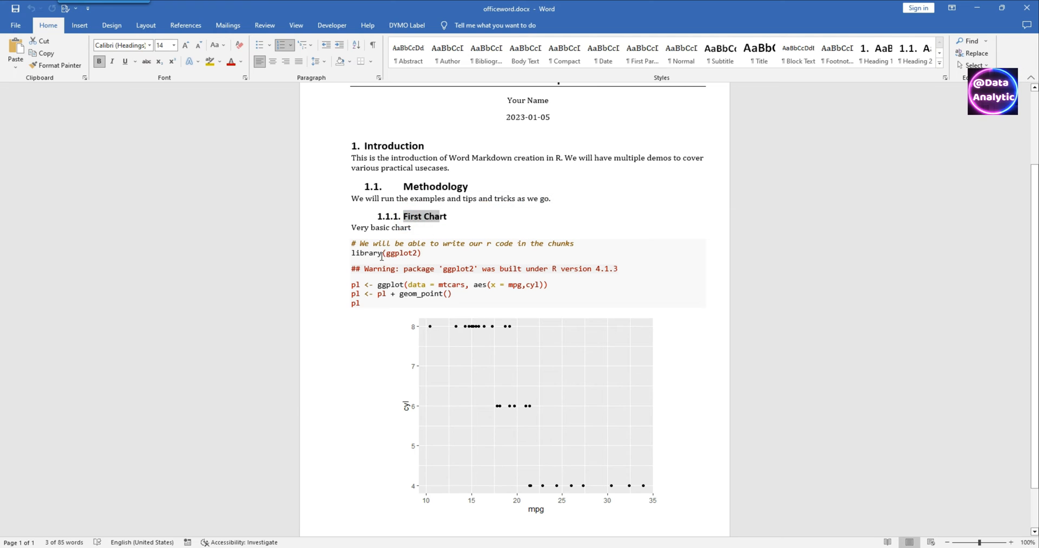
scroll("down", 3)
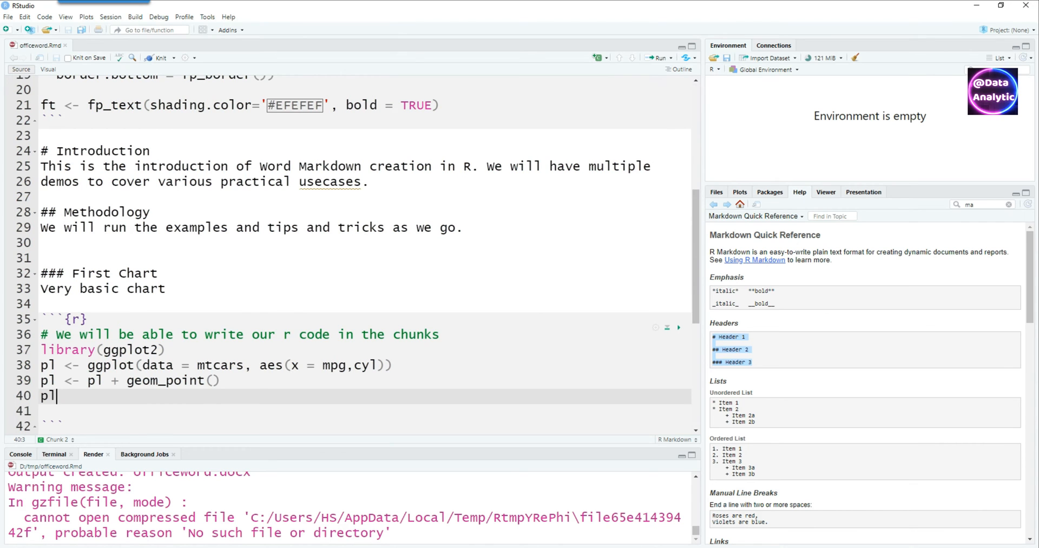
Insert a new R chunk with a '### Second Chart' heading above it
left_click(596, 58)
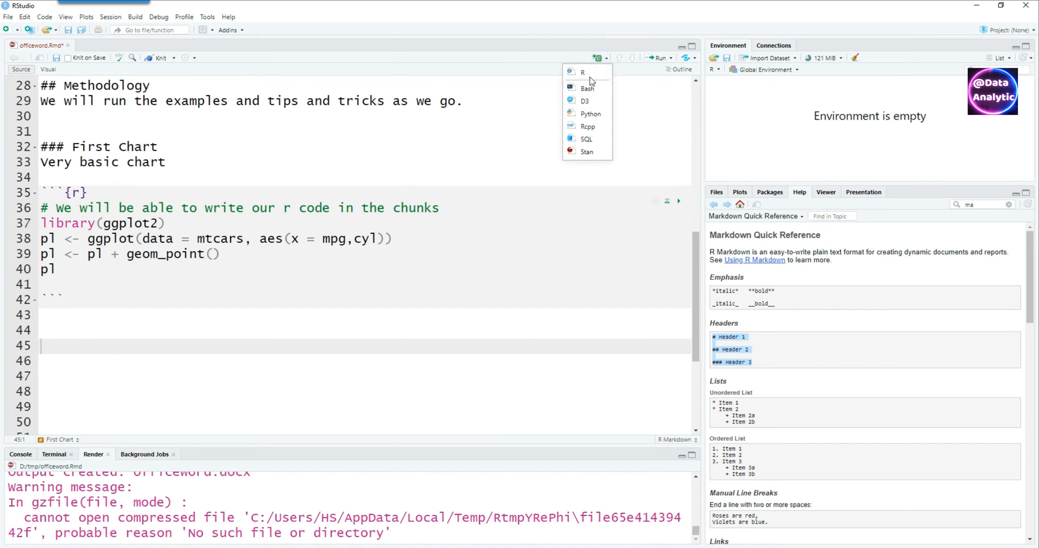
left_click(582, 72)
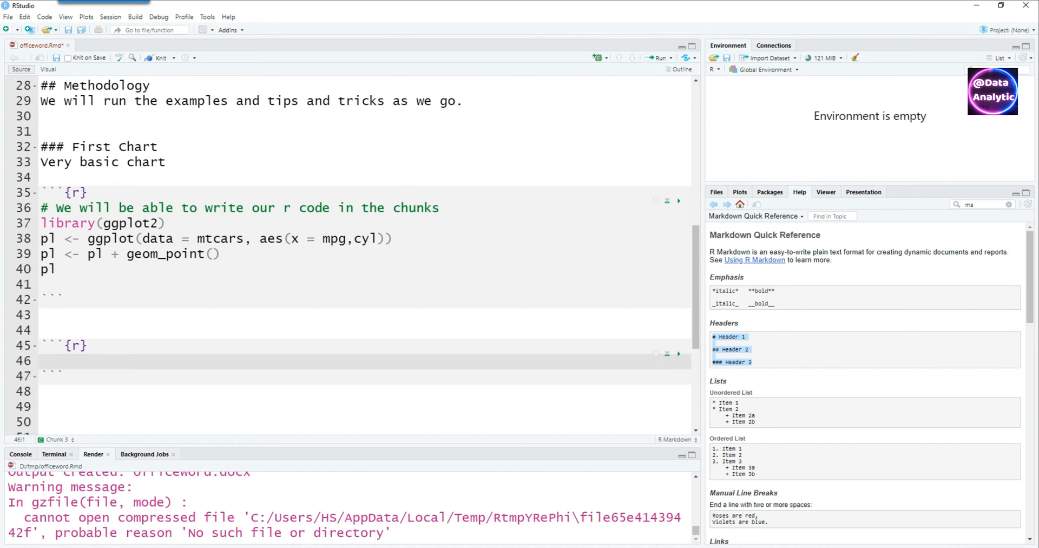
left_click(43, 360)
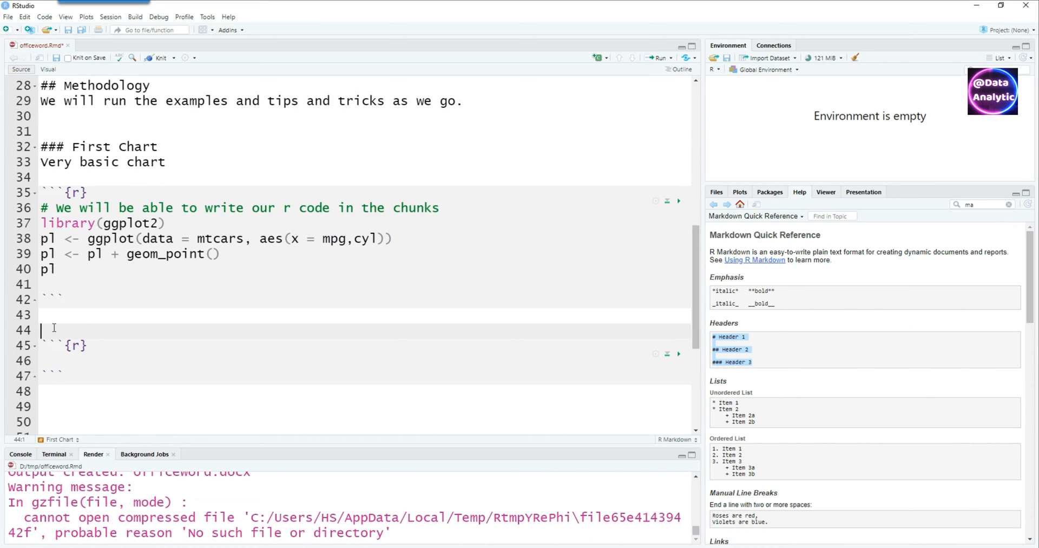
type("### Second Chart")
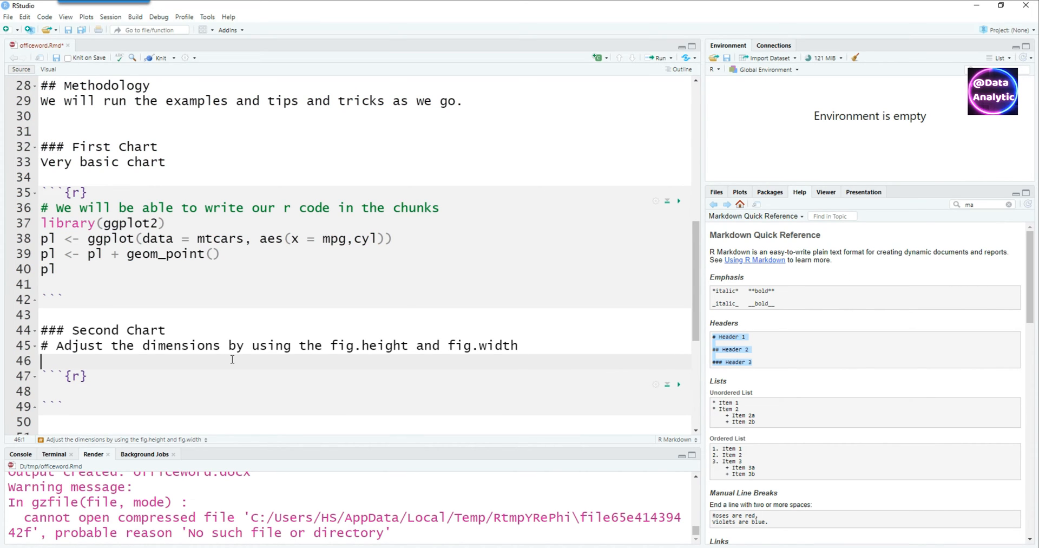
Add fig.height= 7, fig.width= 7 to the chunk header and begin the setup-chunk comment
left_click(41, 345)
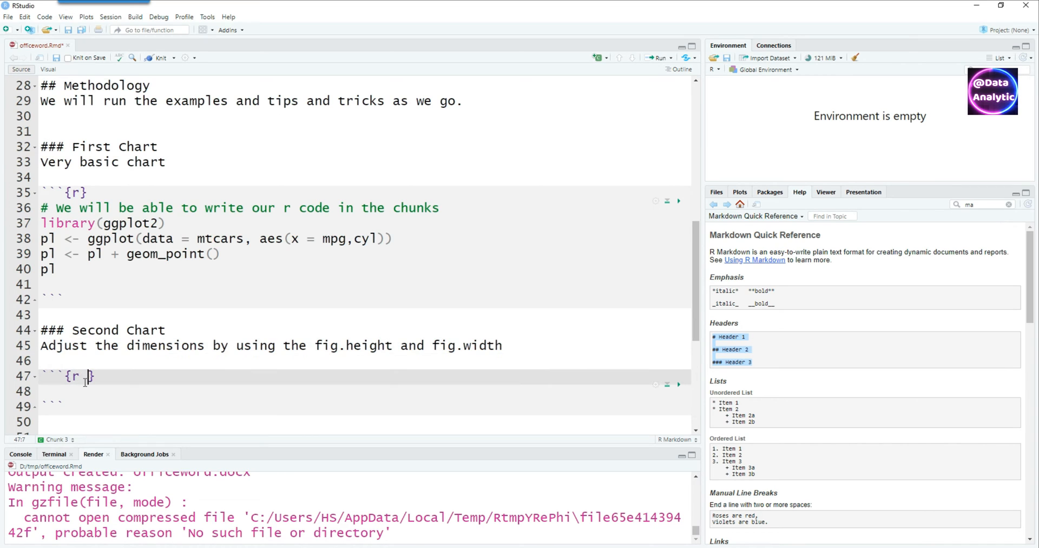
type("fig.height= 7, fig.width= 7")
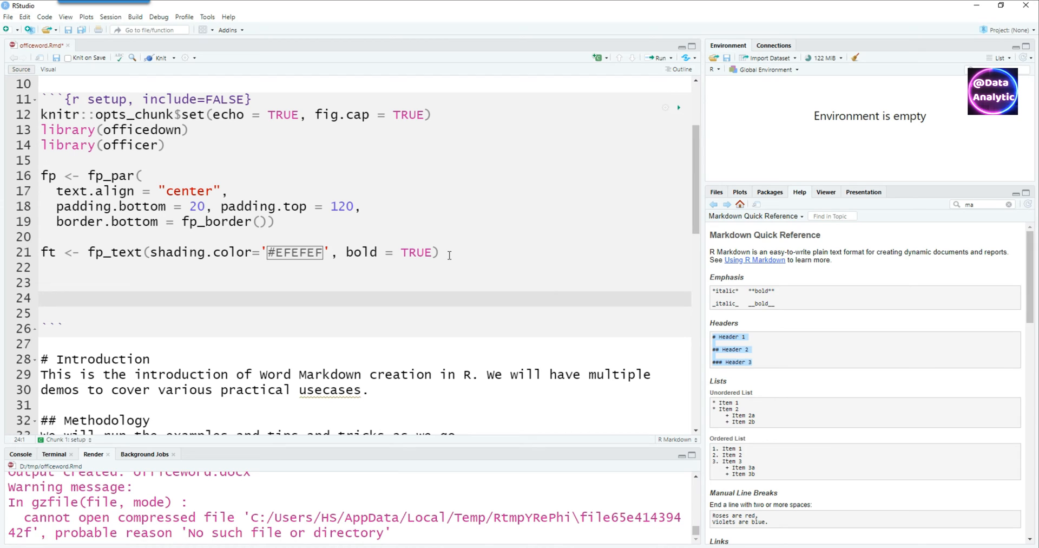
type("# Al")
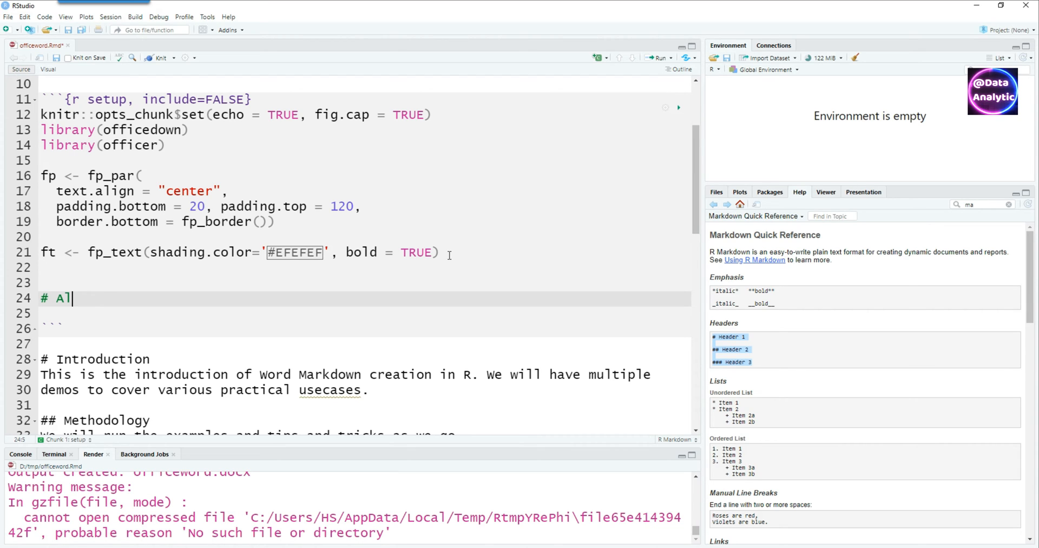
Finish '# All our common code can go here' and add library(ggplot2) in the setup chunk
type("l our common")
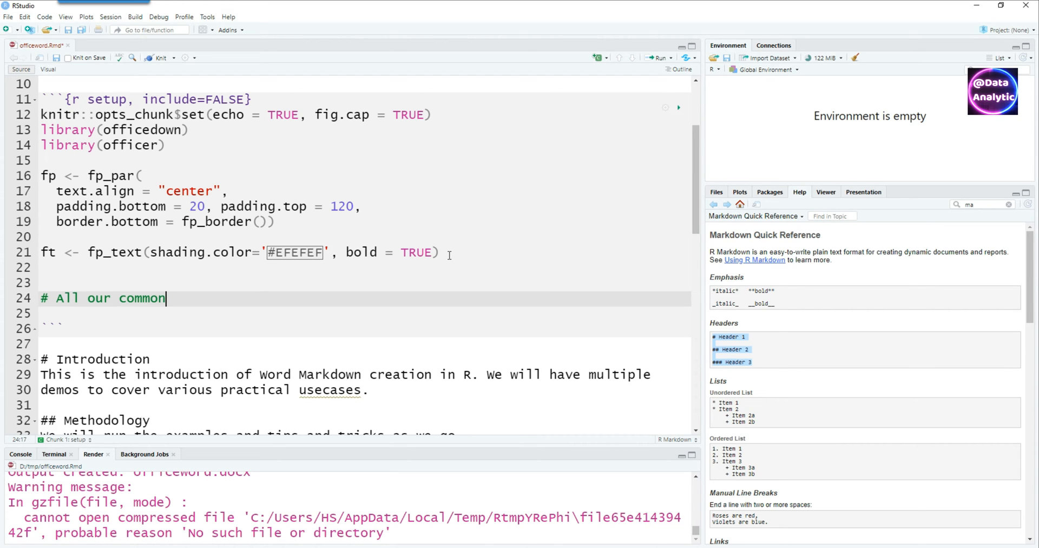
type("code")
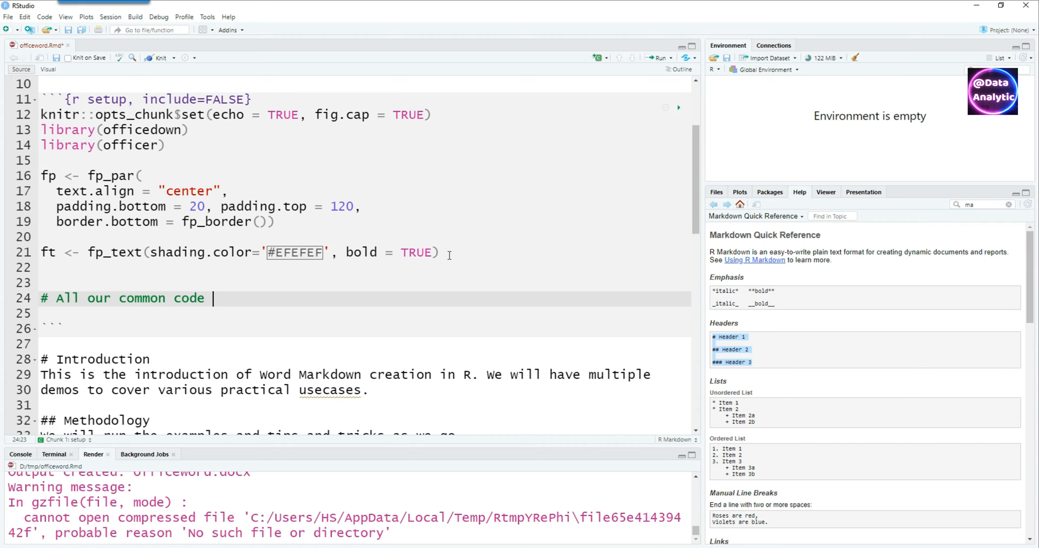
type("can go here")
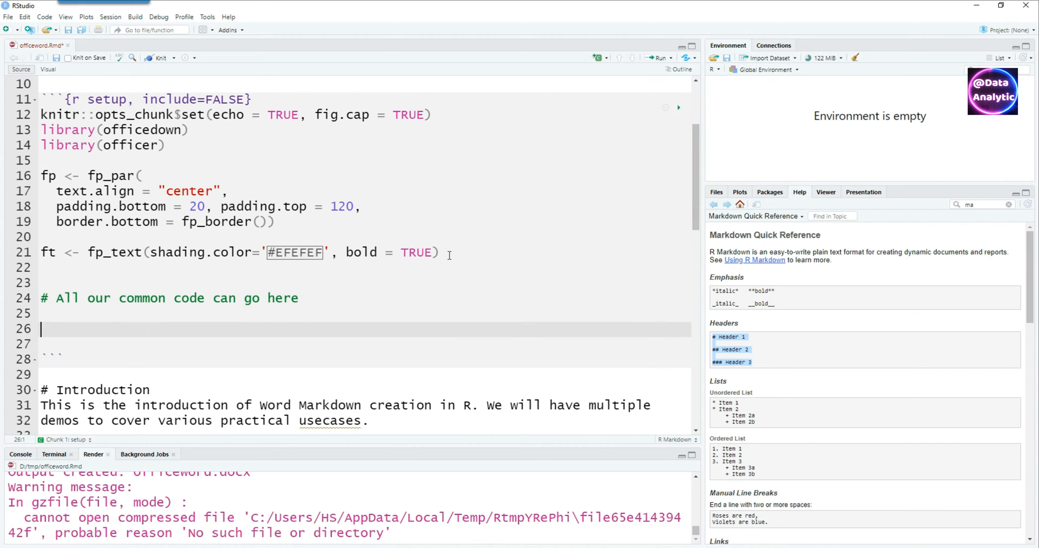
type("library(ggplot2)")
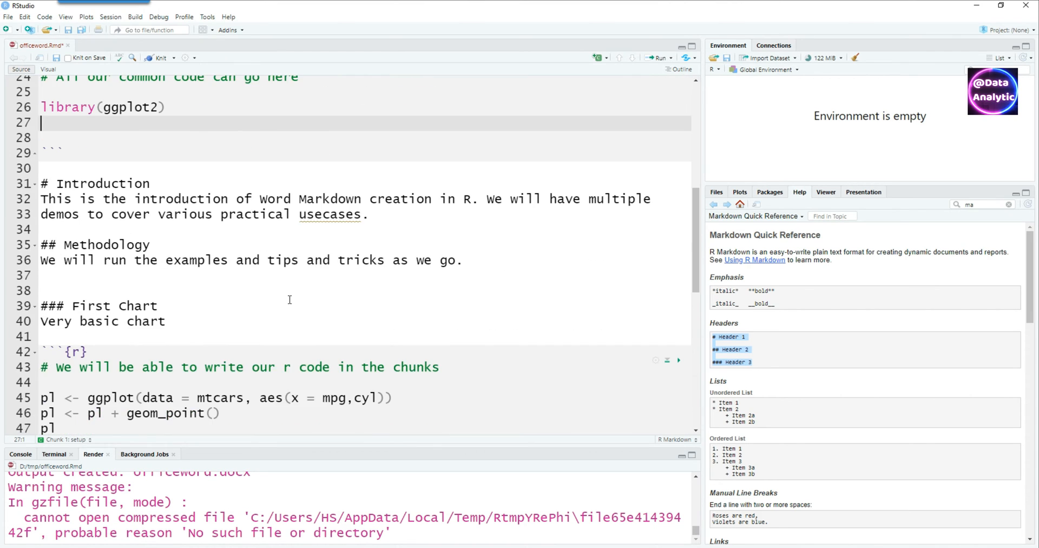
scroll("down", 3)
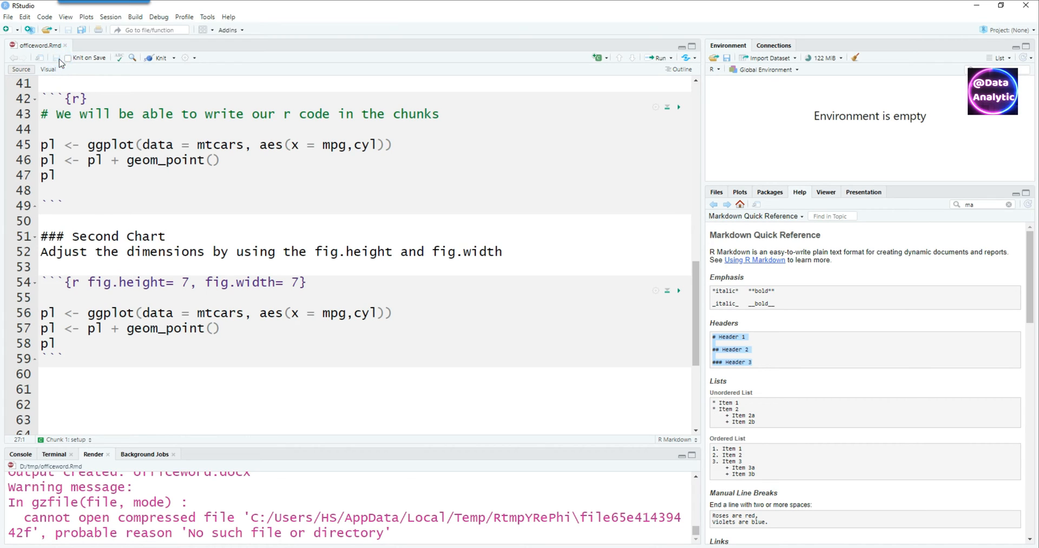
Knit to rdocx_document and scroll the Word output to the larger second chart
left_click(171, 58)
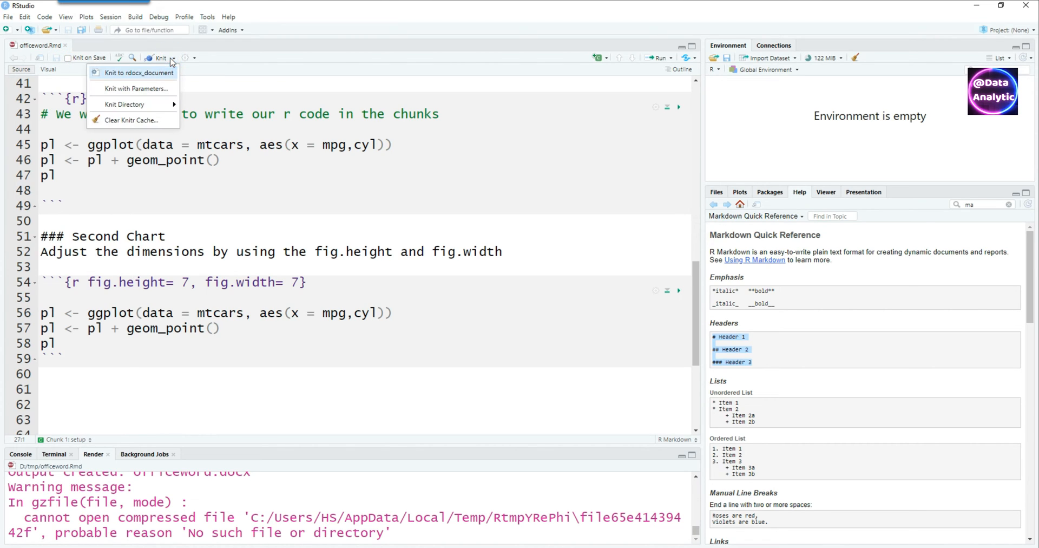
left_click(132, 72)
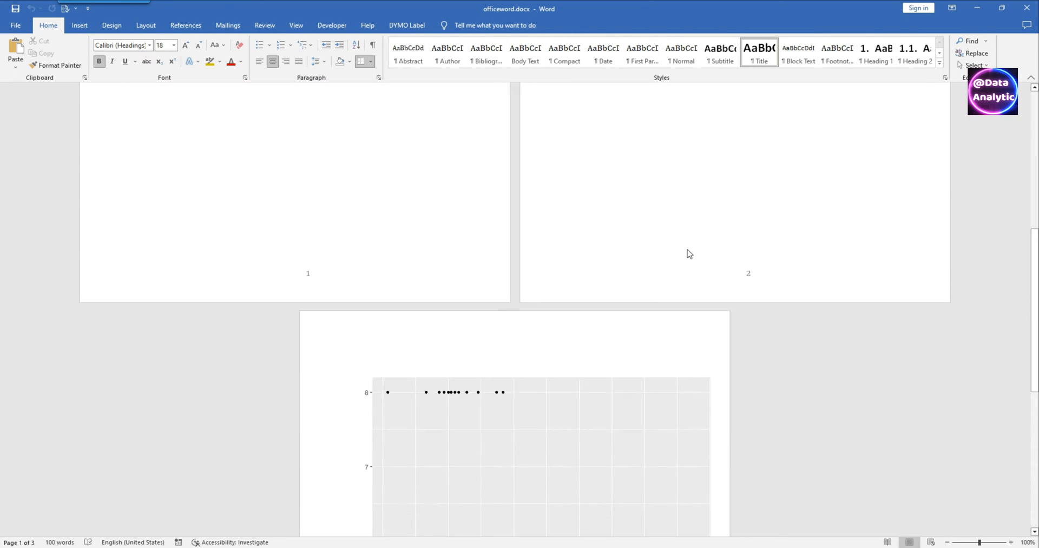
scroll("down", 3)
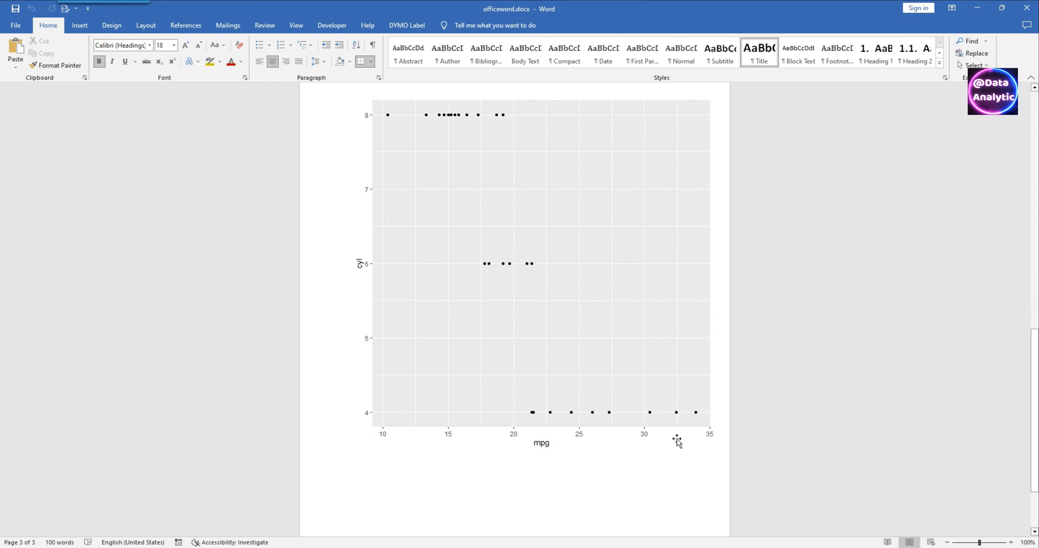
scroll("down", 3)
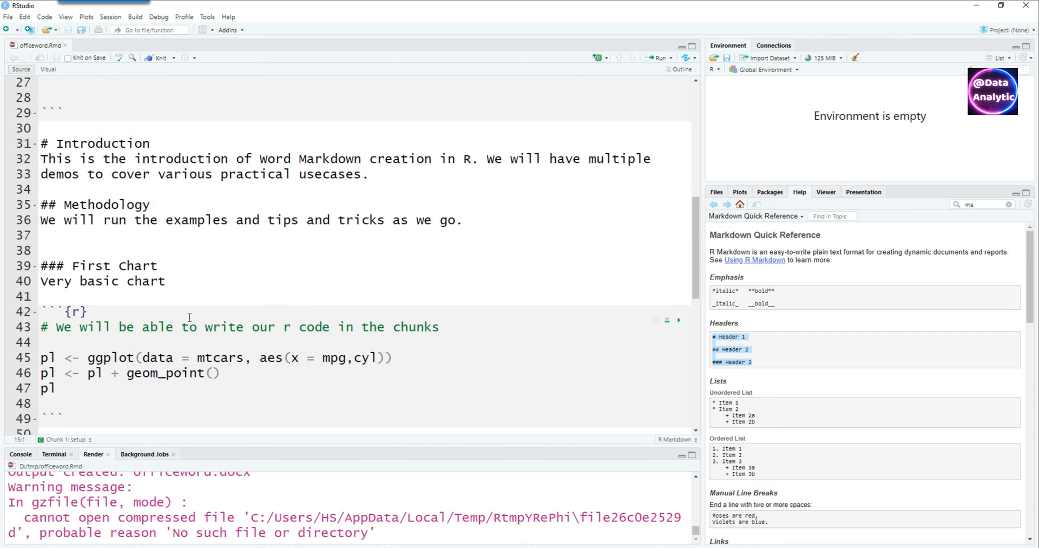
Add echo = FALSE to the First Chart chunk header and re-knit to Word
scroll("down", 3)
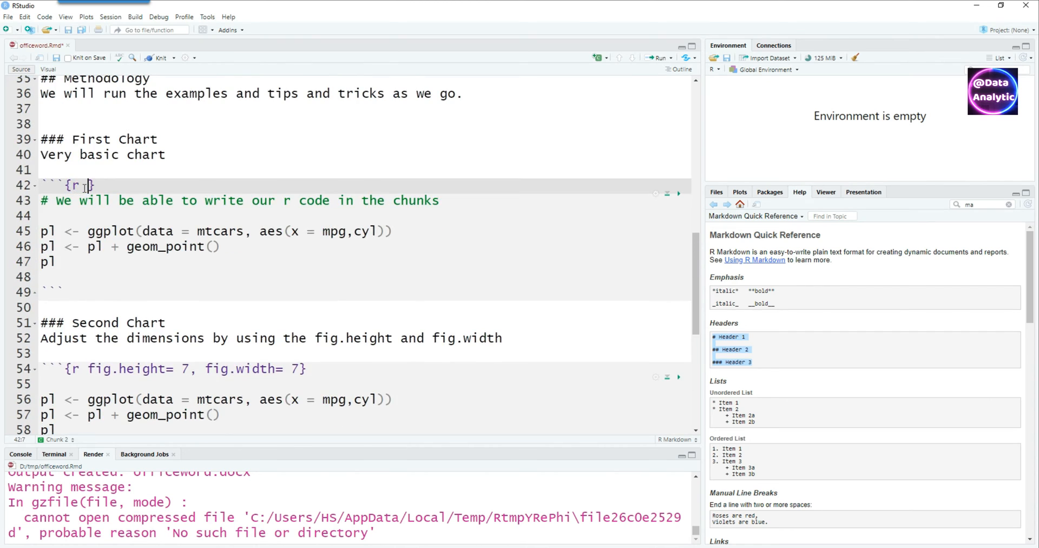
type("e")
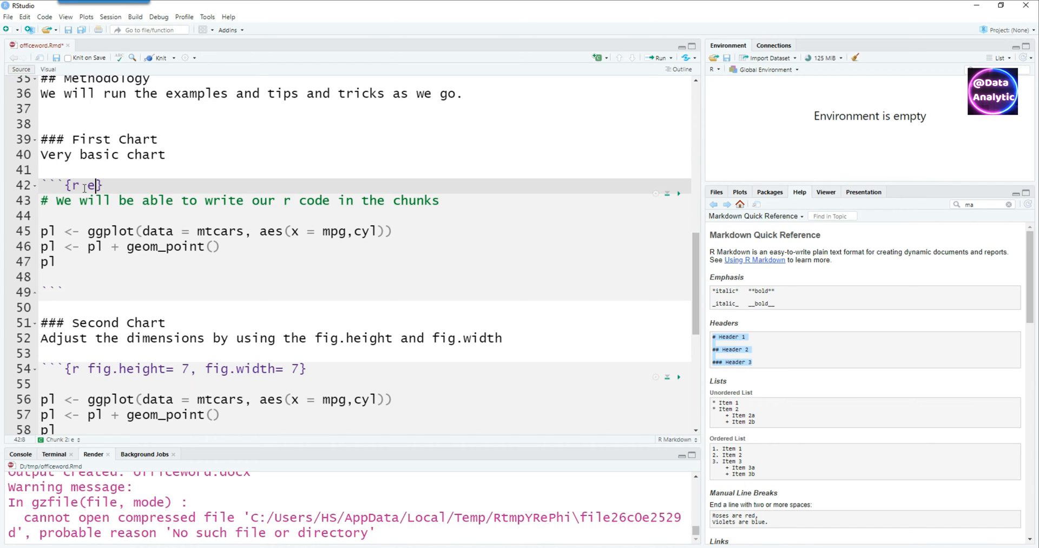
type("cho =")
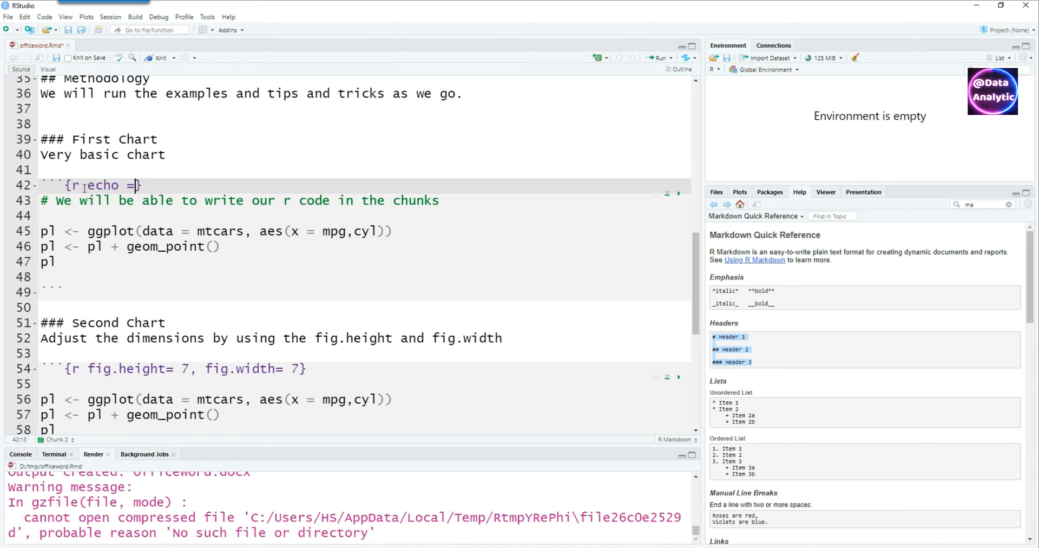
type("FALSE")
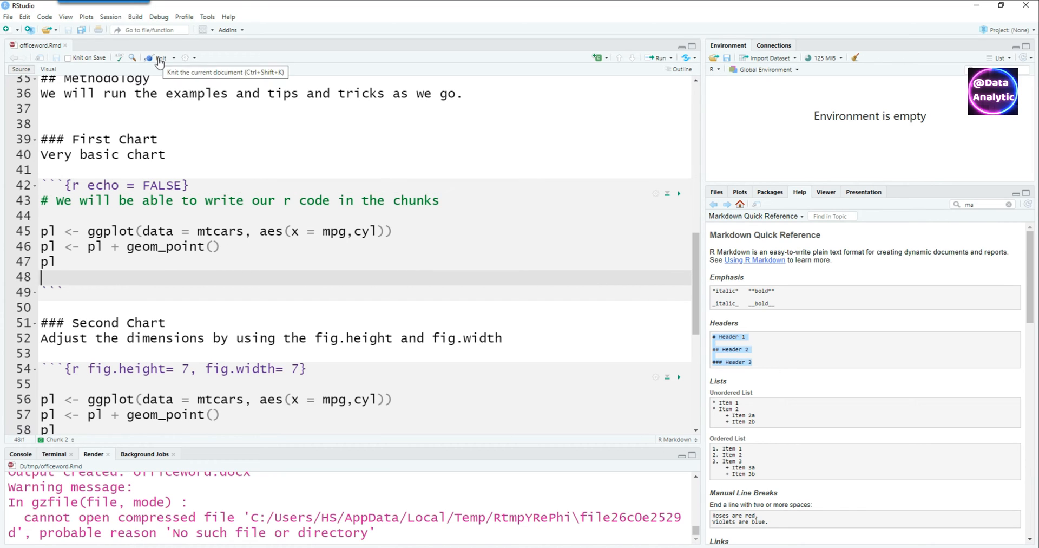
left_click(157, 58)
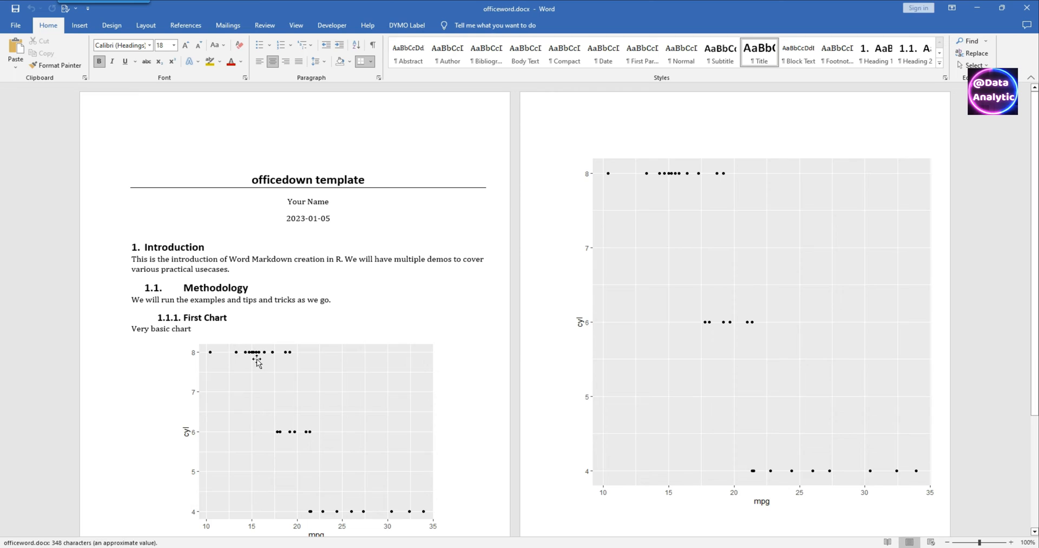
Scroll the Word output to compare both charts' code, then return to officeword.Rmd
scroll("down", 3)
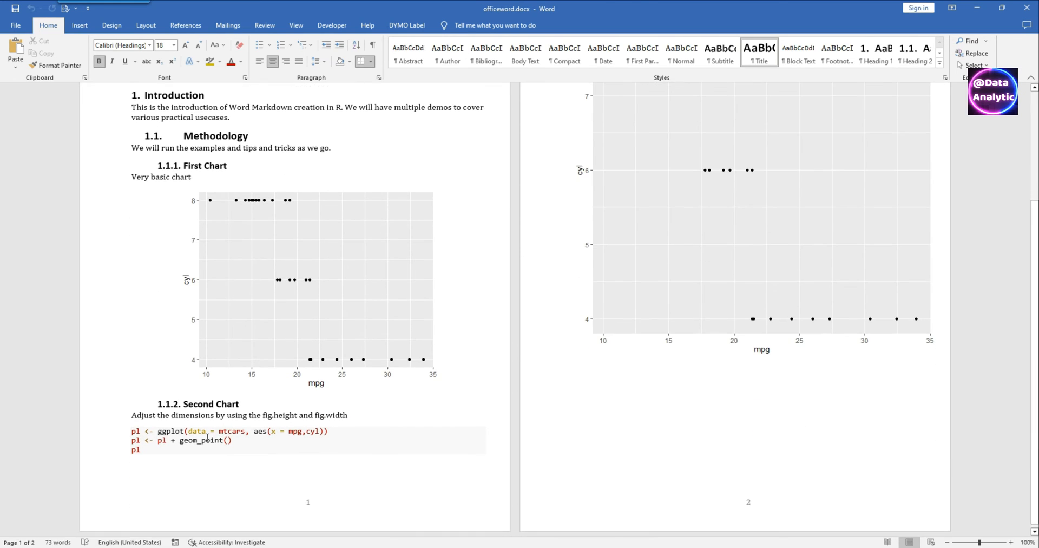
double_click(163, 440)
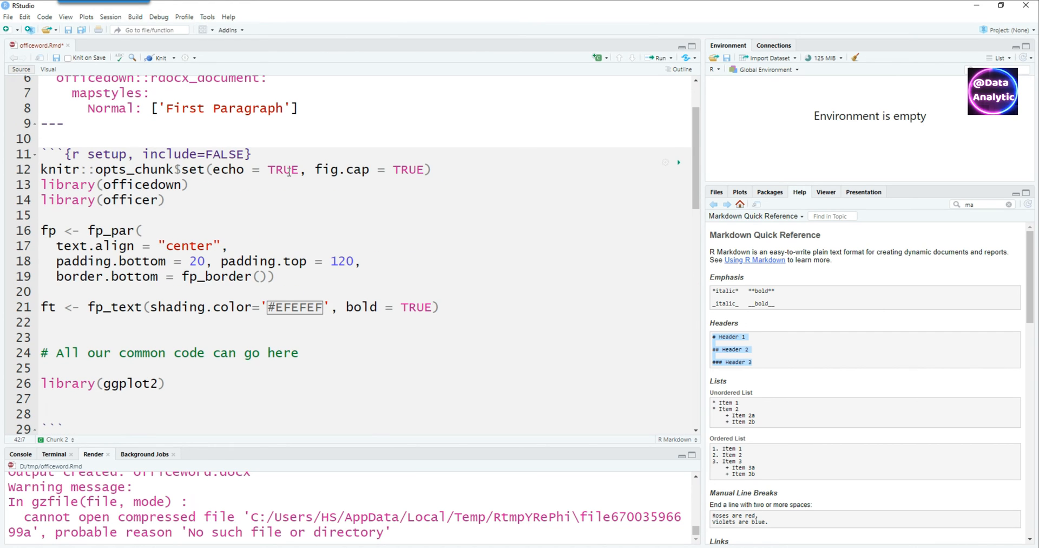
Change the global opts_chunk echo option to FALSE and re-knit the Word document
type("FALSE")
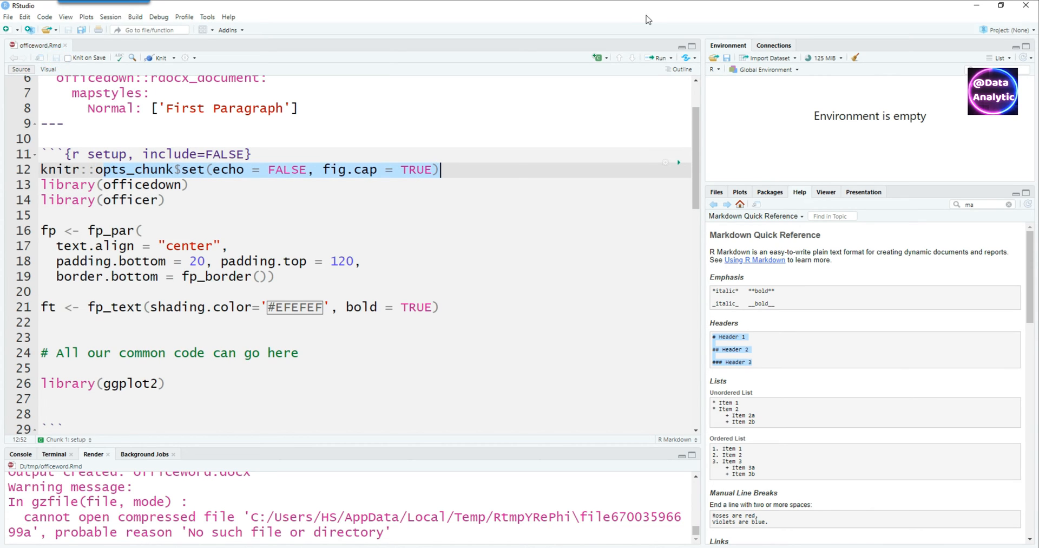
left_click(157, 58)
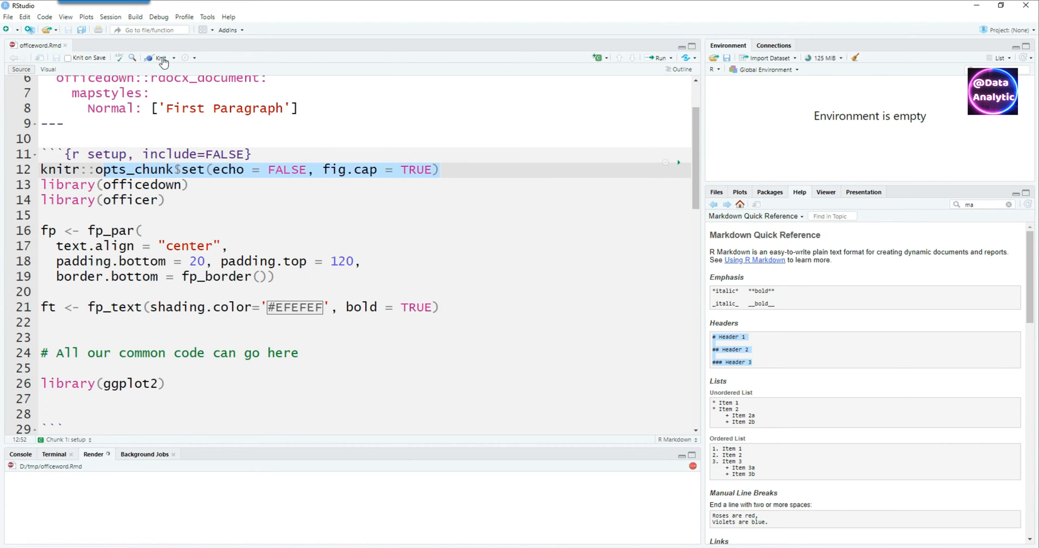
left_click(159, 58)
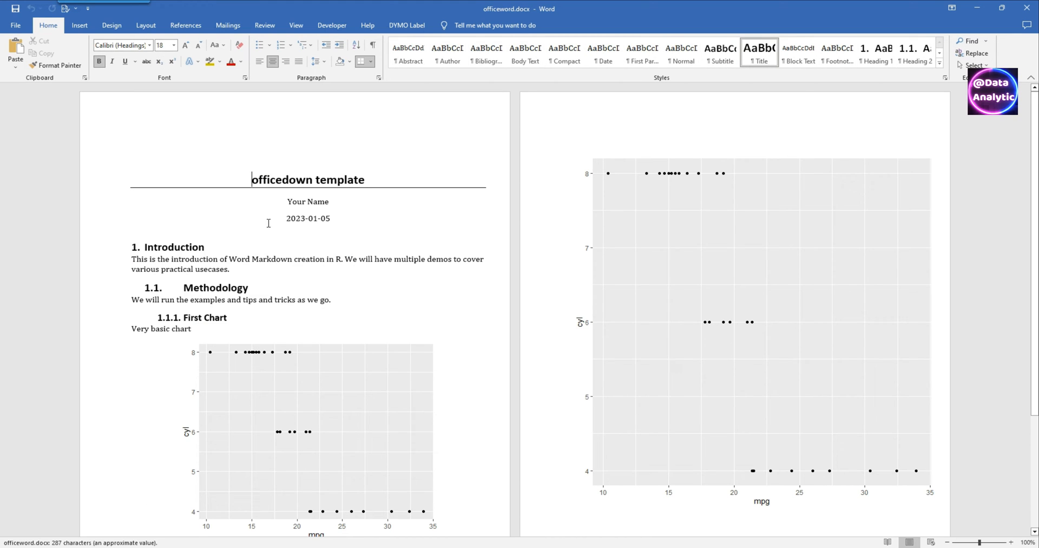
scroll("down", 3)
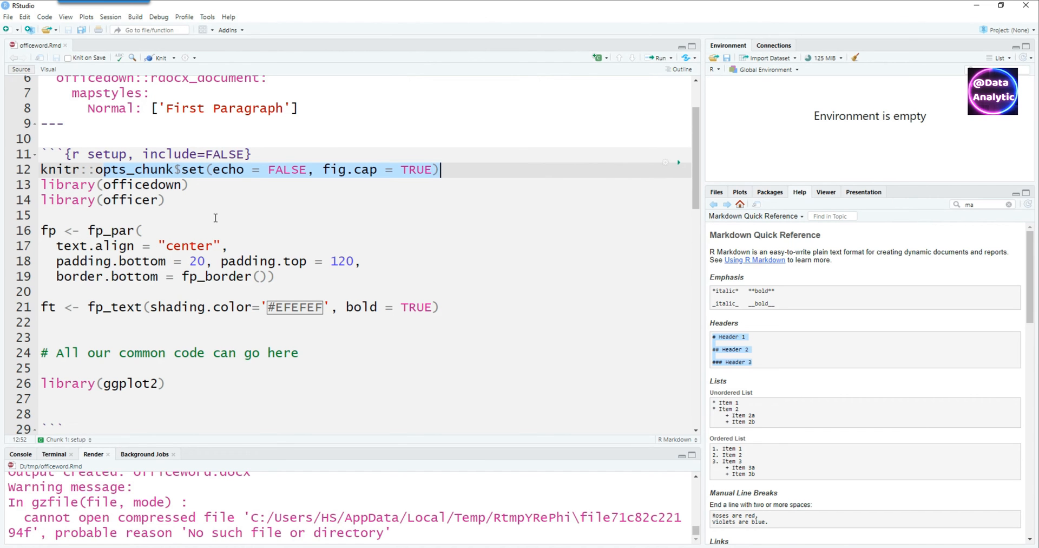
Add fig.height = 7, fig.width = 7 and dpi = 300 to opts_chunk$set, then re-knit
left_click(212, 214)
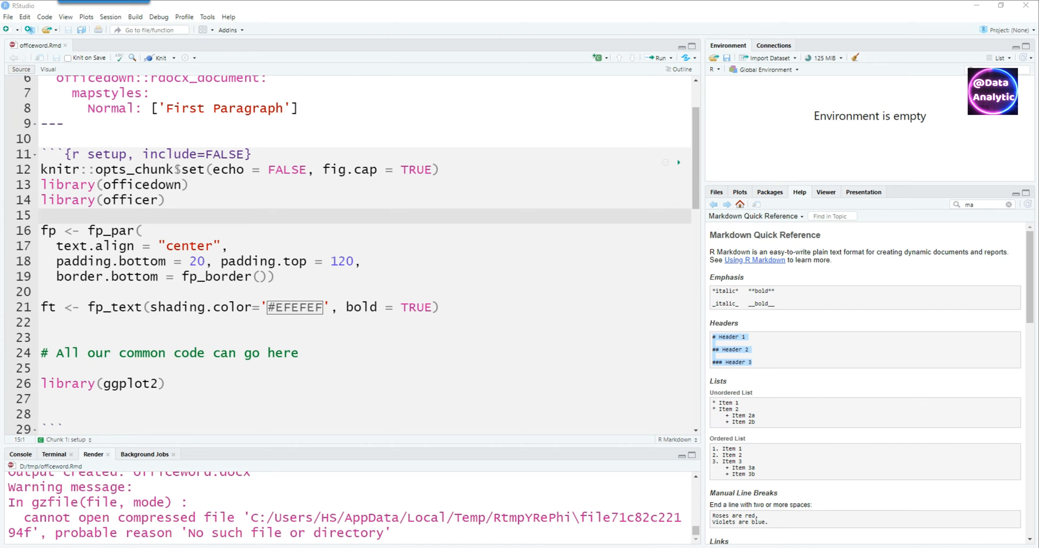
scroll("down", 3)
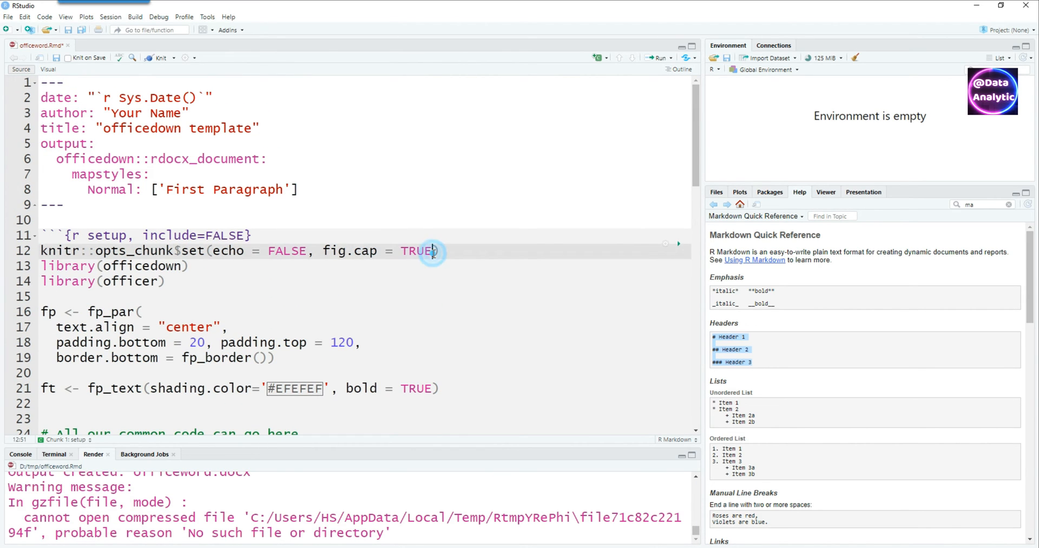
type(",fig.height= 7, fig.width= 7")
type(",dpi=300)")
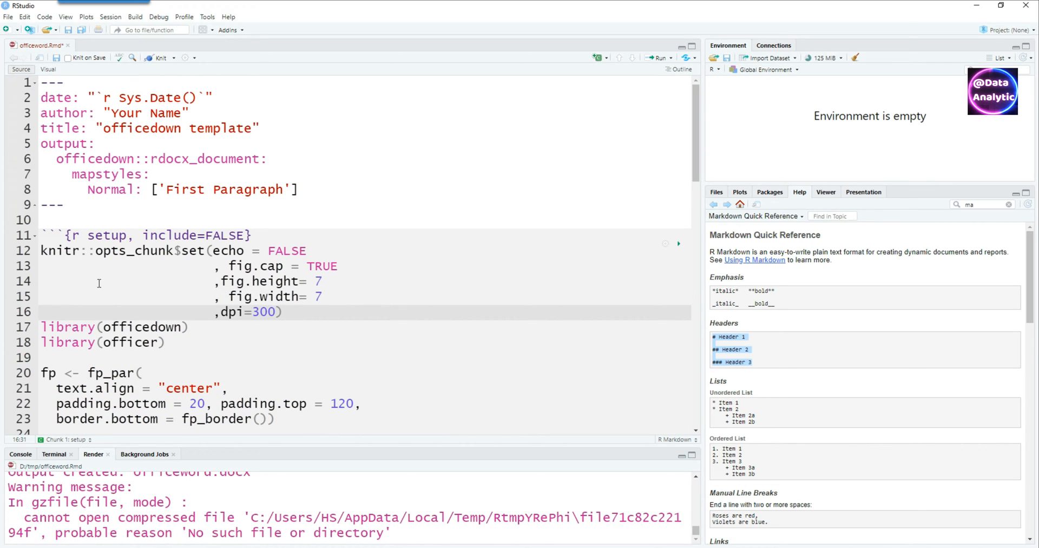
left_click_drag(41, 250, 285, 312)
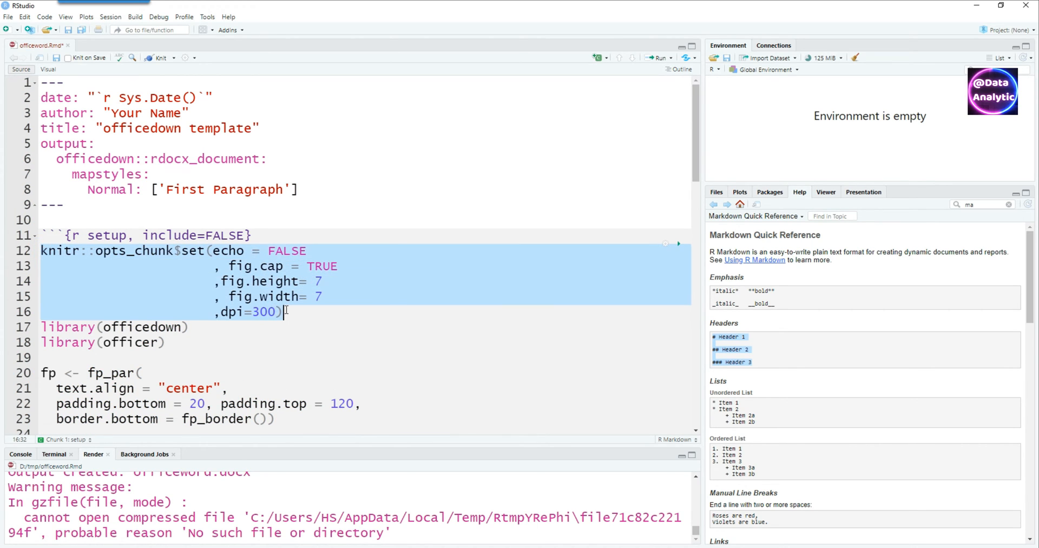
left_click(165, 341)
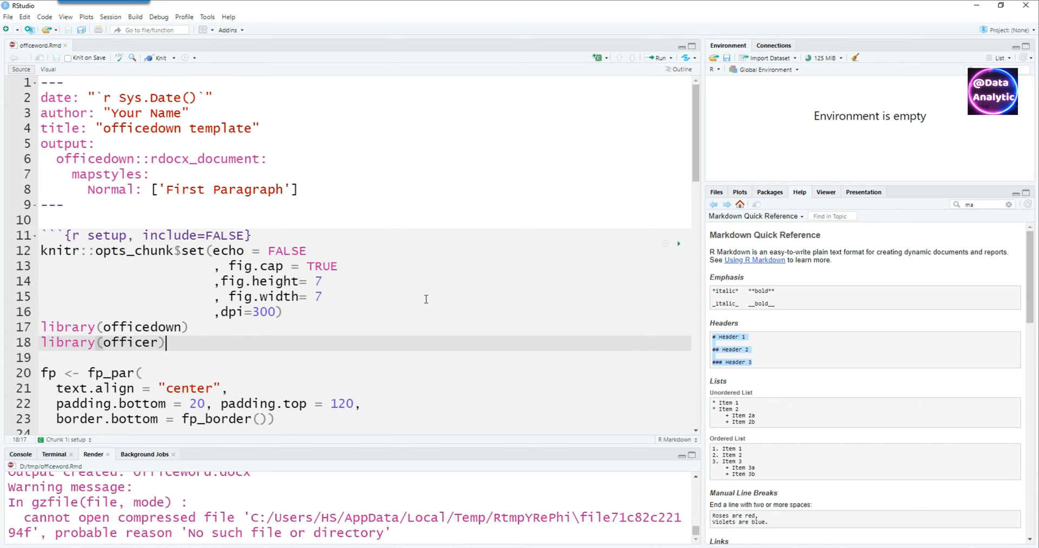
scroll("down", 3)
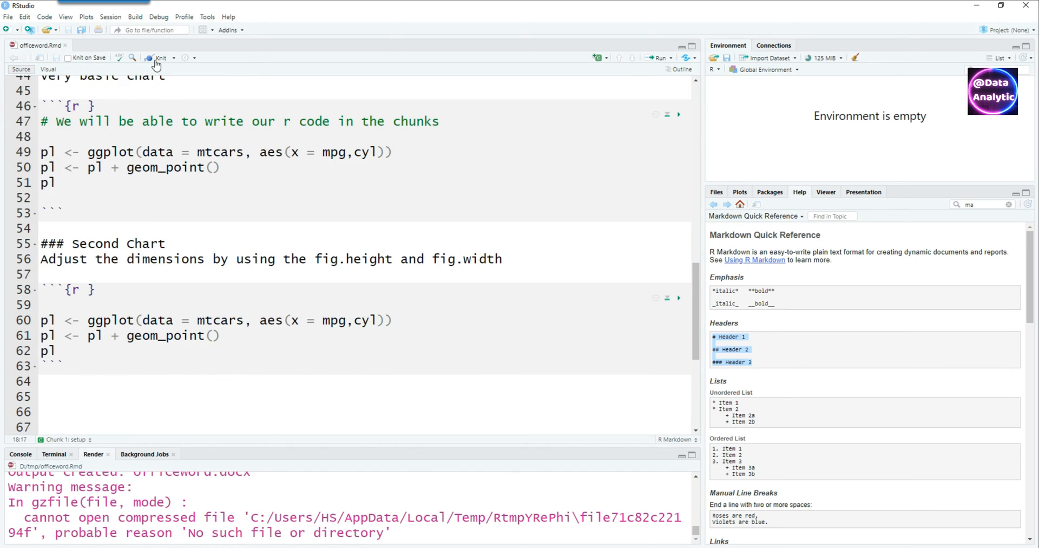
left_click(158, 58)
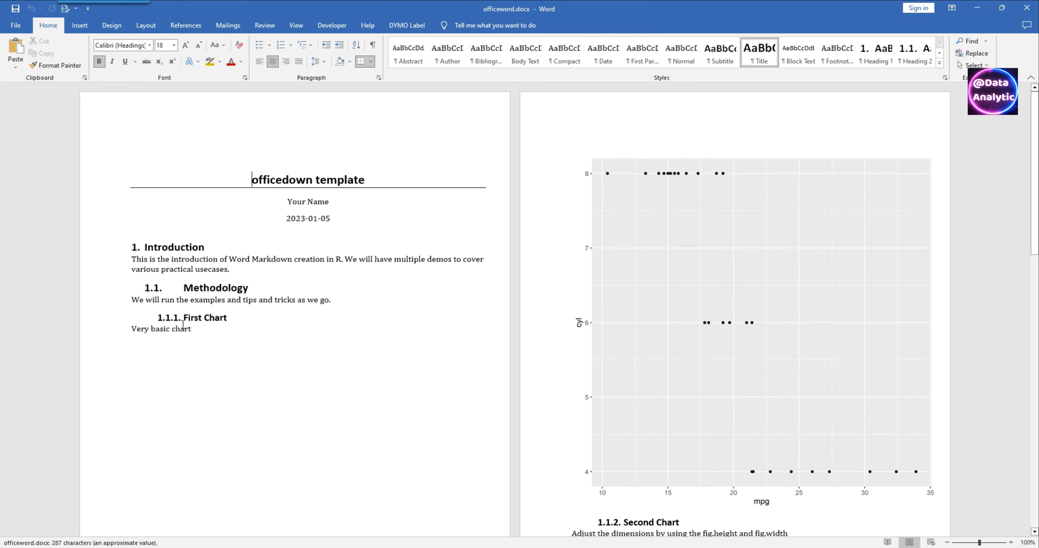
Scroll through the report's numbered headings, author, date and mpg-versus-cyl chart in Word
scroll("down", 3)
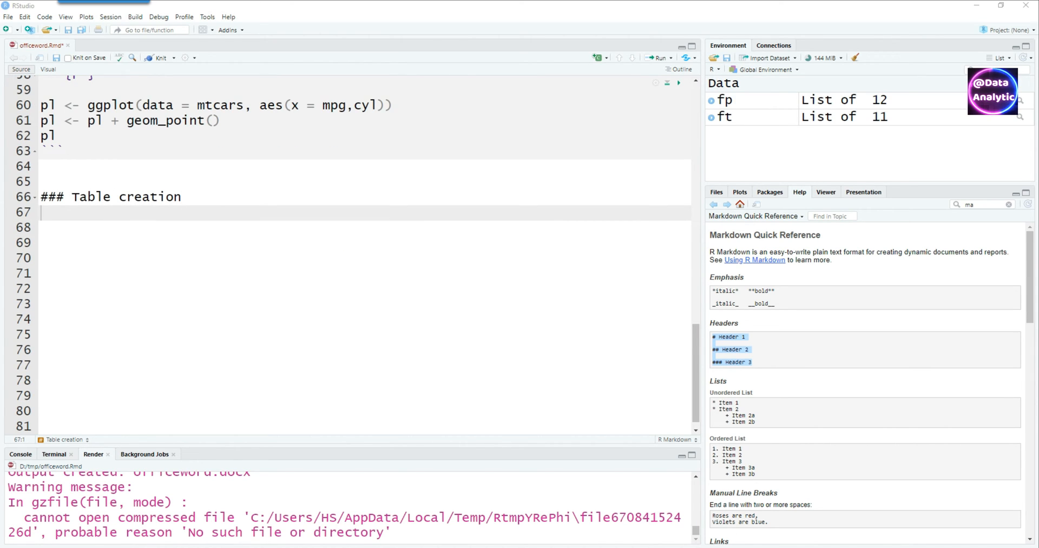
Add 'Using flextable' with a library(flextable), flextable(mtcars) chunk, save and knit
type("Using flextable")
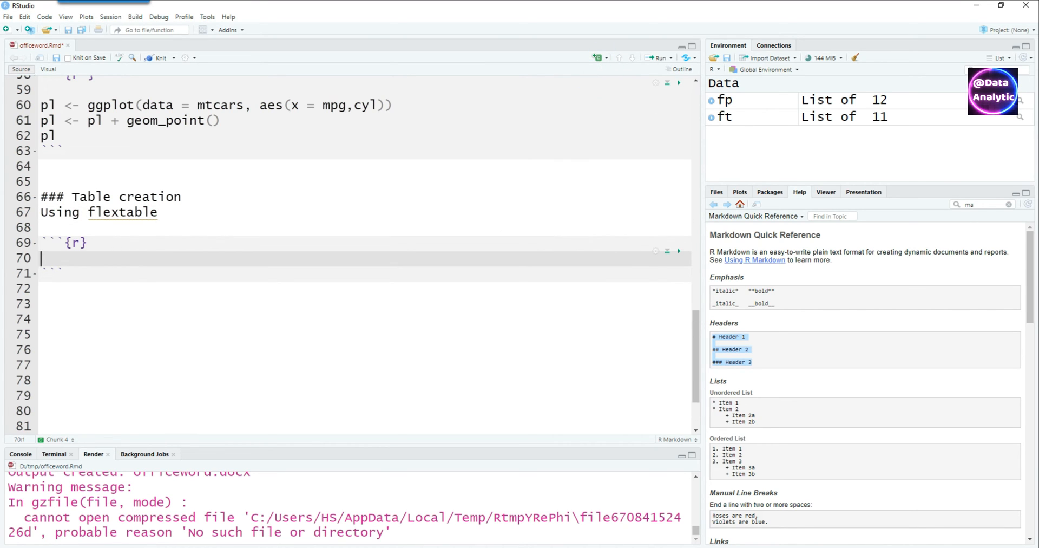
mouse_move(946, 170)
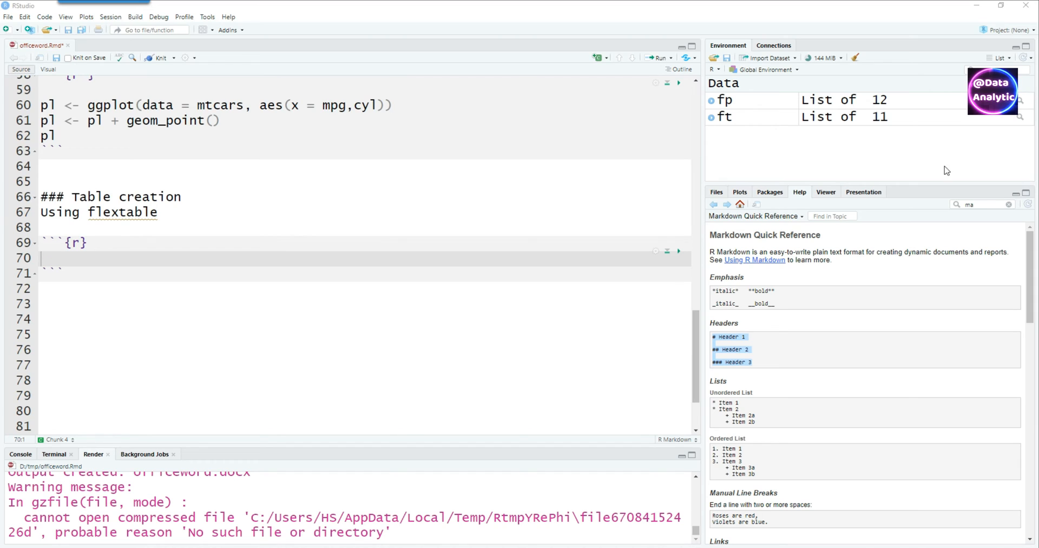
type("library(flextable)")
type("flextable(mtcars")
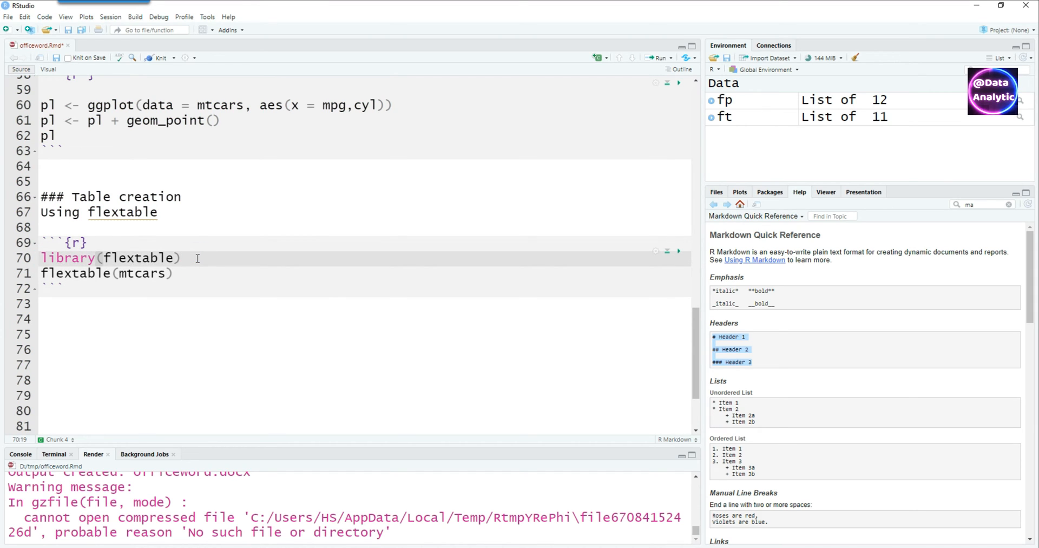
type("# We can move this to the common setup area at top")
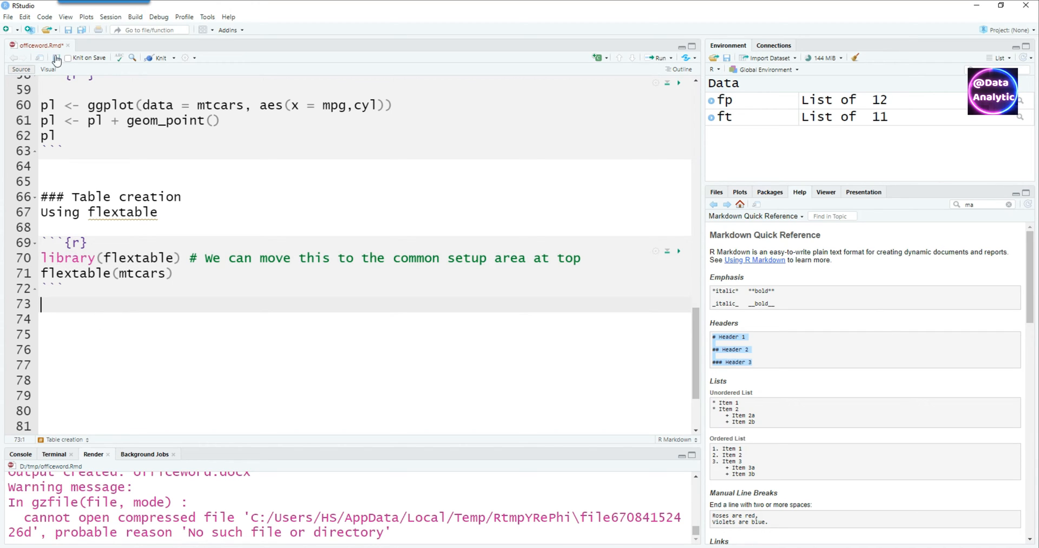
left_click(160, 58)
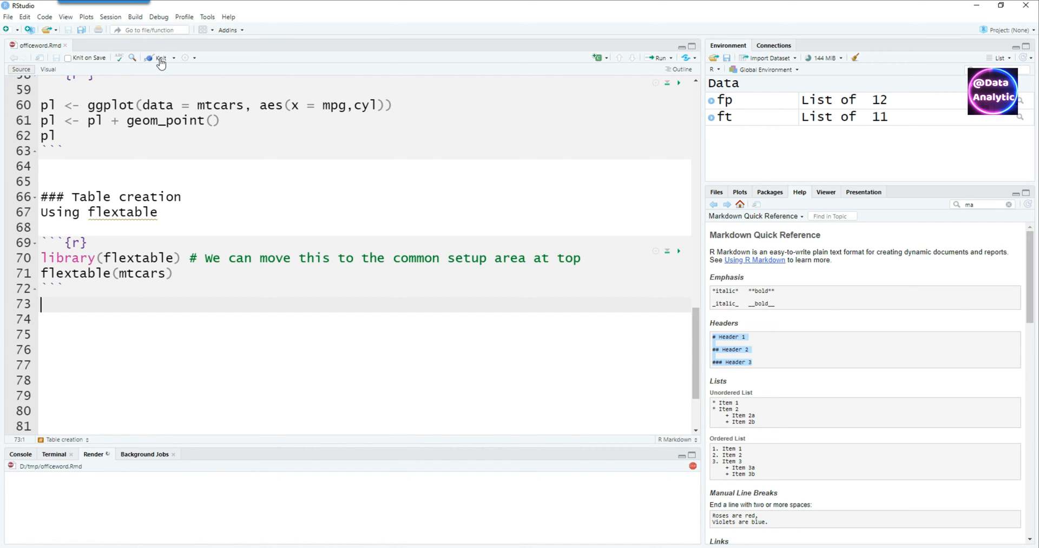
left_click(159, 58)
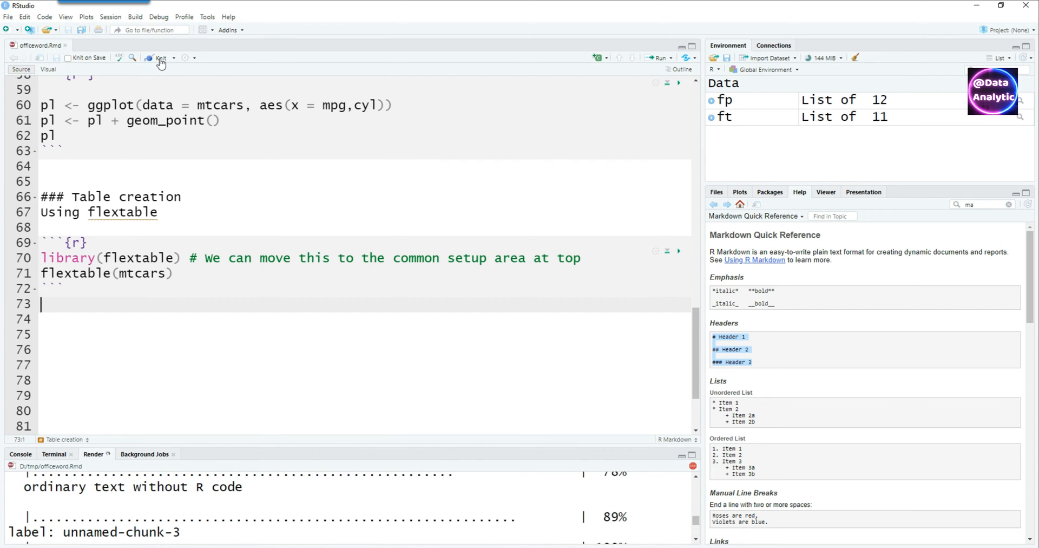
left_click(159, 58)
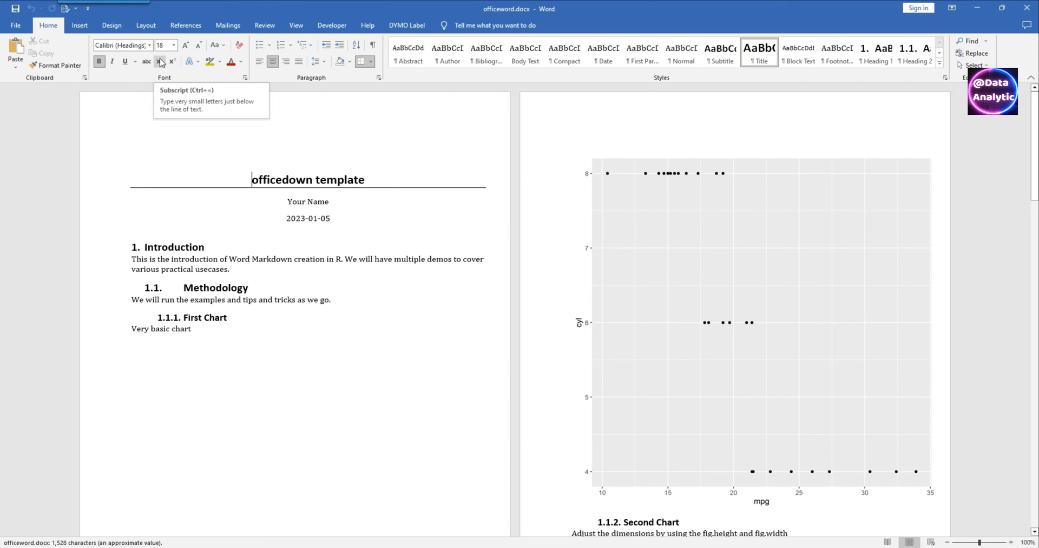
Scroll through the opening pages of the re-knitted officeword.docx in Word
scroll("down", 3)
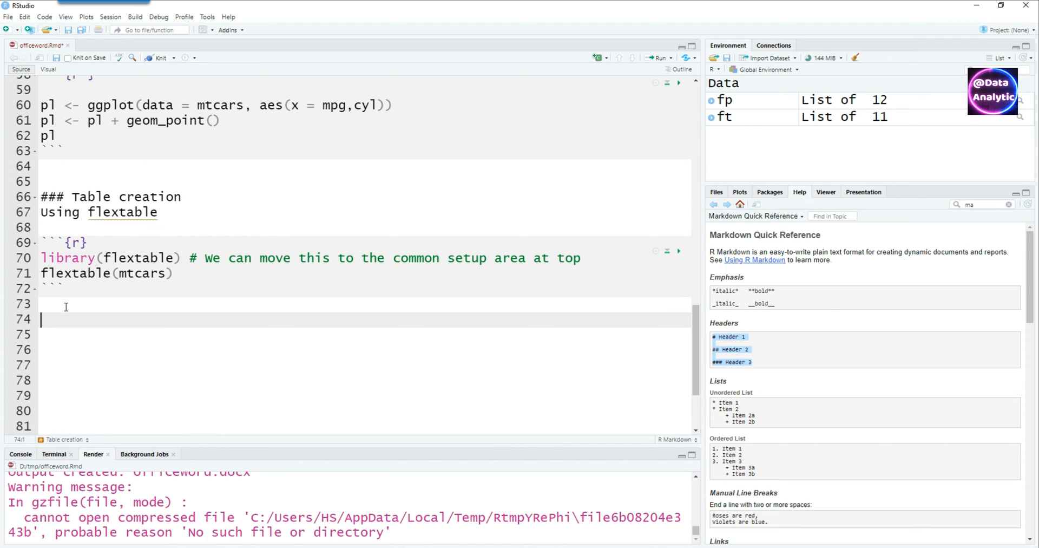
Insert an R chunk with heading '### Using flextable autofit option' loading dplyr, then knit
left_click(597, 58)
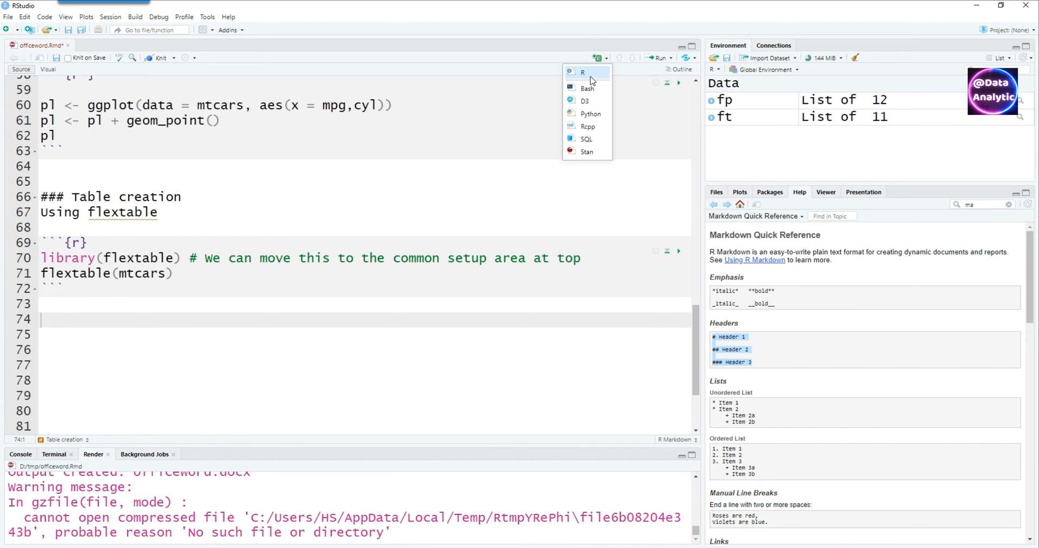
left_click(583, 71)
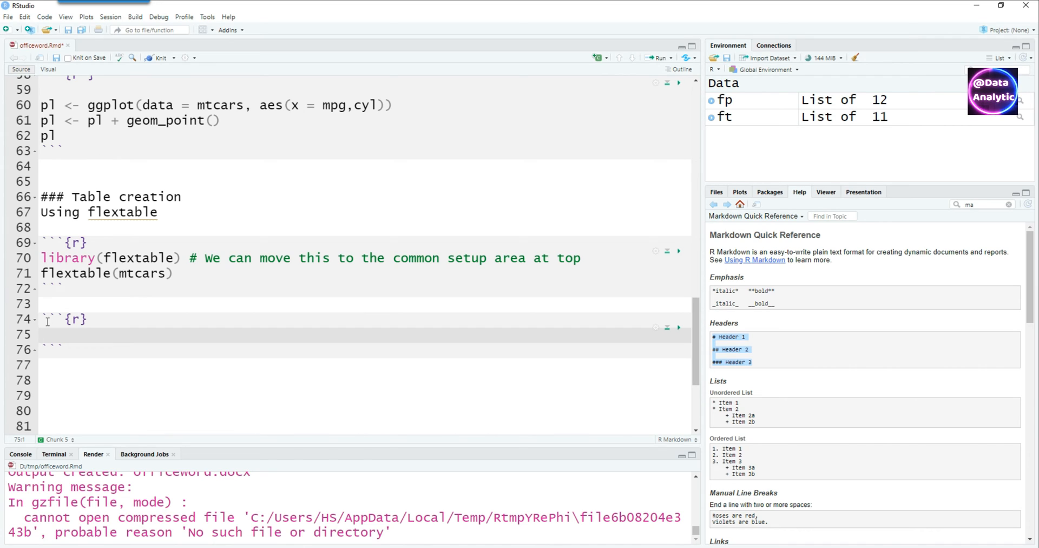
type("###")
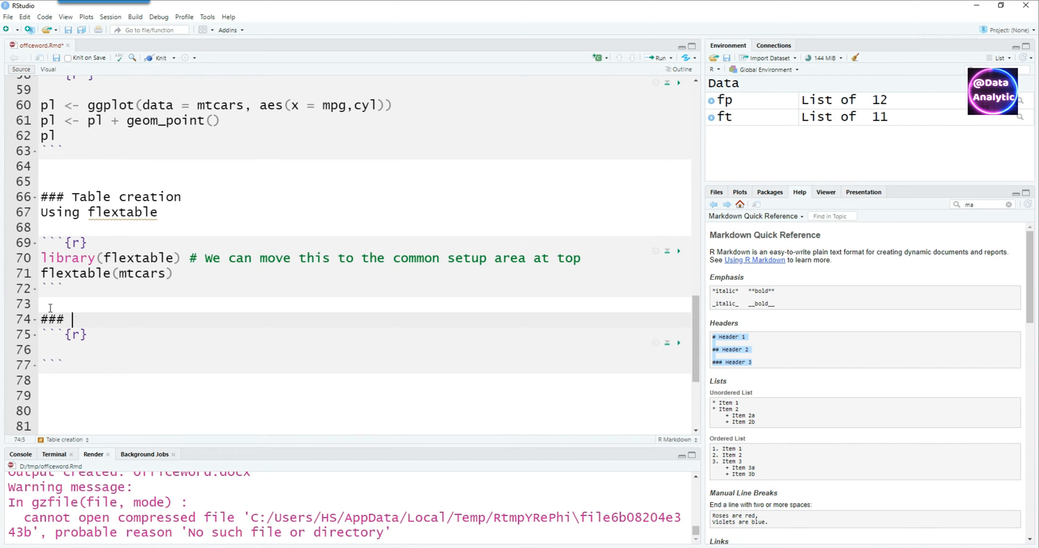
type("Using flextable autofit option")
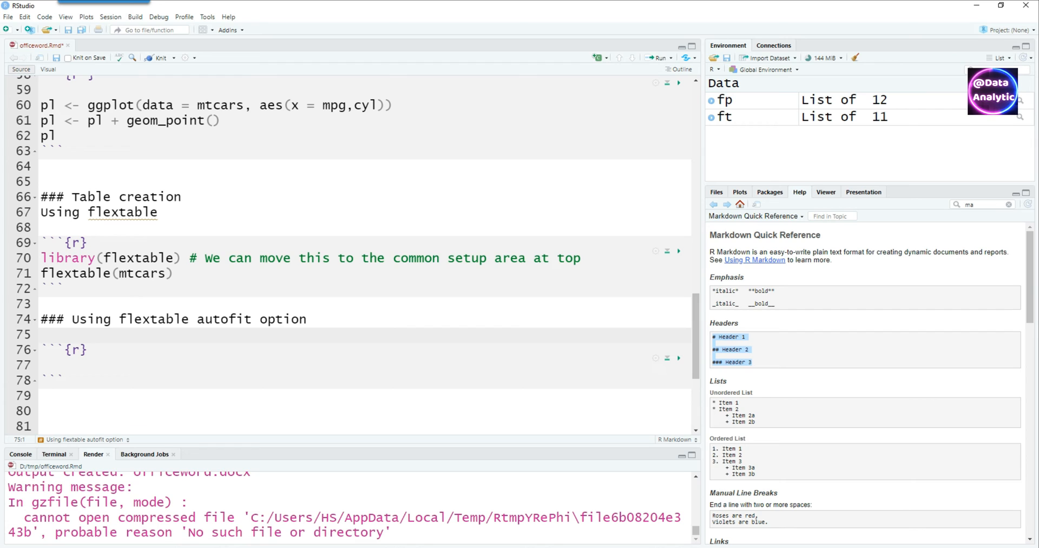
left_click(41, 334)
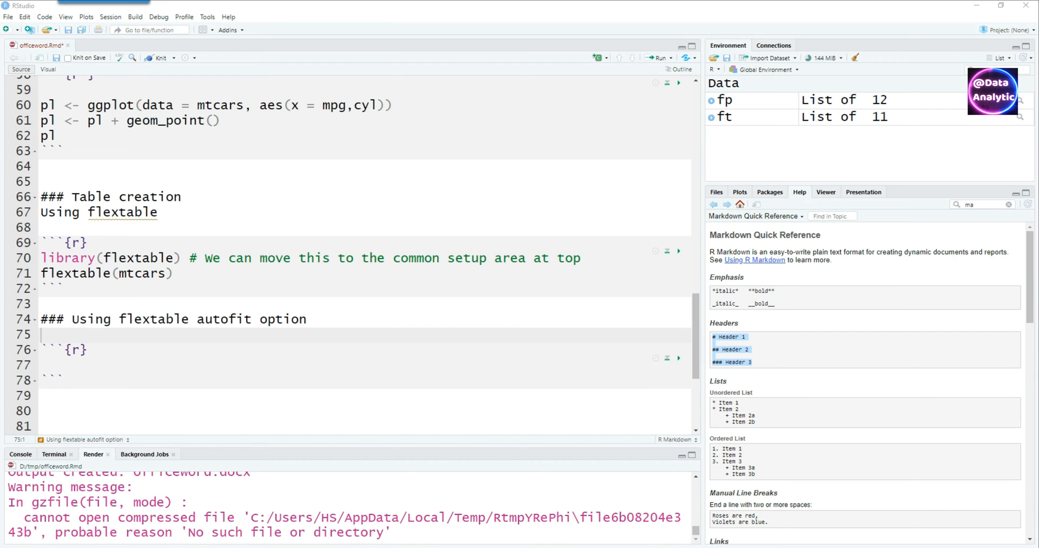
mouse_move(50, 362)
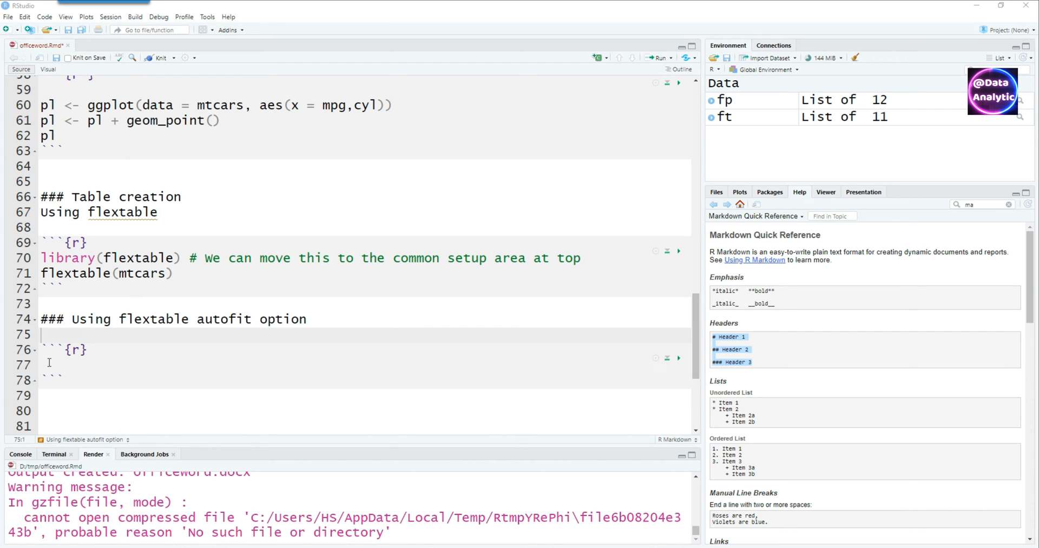
type("library(dplyr)")
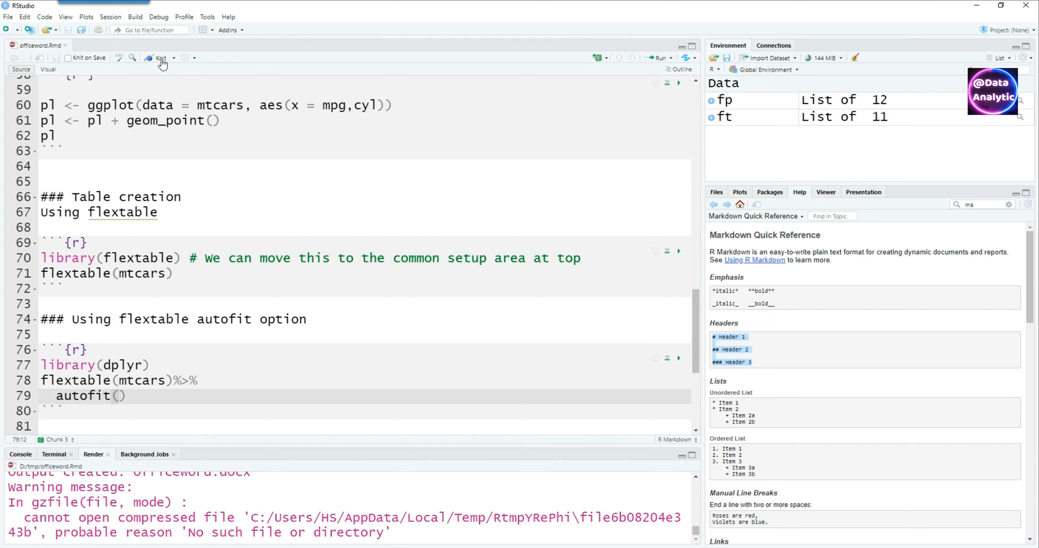
left_click(159, 58)
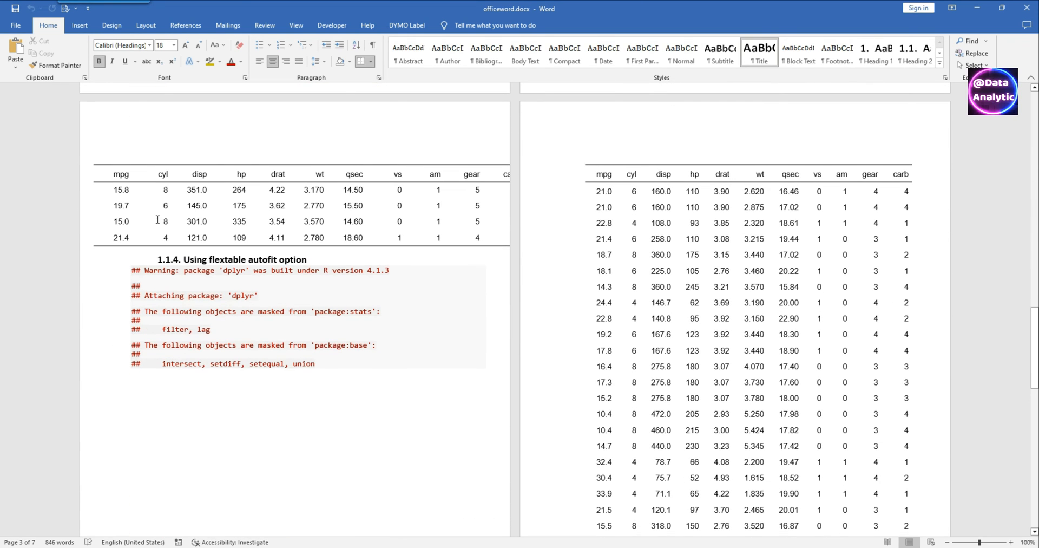
Inspect the mtcars table and the autofit section's dplyr warnings in Word
left_click(878, 223)
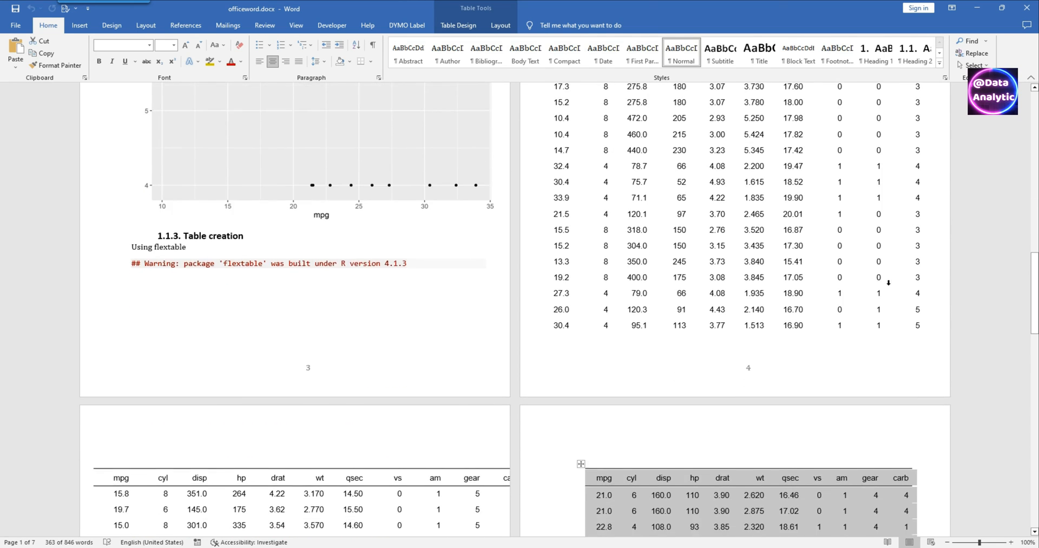
scroll("down", 3)
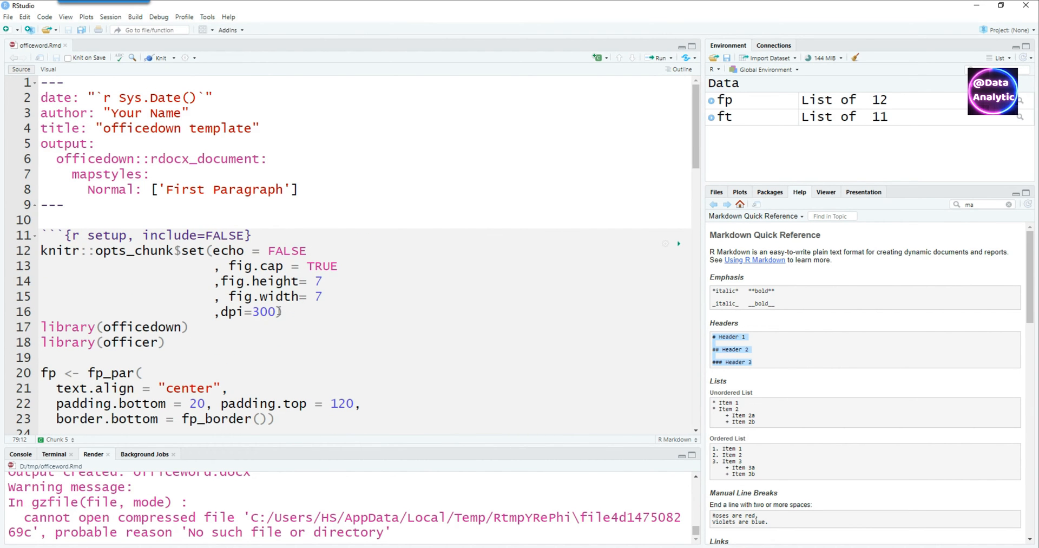
Add warning, comment and message options set to FALSE in the setup chunk
type(",warning =)")
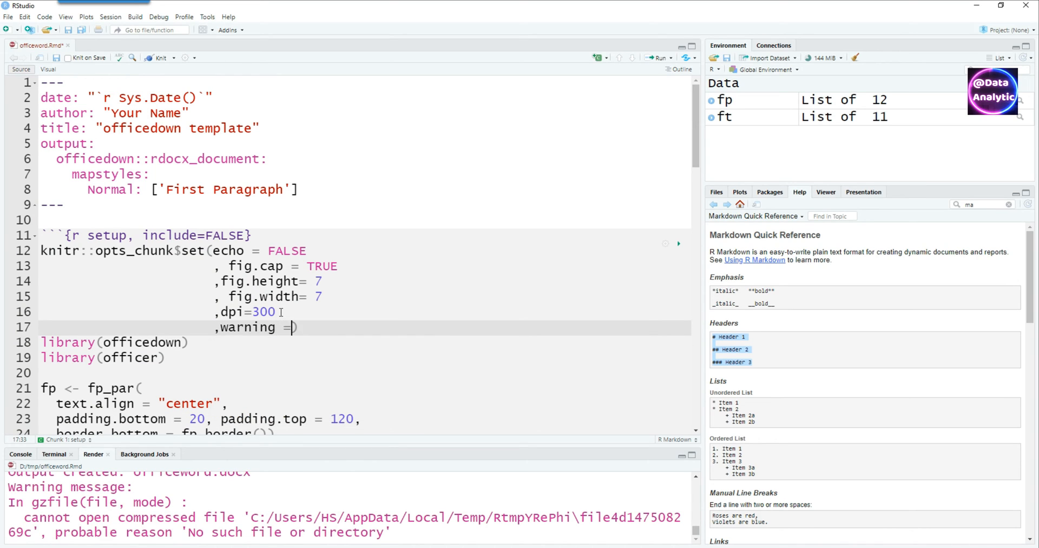
type("FALSE")
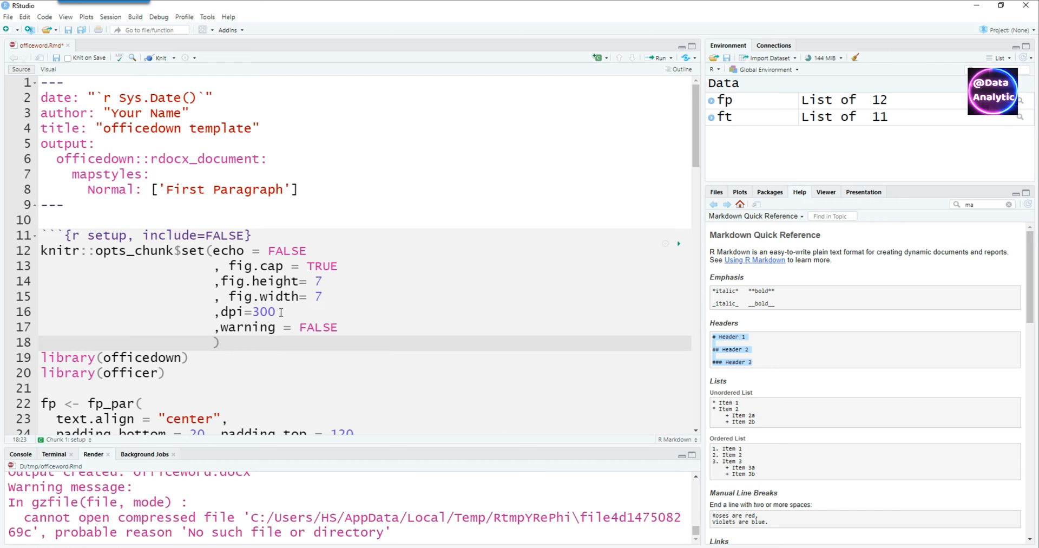
type("comm")
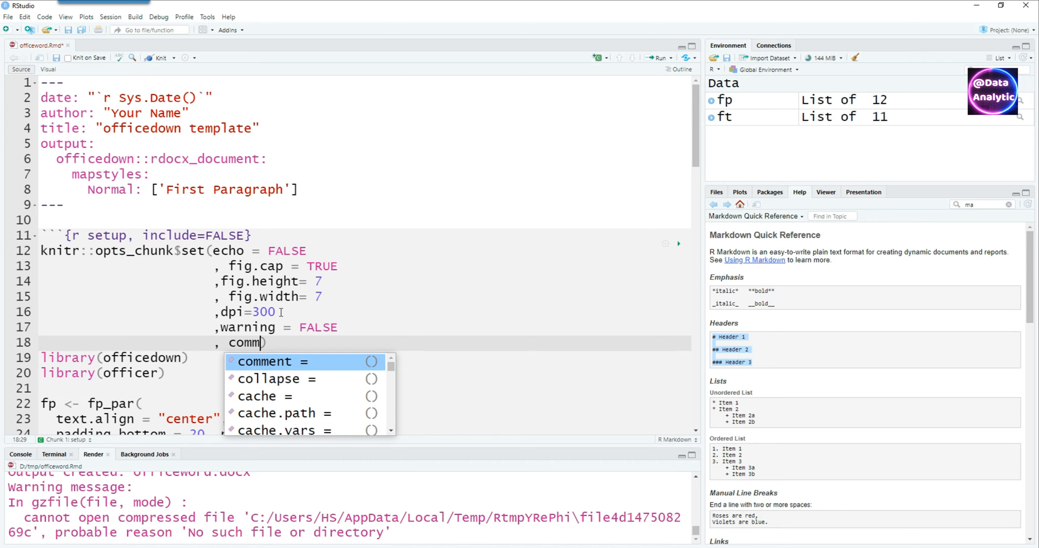
type("= FALSE")
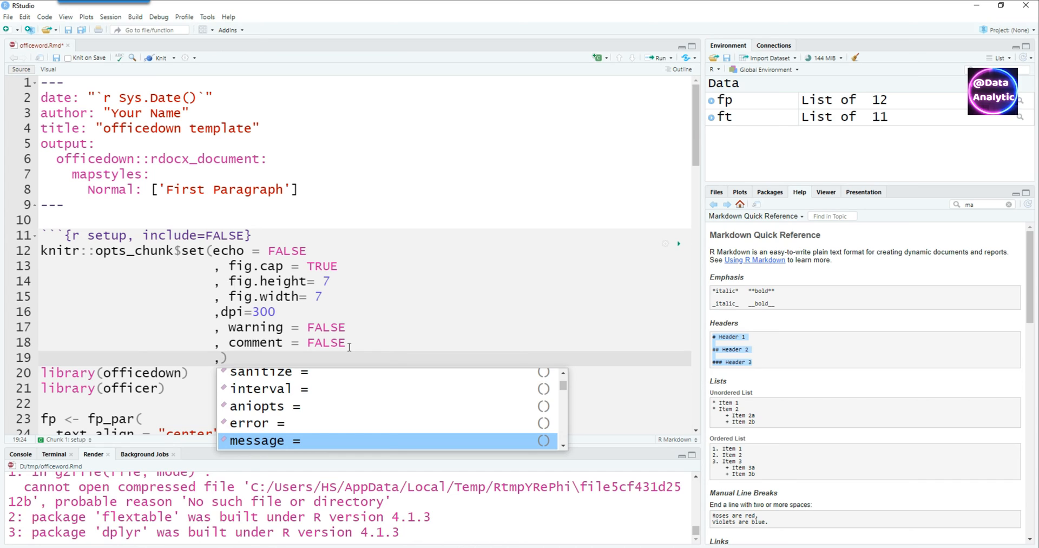
left_click(257, 441)
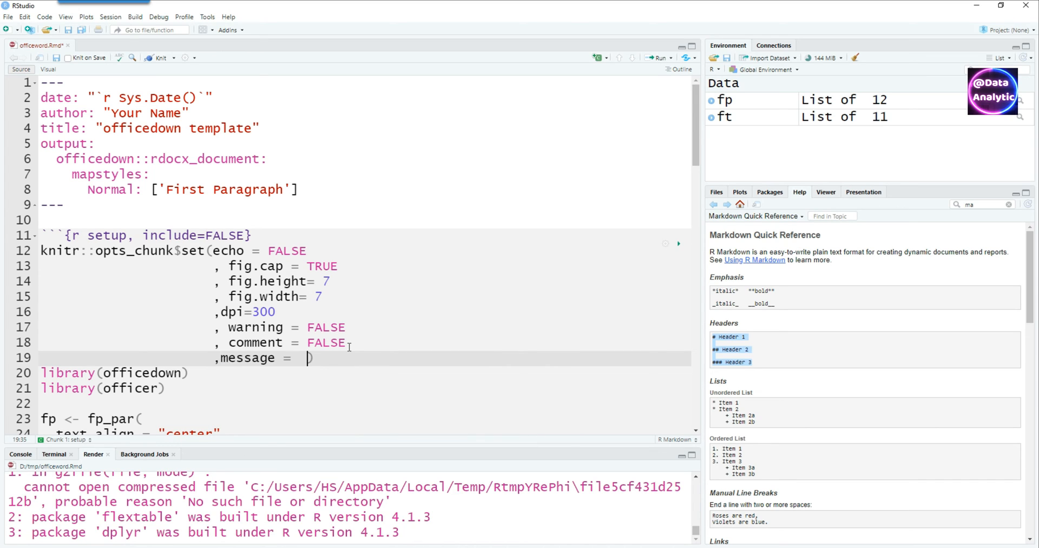
type("FALSE")
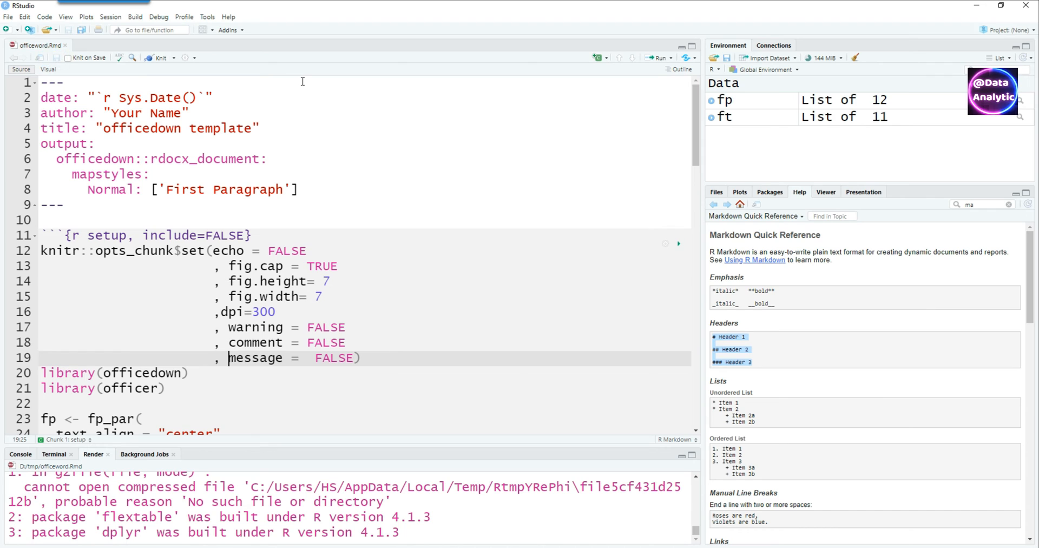
Knit officeword.Rmd to Word again
left_click(157, 58)
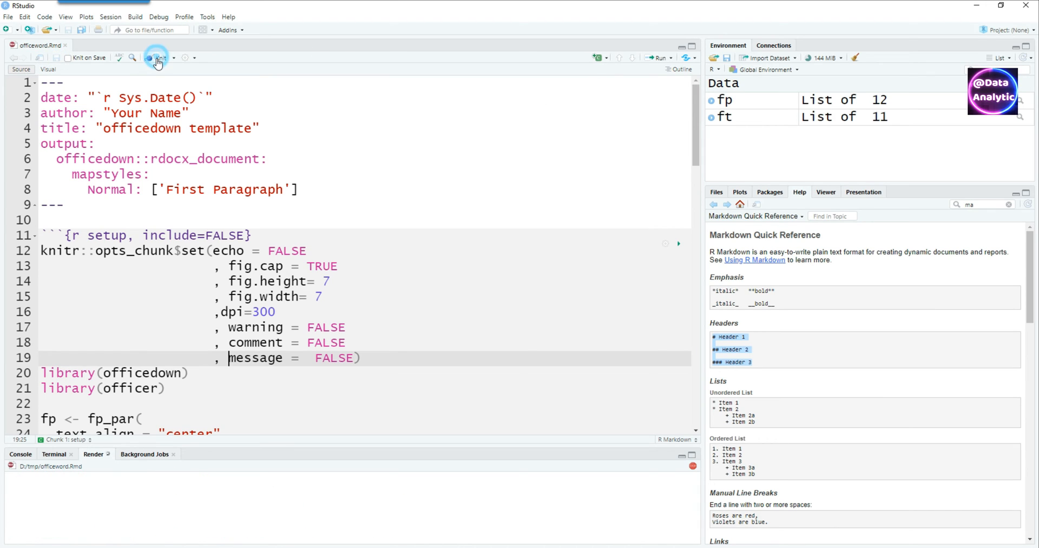
left_click(156, 58)
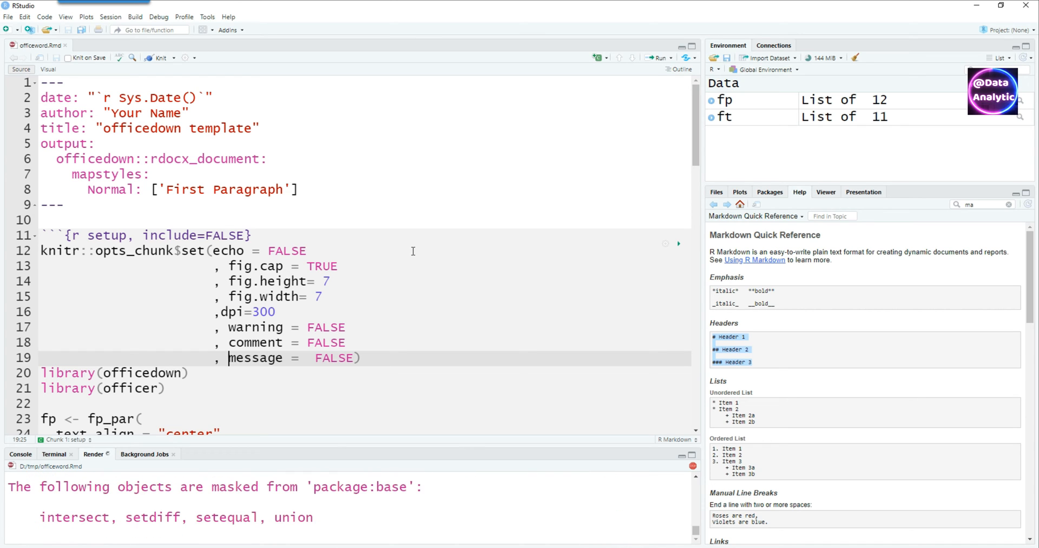
left_click(156, 58)
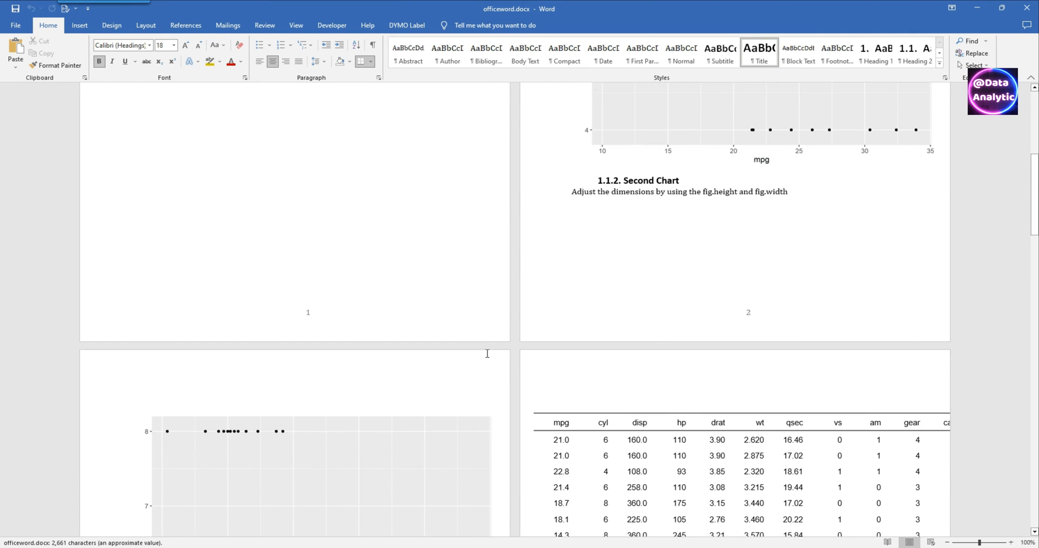
Scroll through the Second Chart and the autofit mtcars tables in Word
scroll("down", 3)
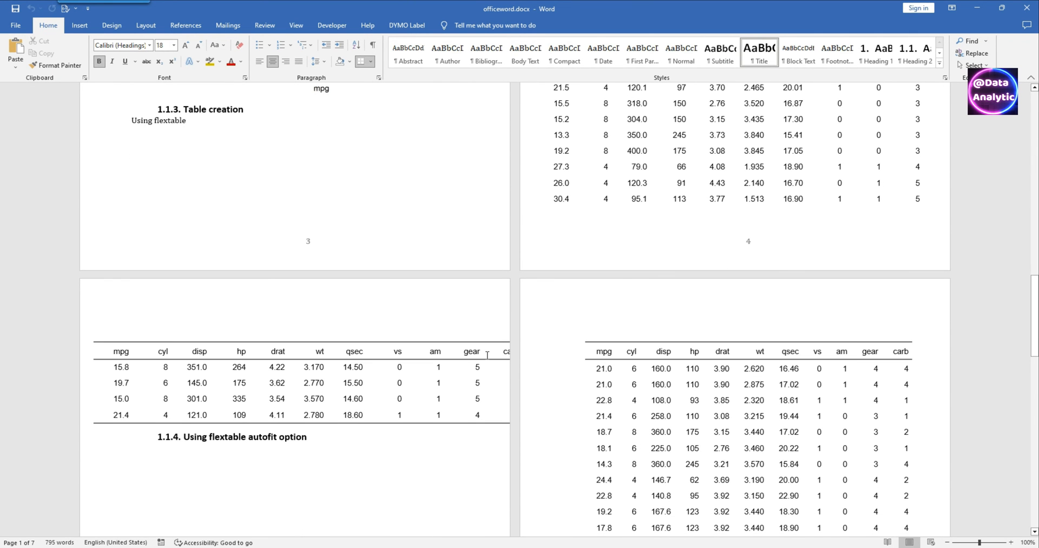
scroll("down", 3)
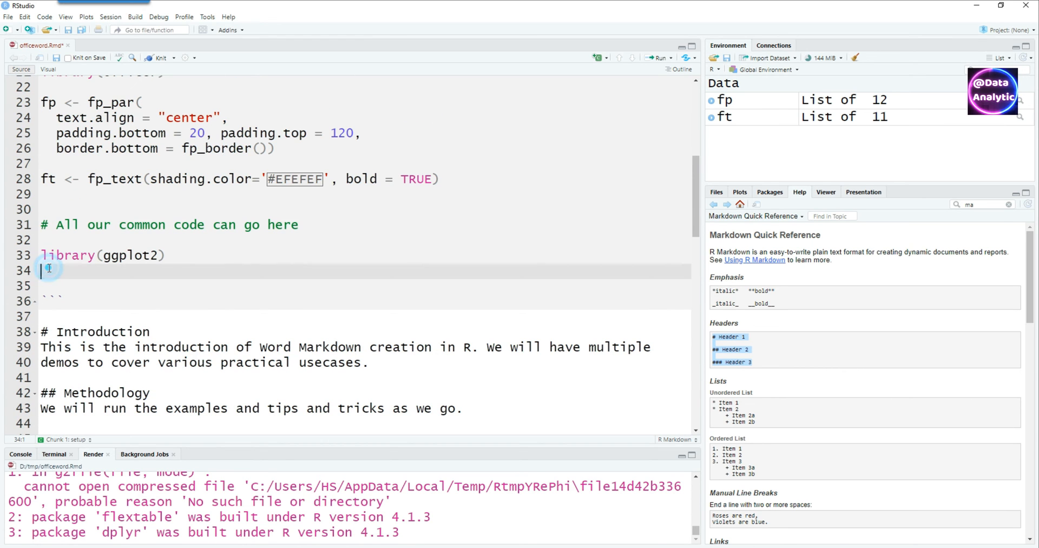
Load flextable and dplyr, add a \newpage-wrapped BLOCK_TOC Table of content page, and knit
type("library(flextable)")
left_click(364, 286)
type("library(dplyr")
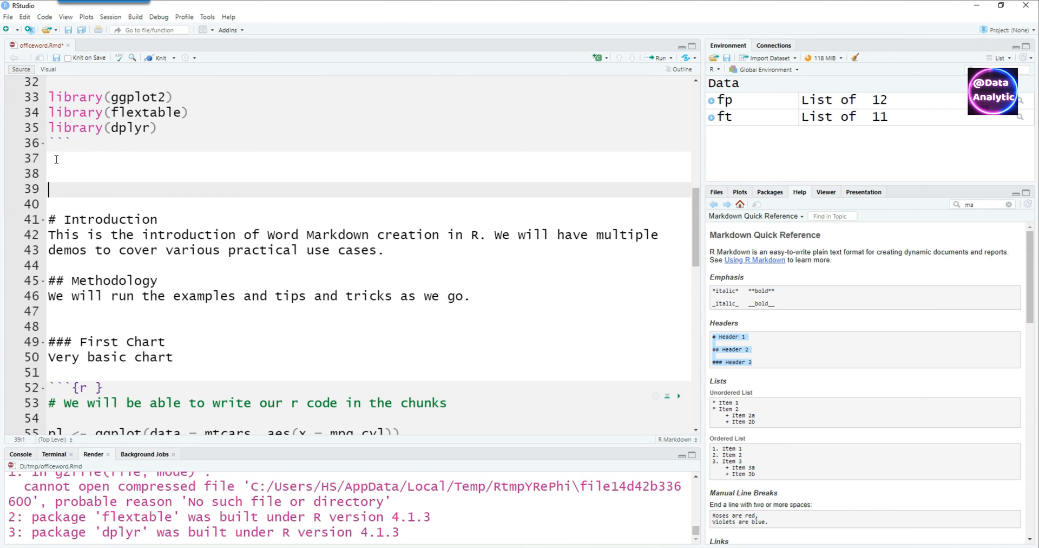
type("\\newpage")
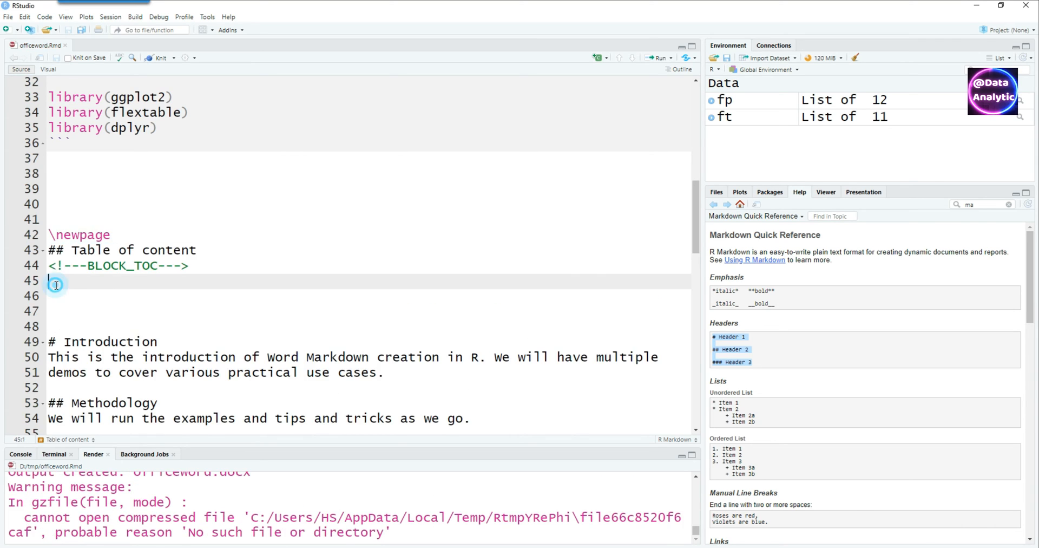
type("\\newpage")
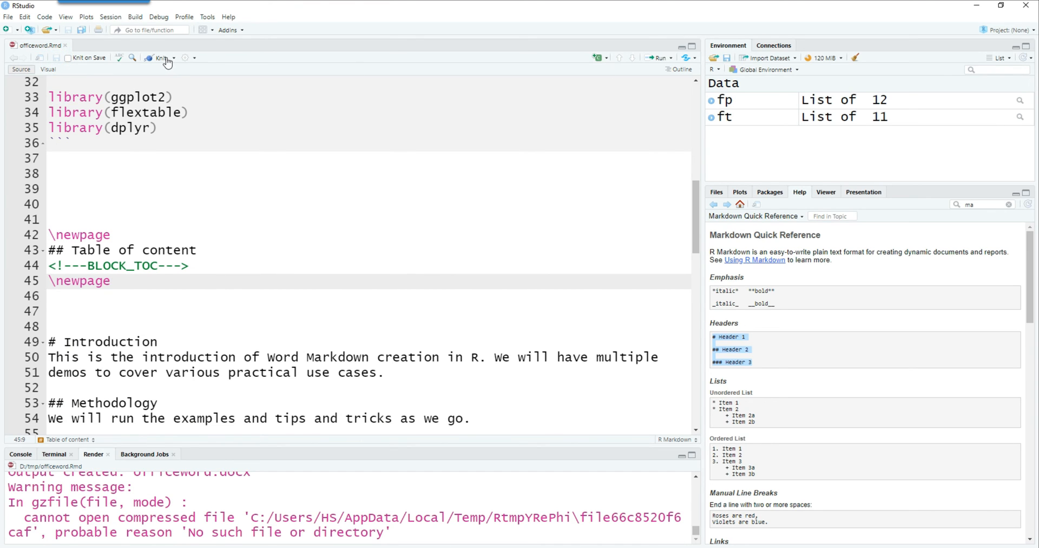
left_click(159, 58)
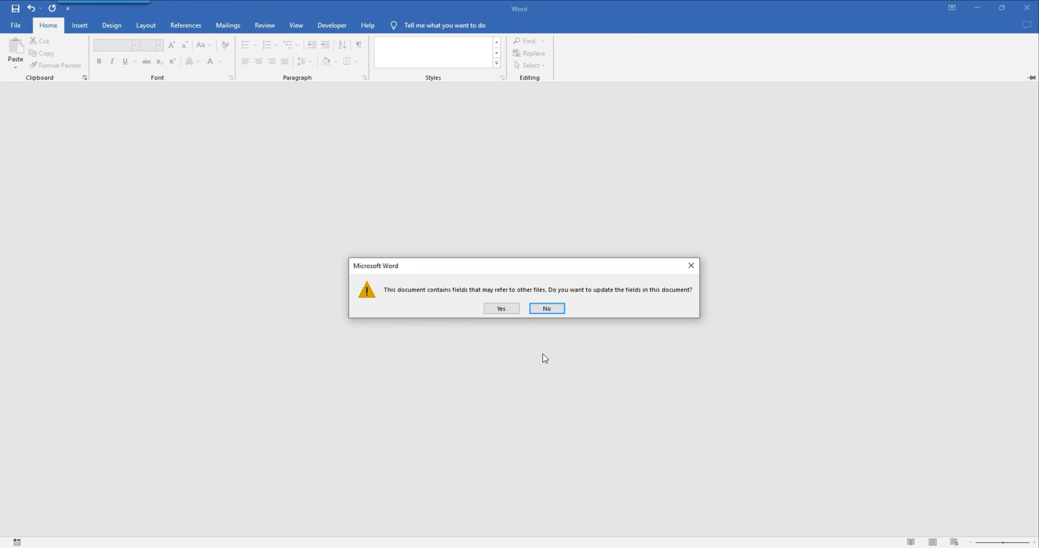
Accept Word's field update and scroll to the new Table of content page
left_click(546, 307)
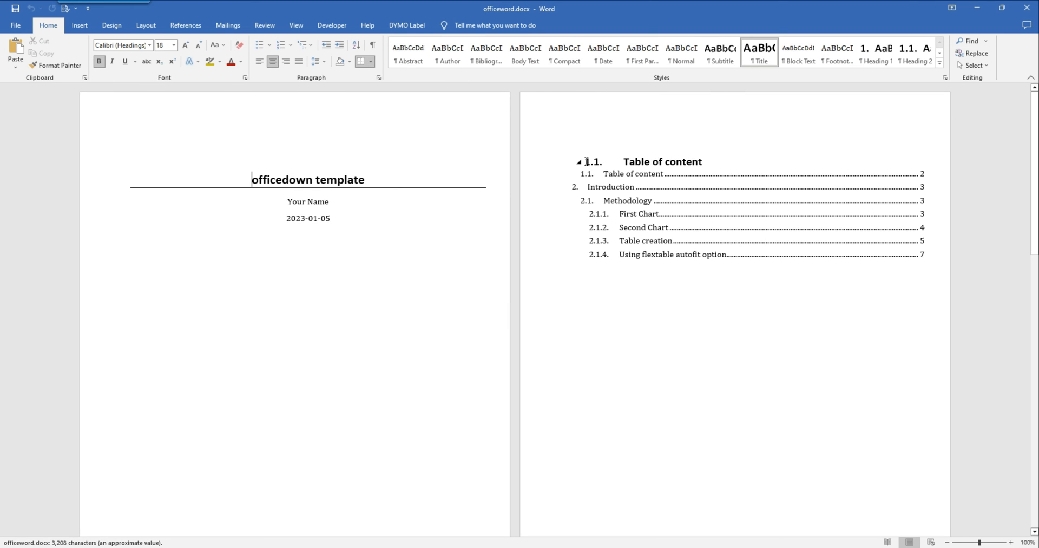
scroll("down", 3)
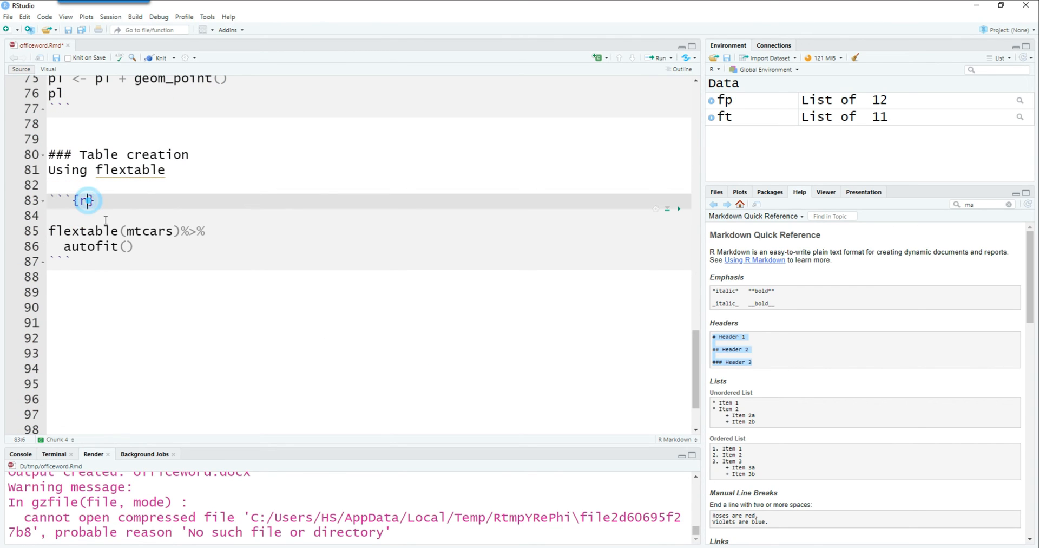
Caption the mtcars table 'caption 1' (id mtcars) and add a List of tables page
type("tab.cap=\"caption 1\", tab.id=\"mtcars\"")
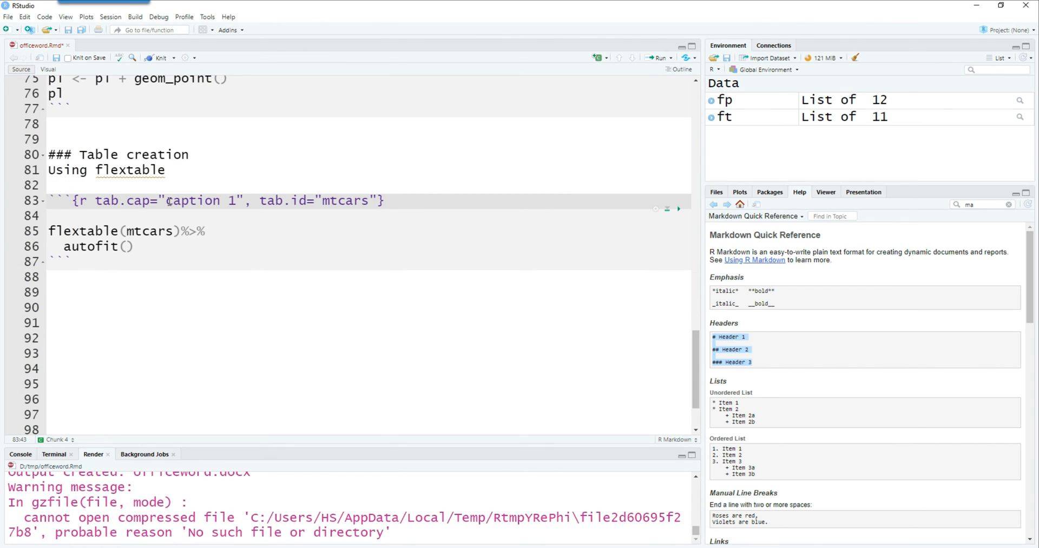
left_click(254, 200)
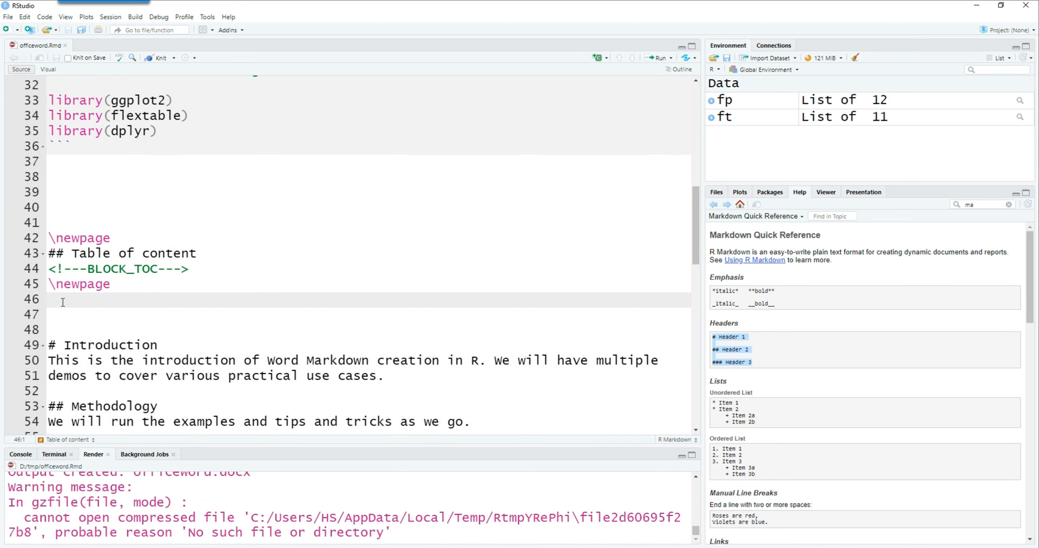
type("## List of tables")
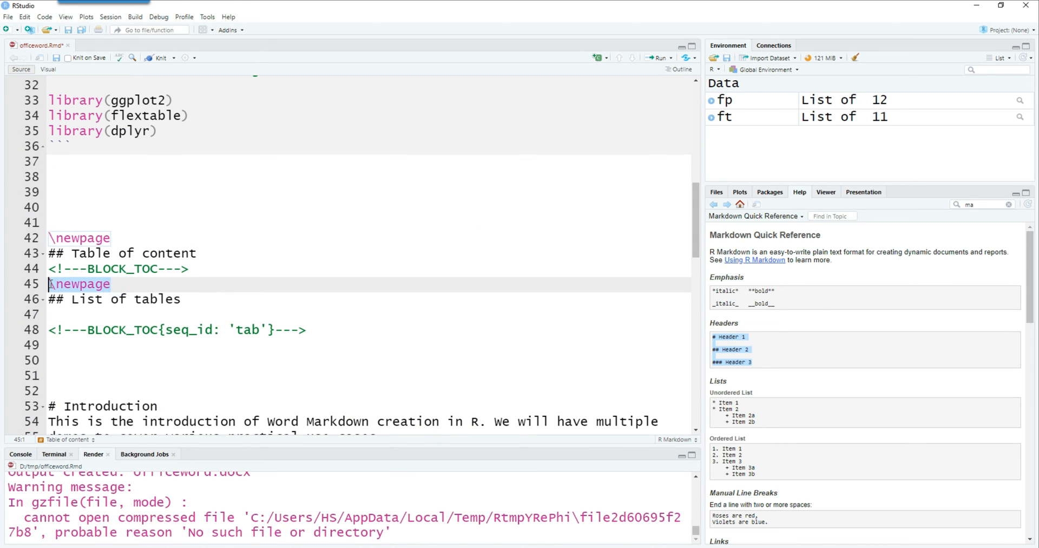
left_click(63, 313)
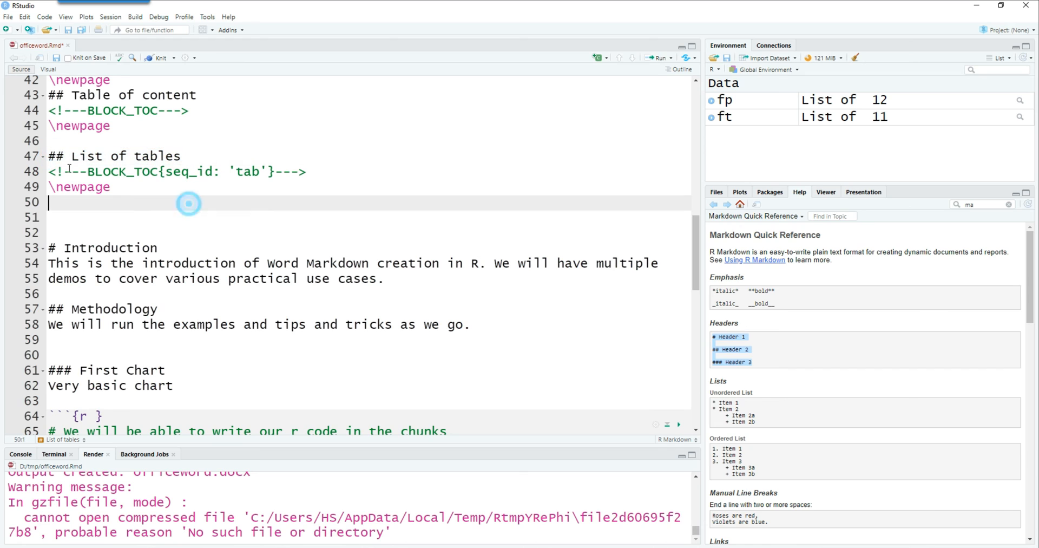
Caption the first chart 'scatterplot' with fig.id FirstScatterPlot
scroll("down", 3)
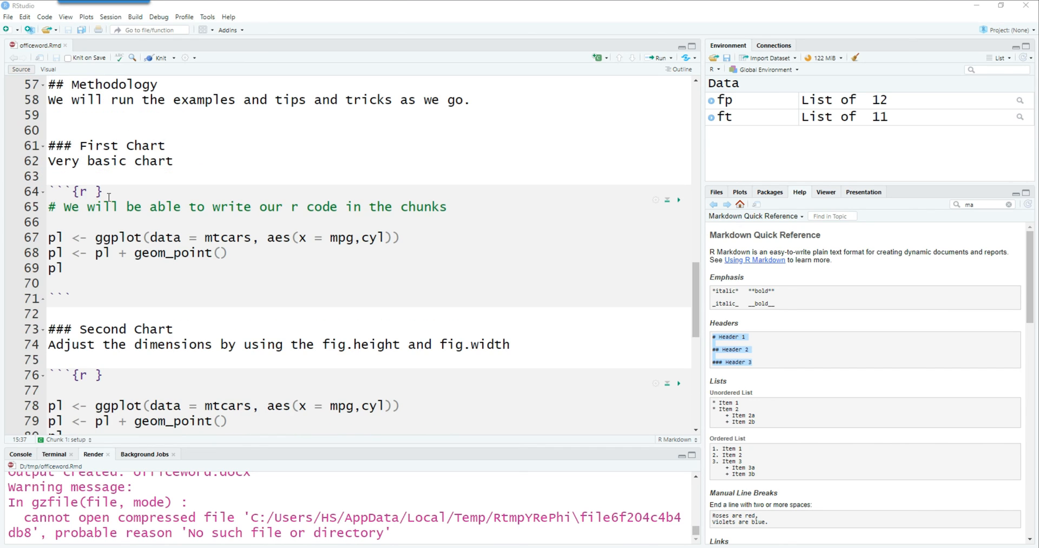
type("fig.cap=\"scatterplot\", fig.id = \"FirstScatterPlot\"")
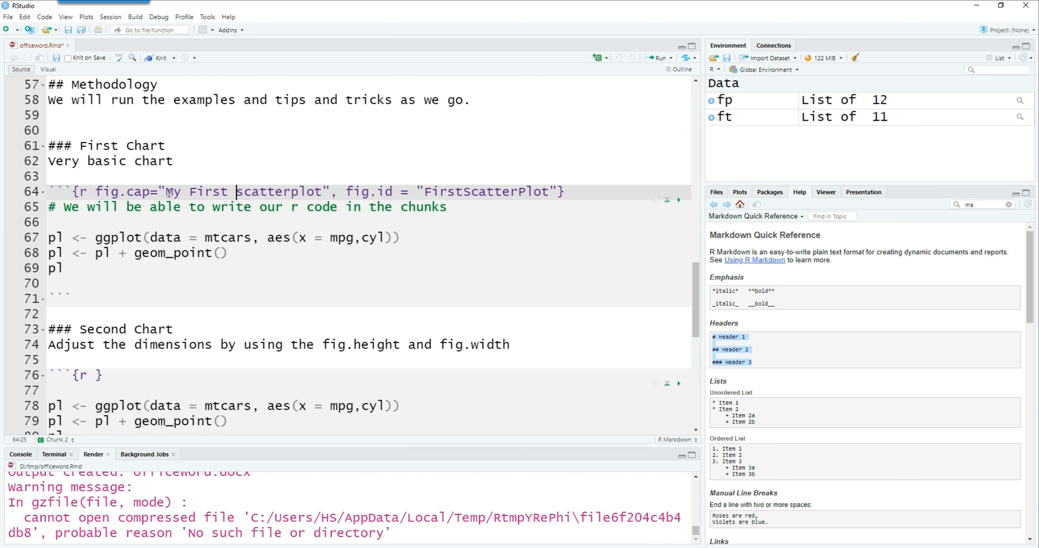
type("Scatterp")
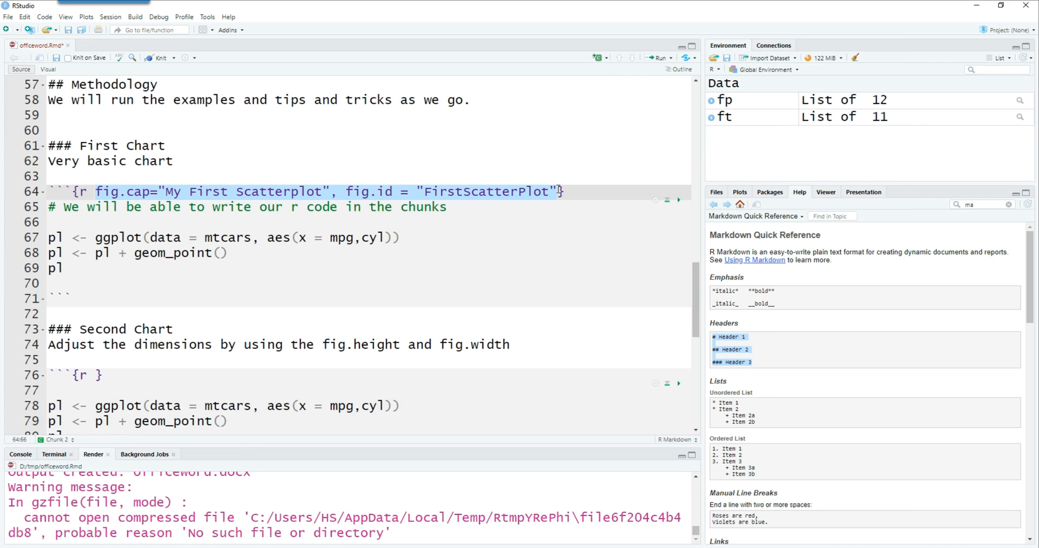
Make the Second Scatterplot's points red with size 3, then save and knit
scroll("down", 3)
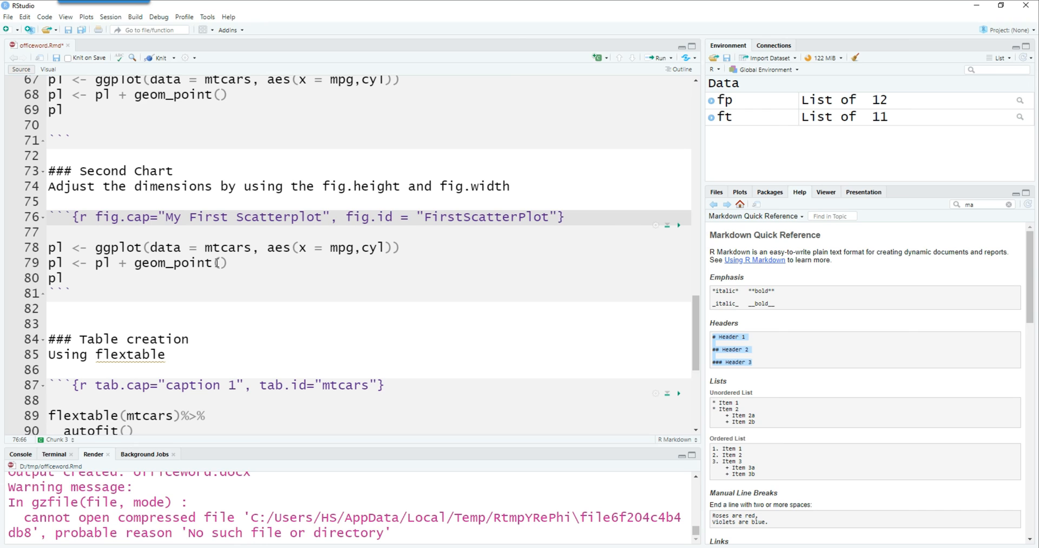
type("color")
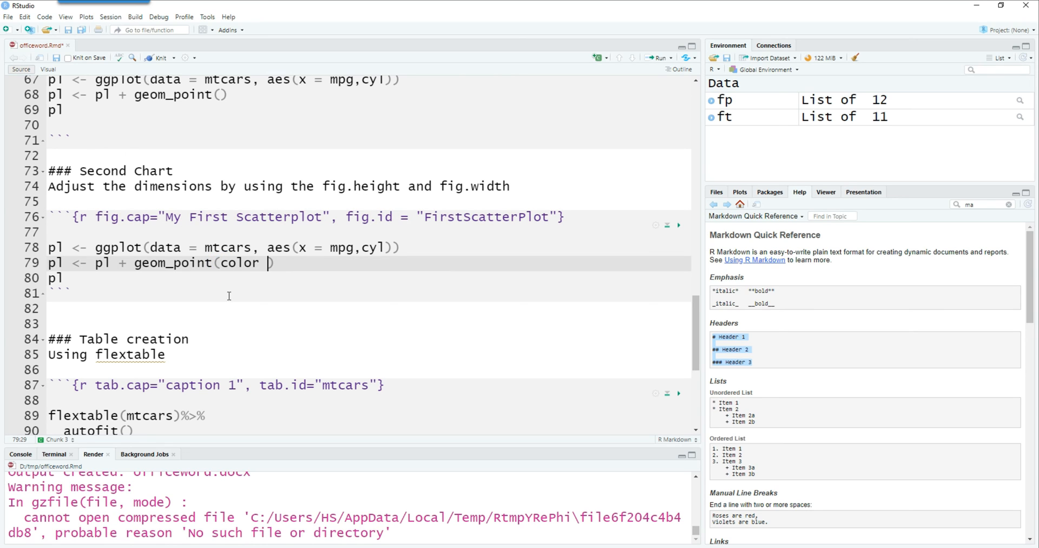
type("\"red, \"size")
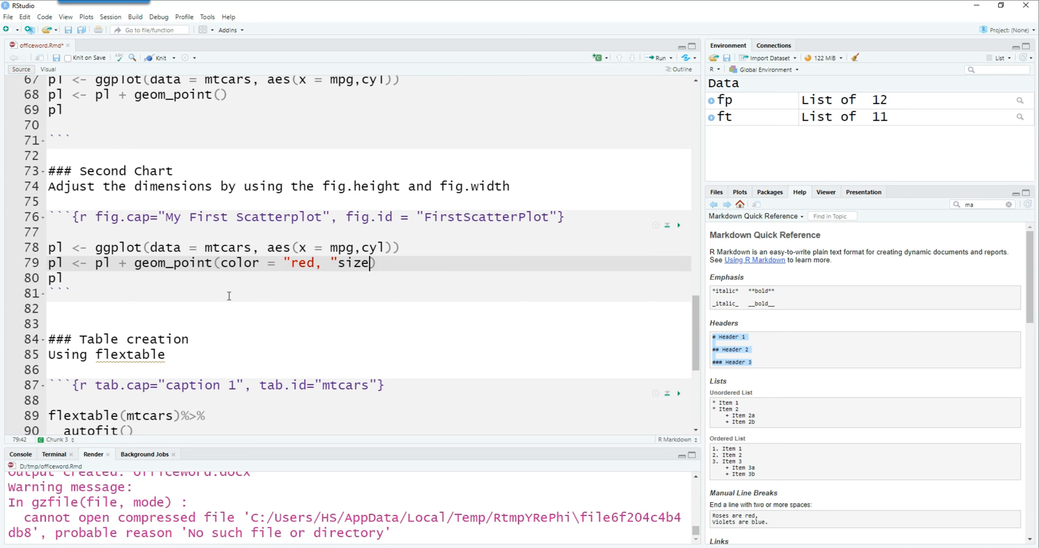
key("ctrl+shift+k")
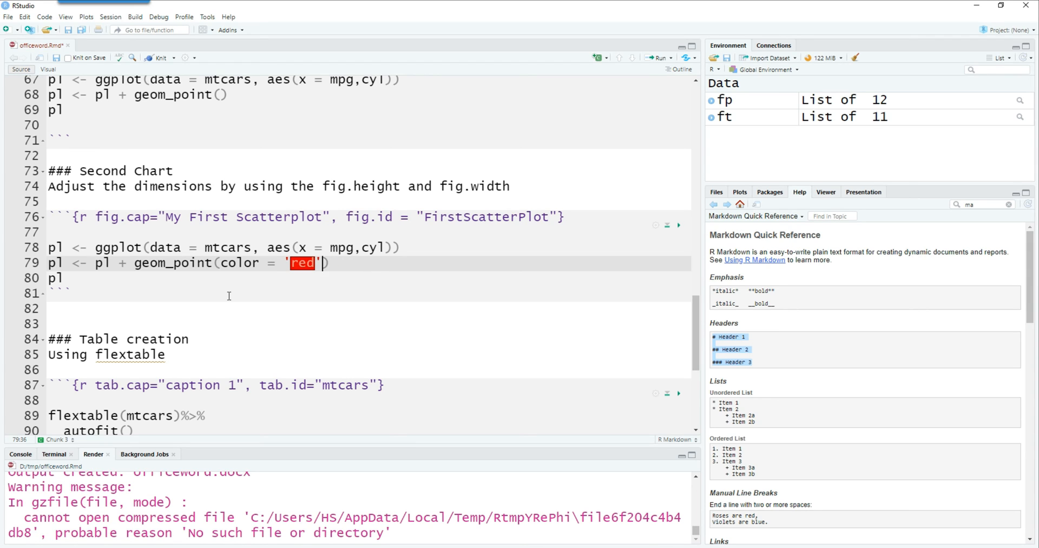
type(", size = 3")
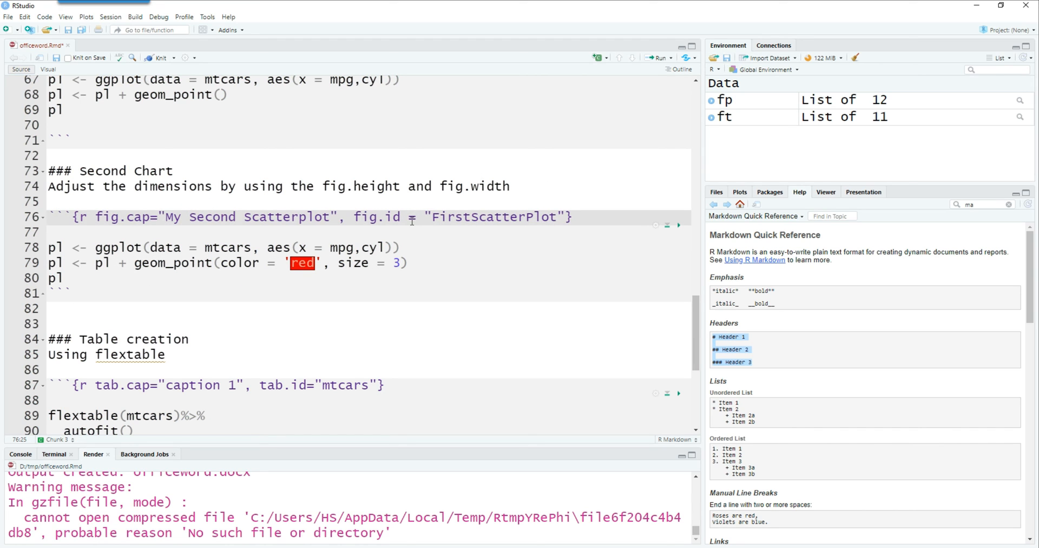
type("Second")
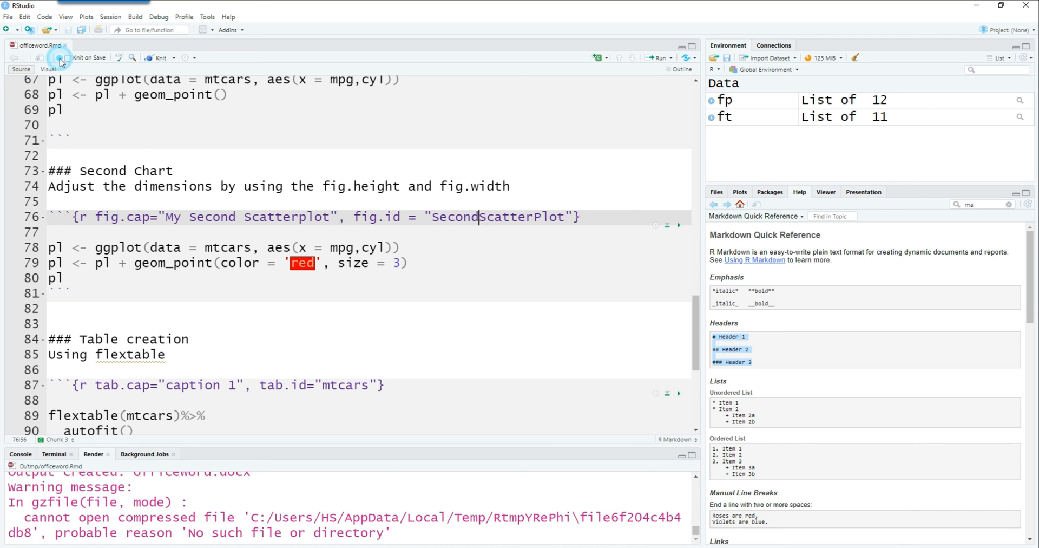
left_click(159, 58)
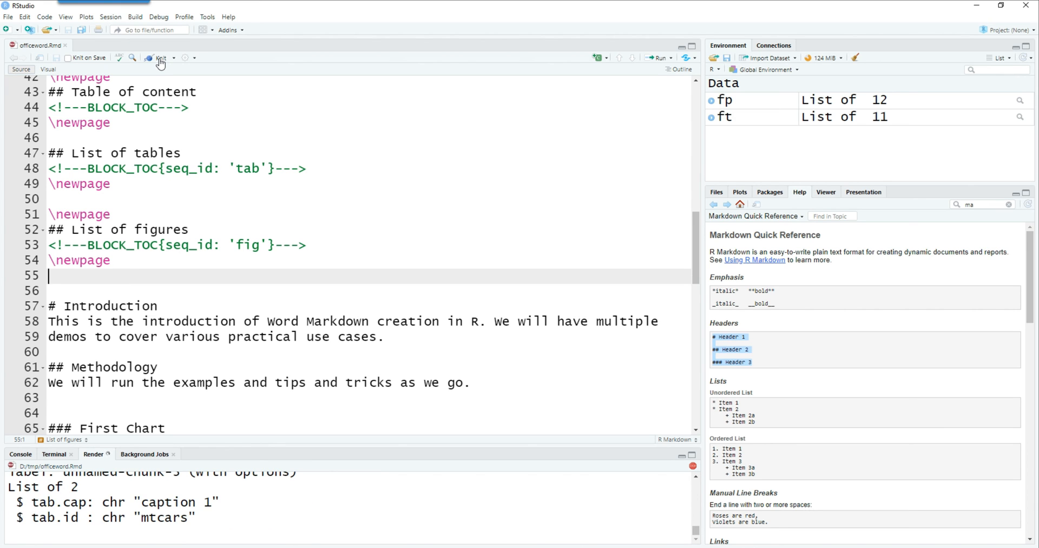
left_click(159, 58)
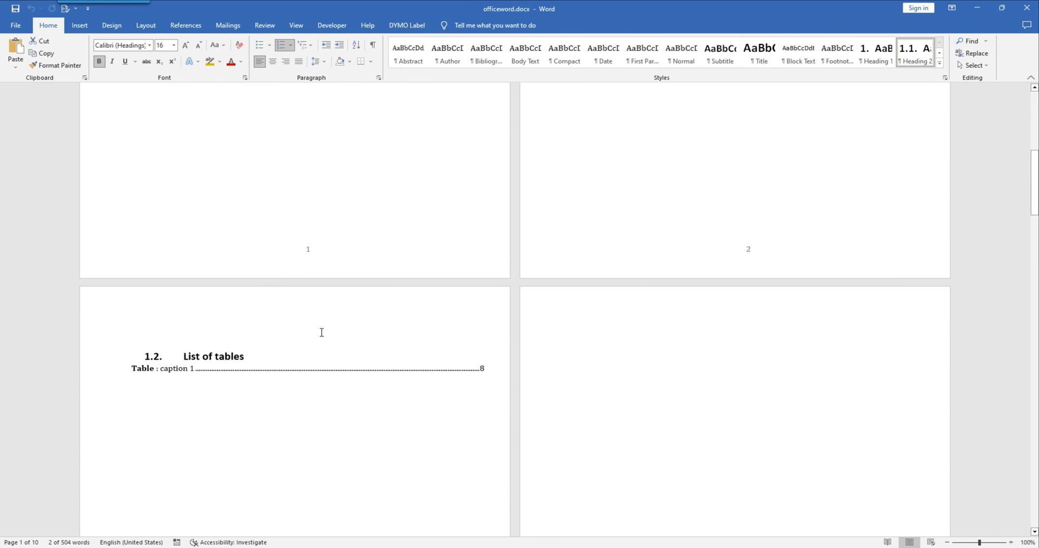
Scroll through the List of tables, List of figures and red Figure 2 caption
scroll("down", 3)
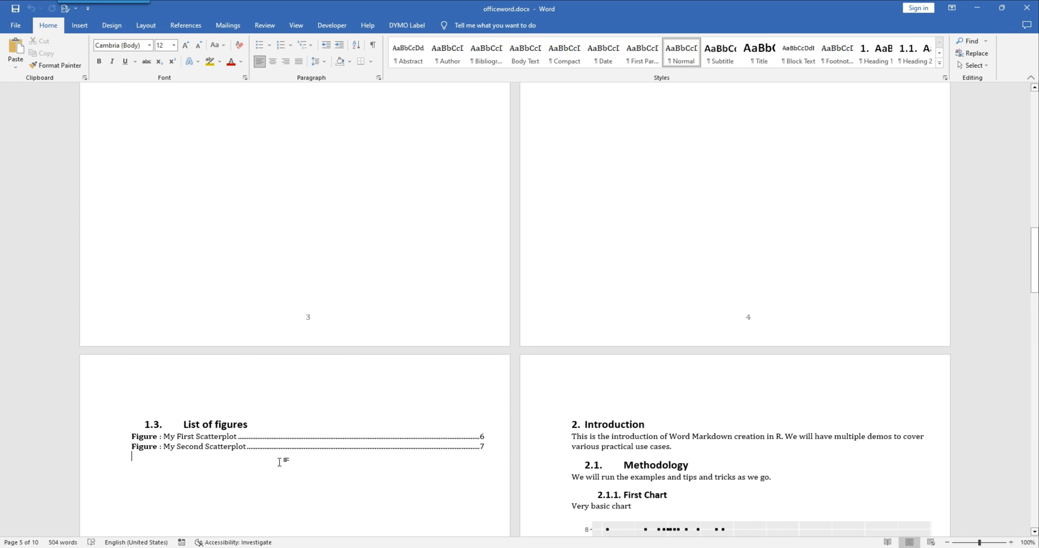
scroll("down", 3)
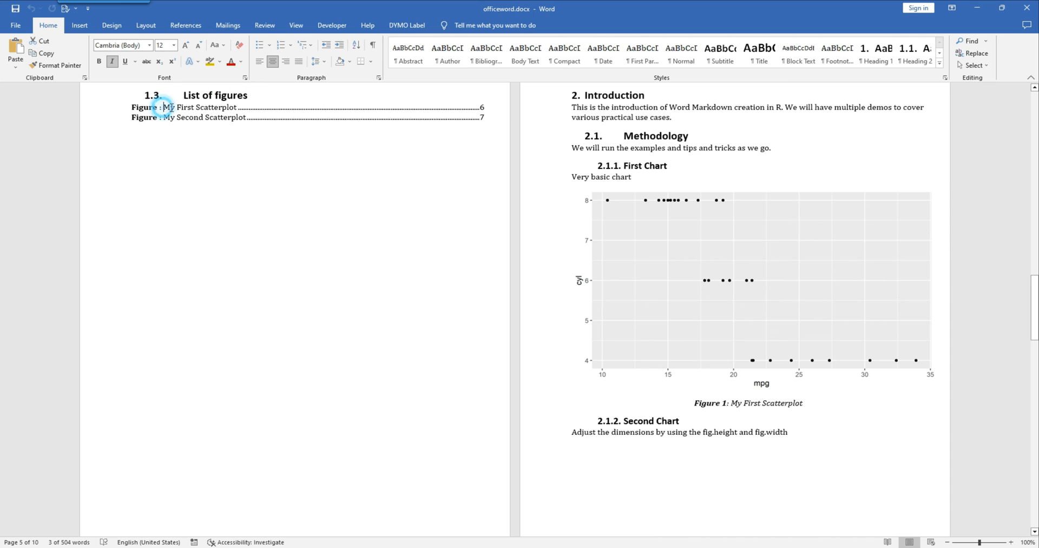
scroll("down", 3)
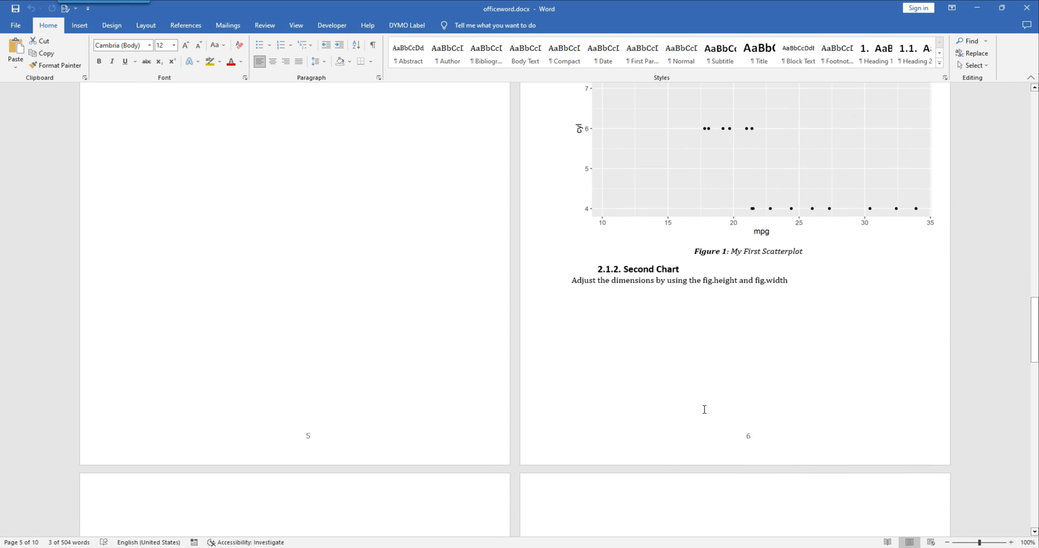
scroll("down", 3)
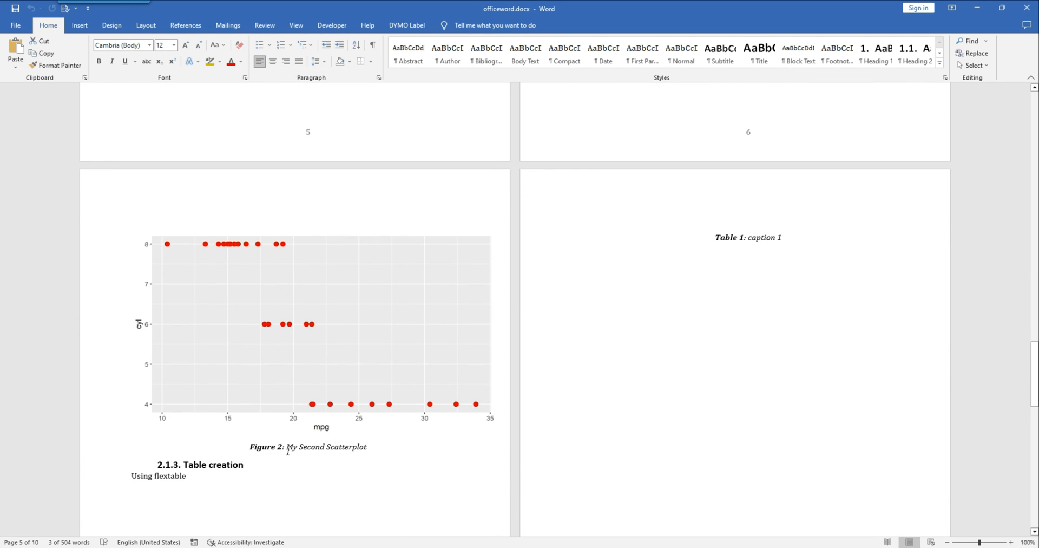